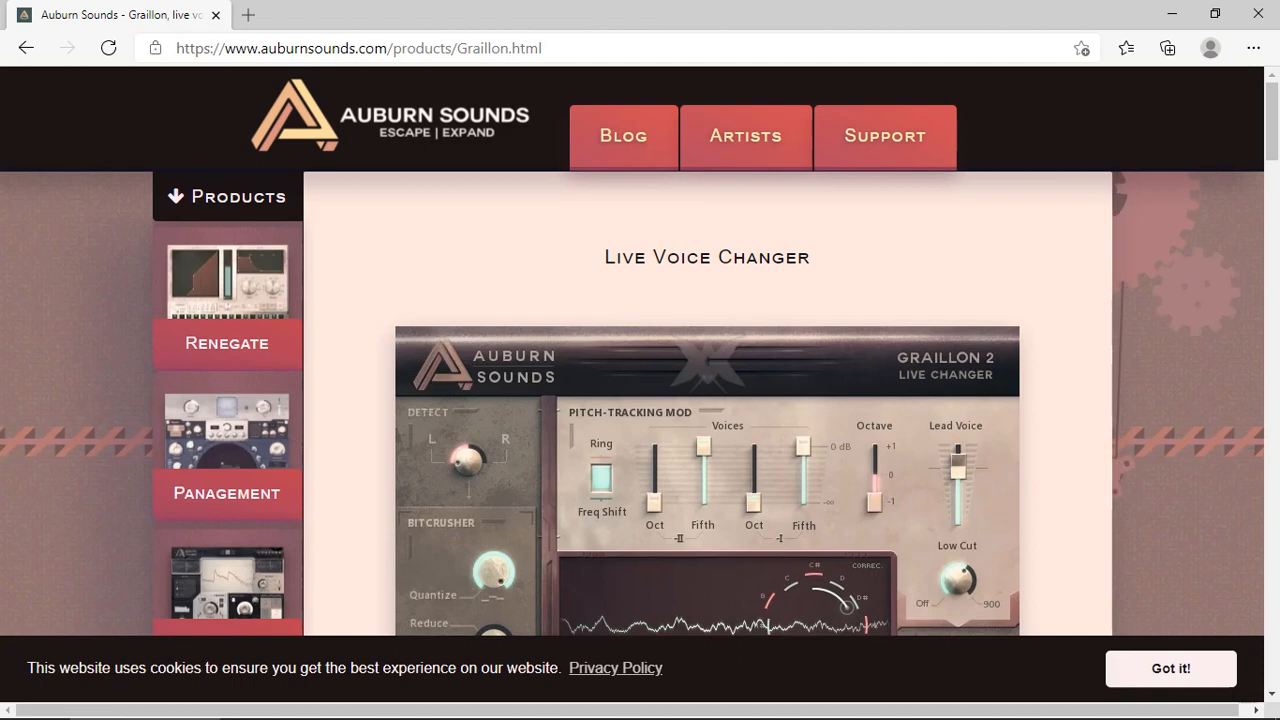
# Audition the Vocals track soloed, playing the song from a couple of positions near bar 3.
pyautogui.scroll(-3)
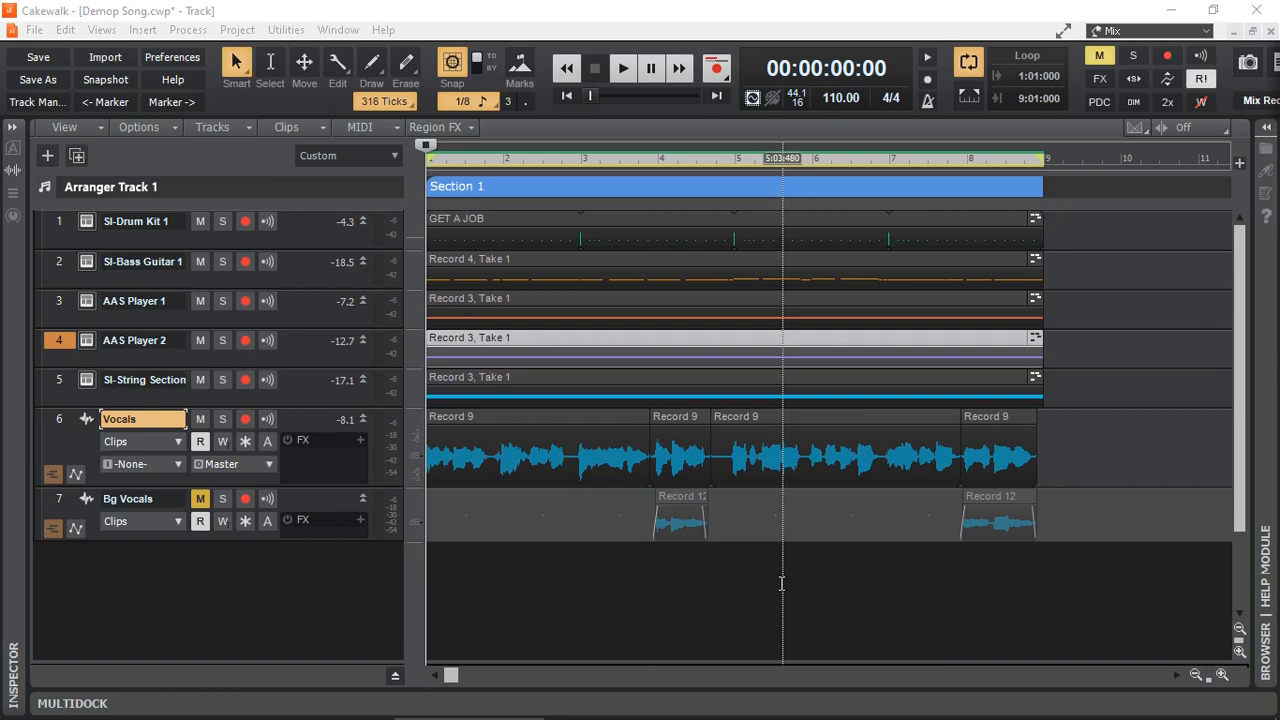
pyautogui.click(822, 158)
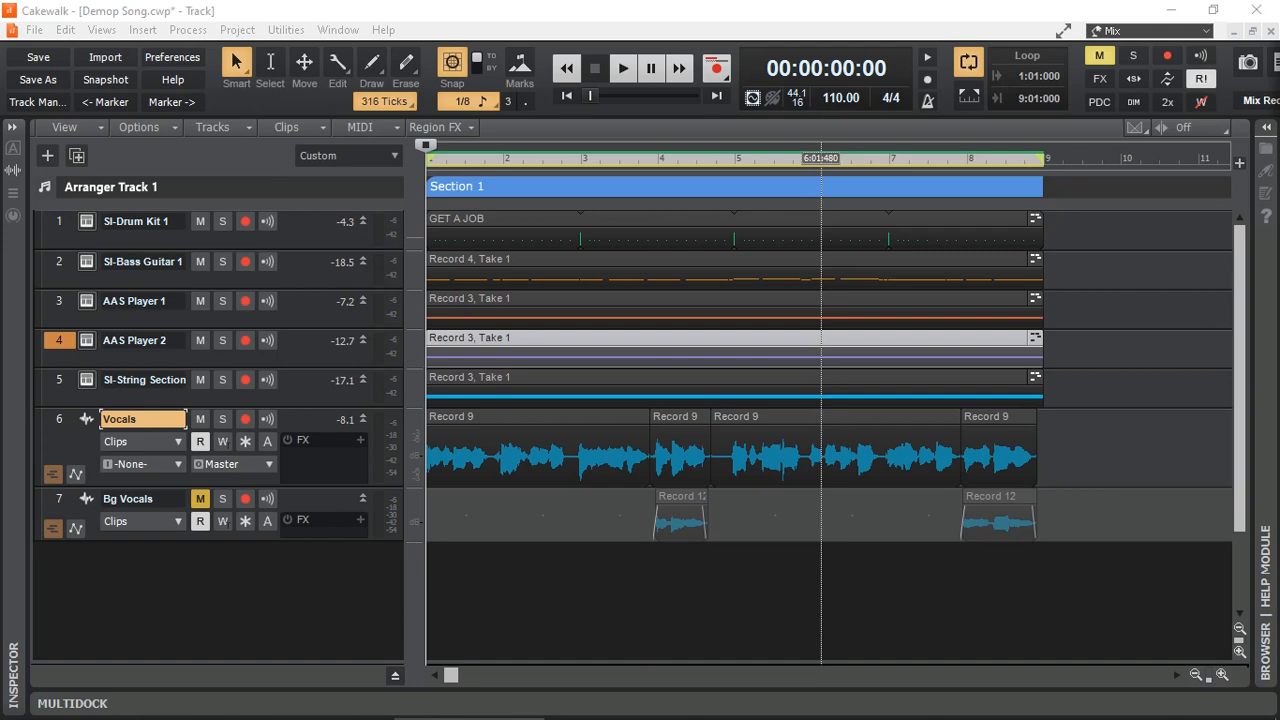
pyautogui.click(622, 68)
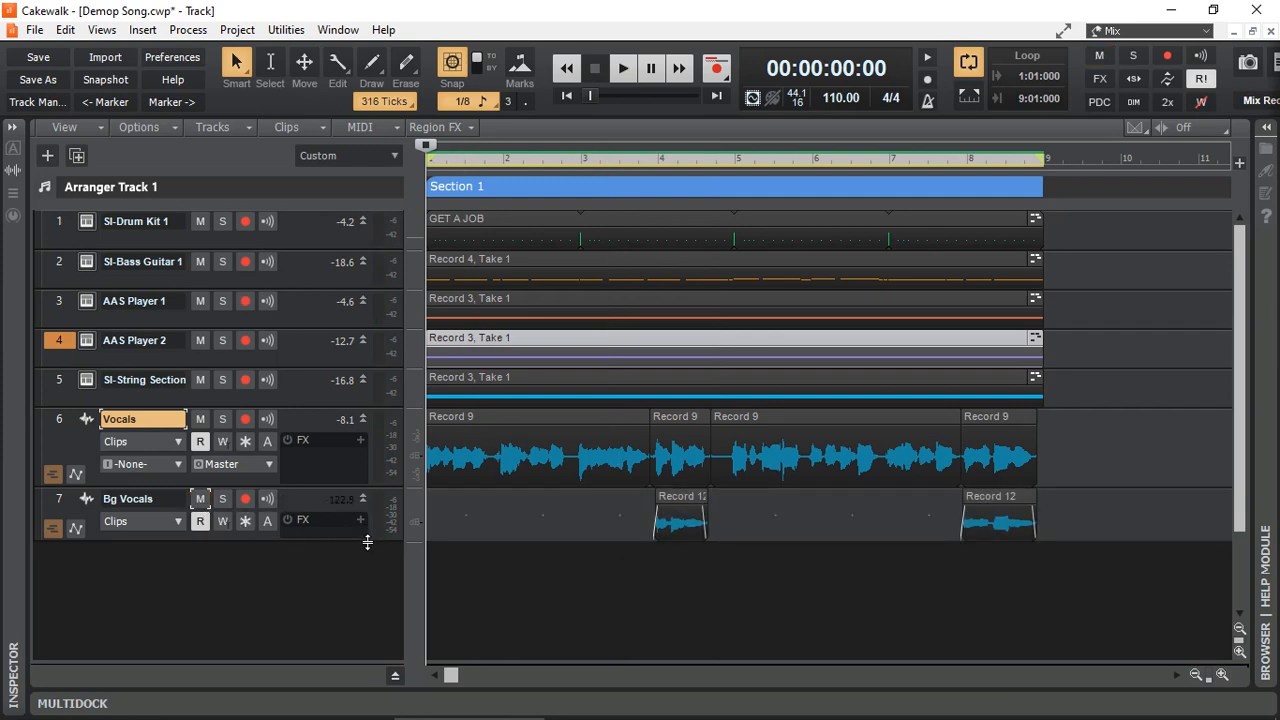
pyautogui.scroll(-3)
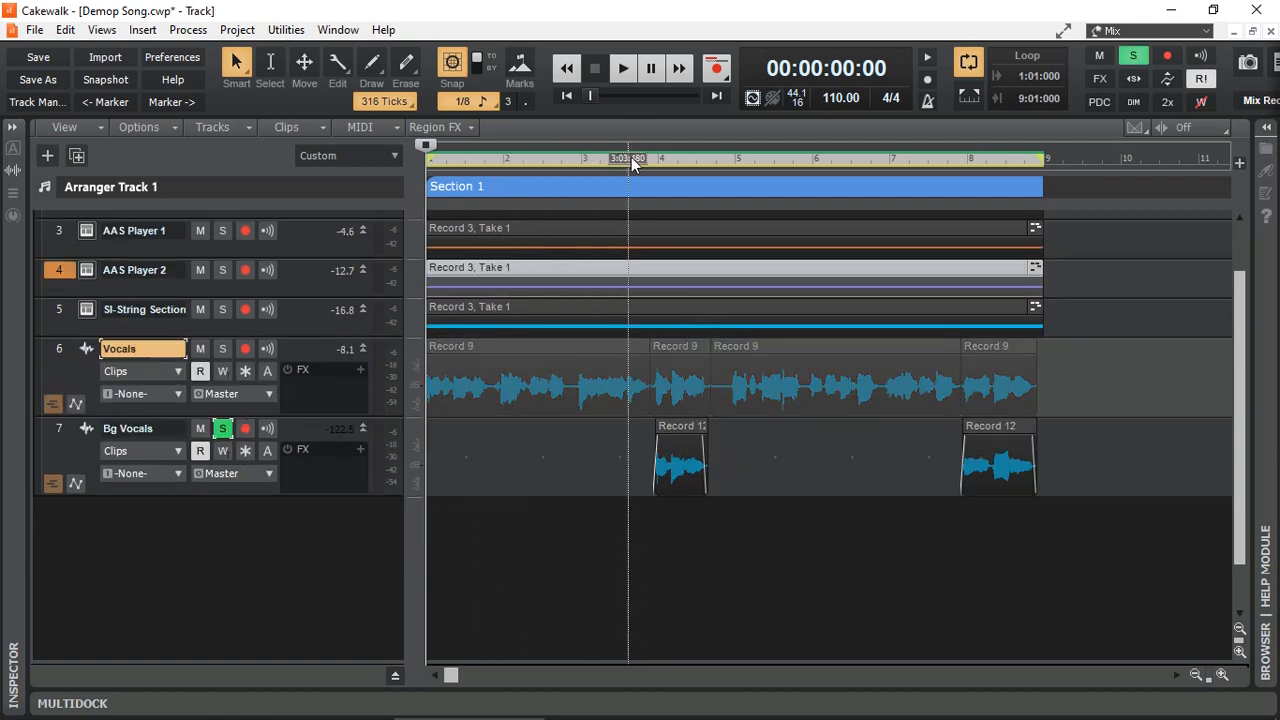
pyautogui.click(622, 68)
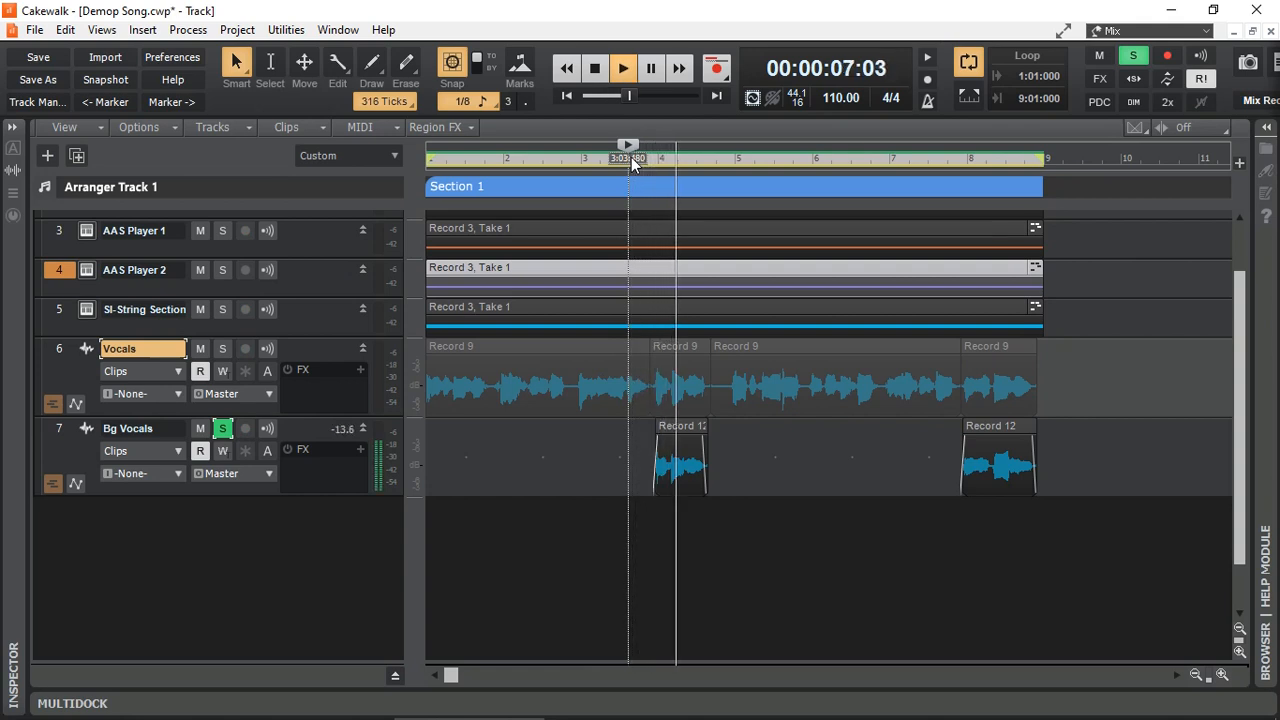
pyautogui.click(624, 68)
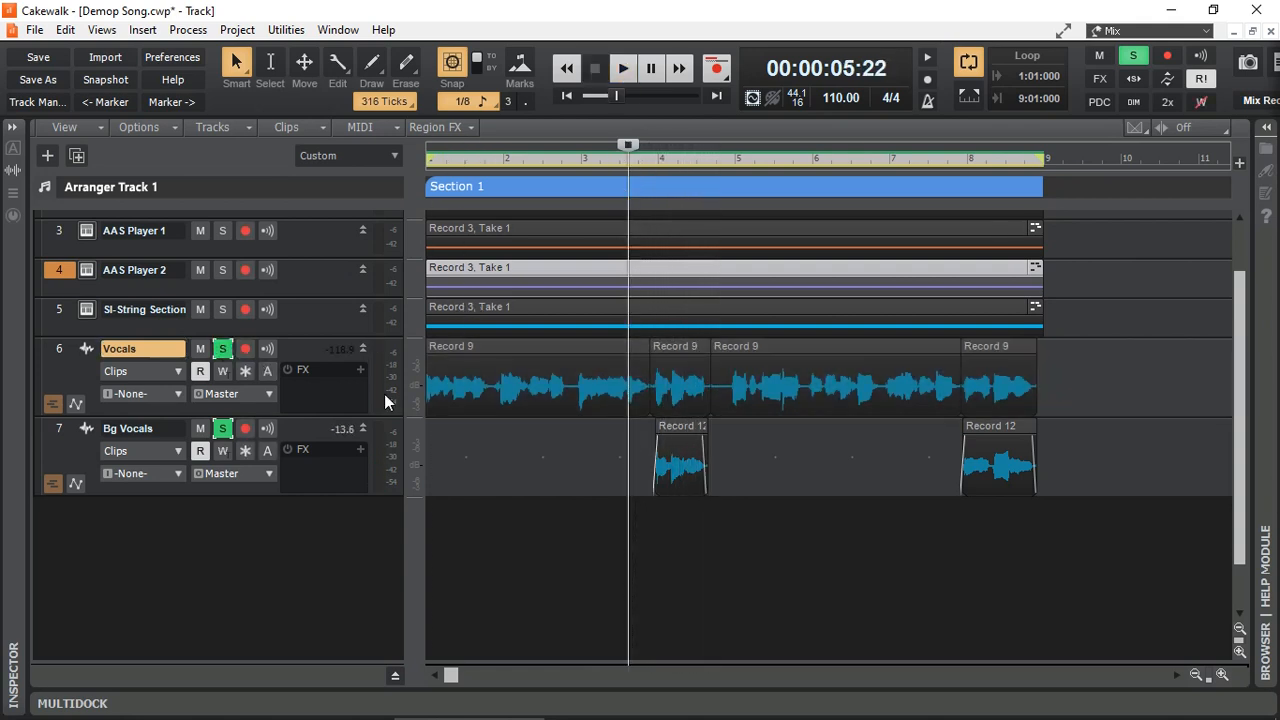
pyautogui.click(582, 158)
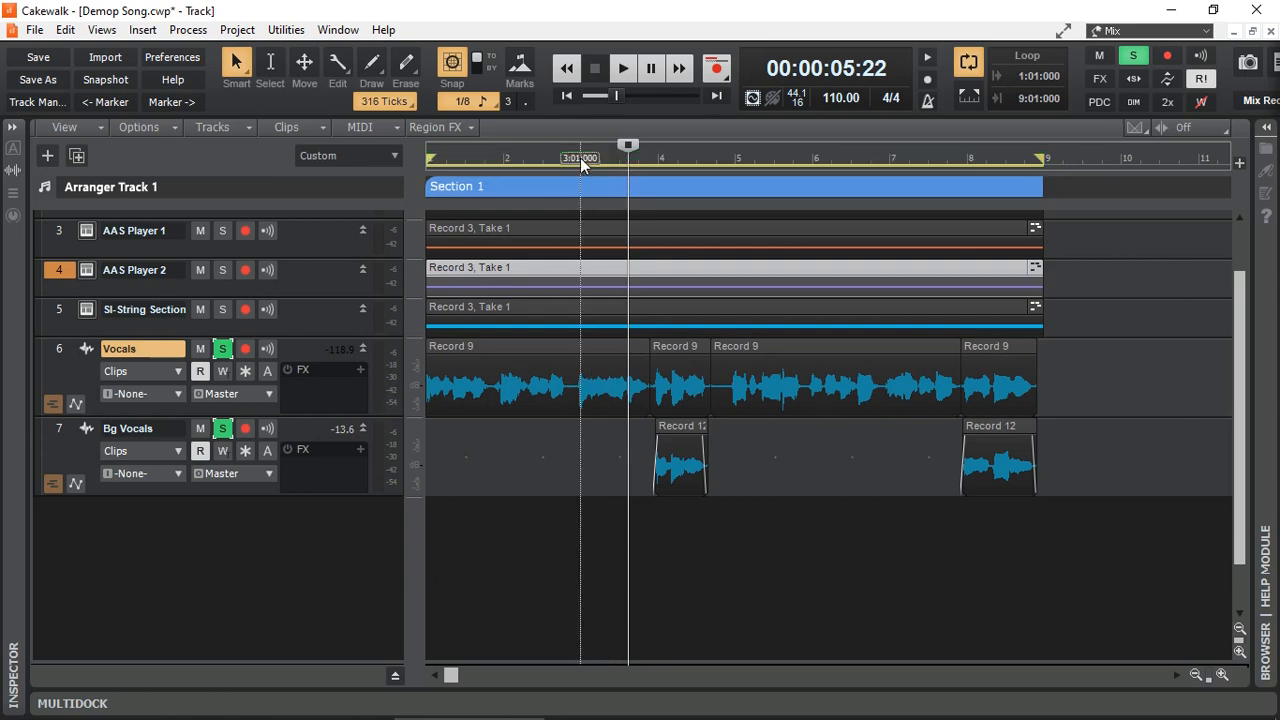
pyautogui.click(622, 68)
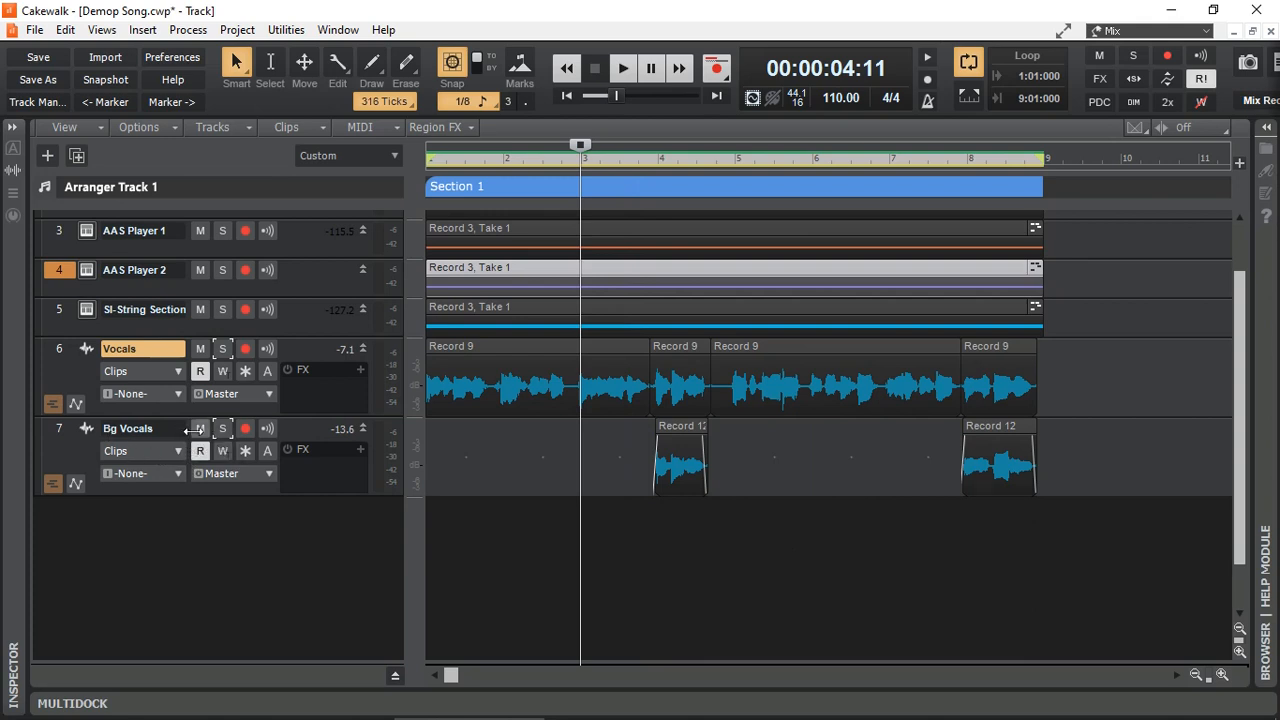
# Duplicate the Vocals track with Events and Properties kept, placing the copy below the original.
pyautogui.click(200, 428)
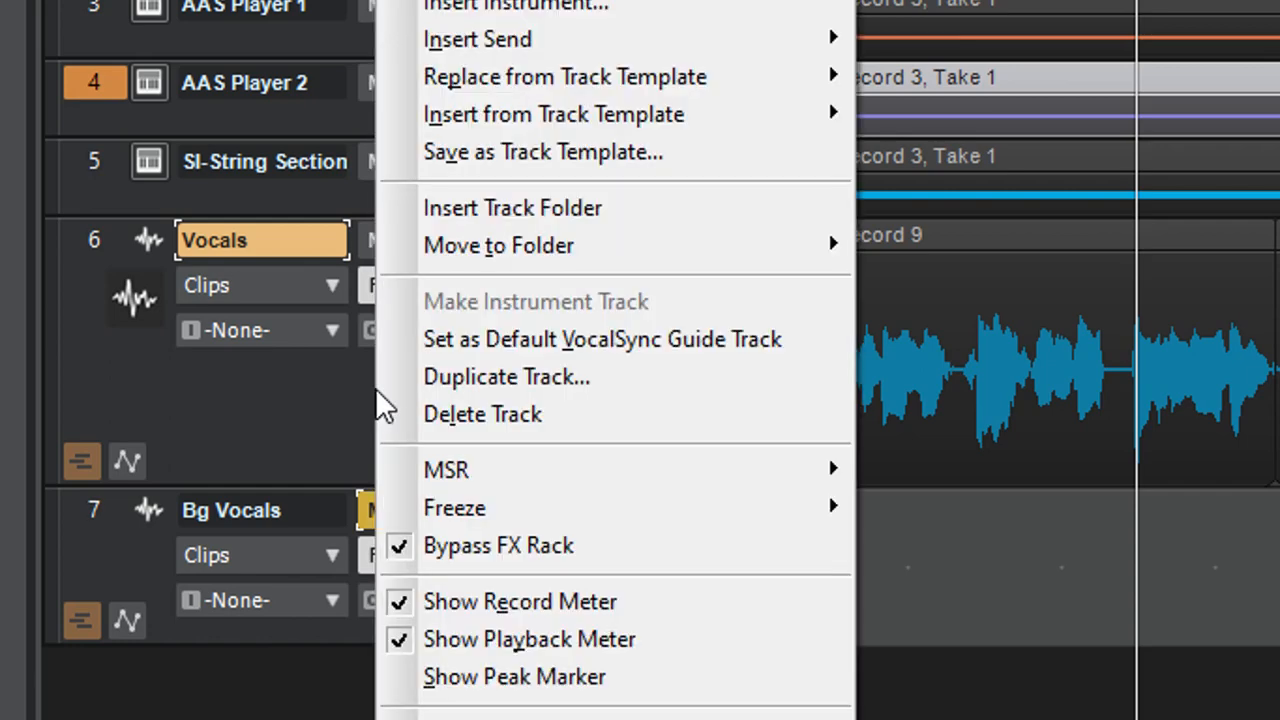
pyautogui.click(506, 376)
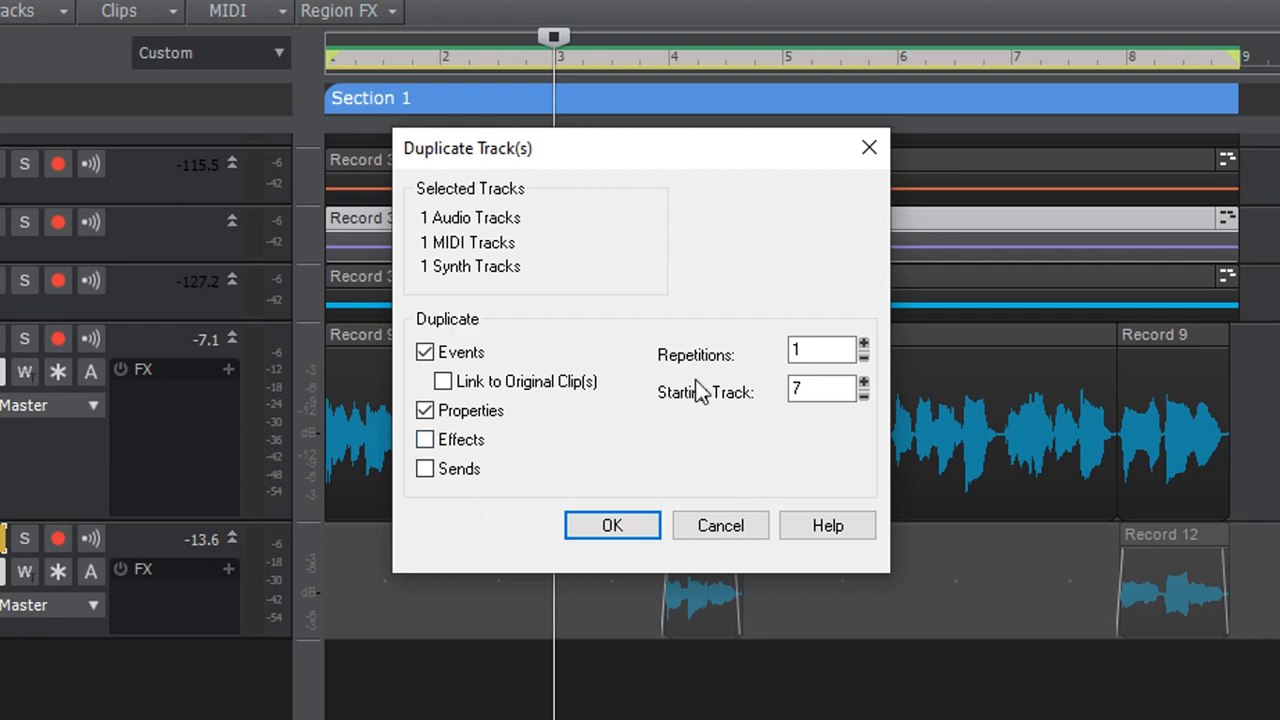
pyautogui.moveTo(764, 400)
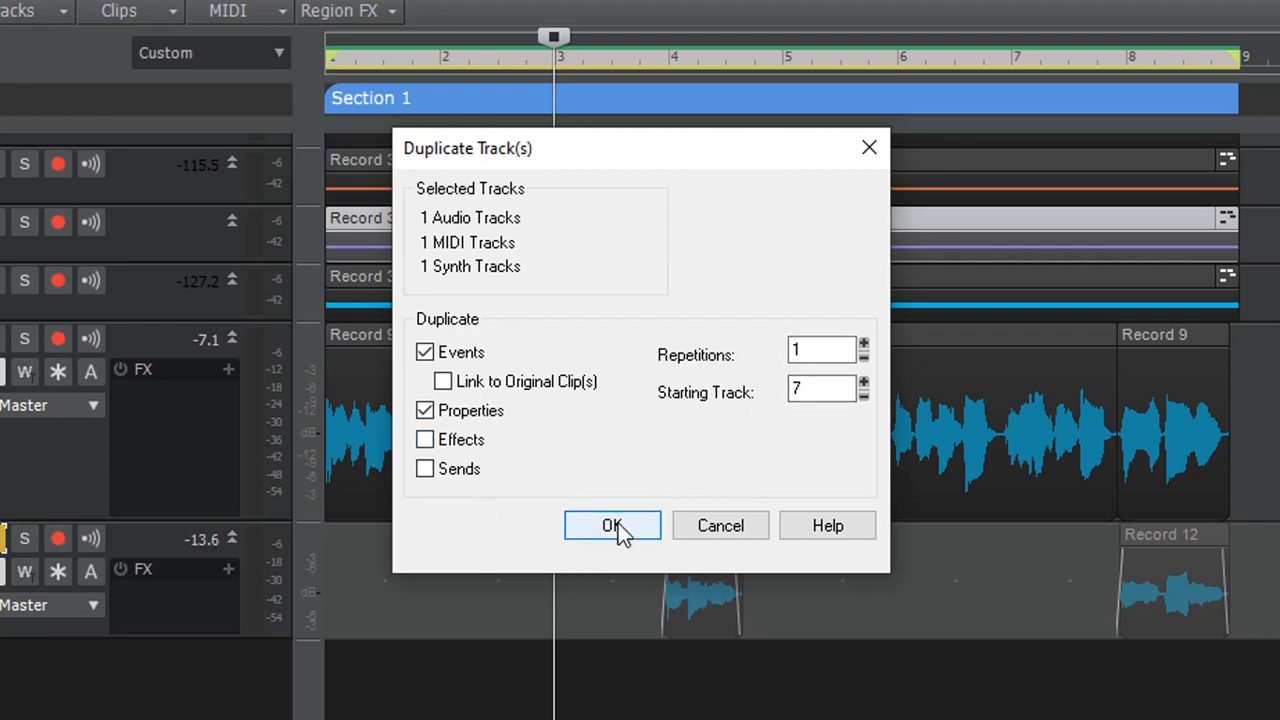
pyautogui.click(612, 524)
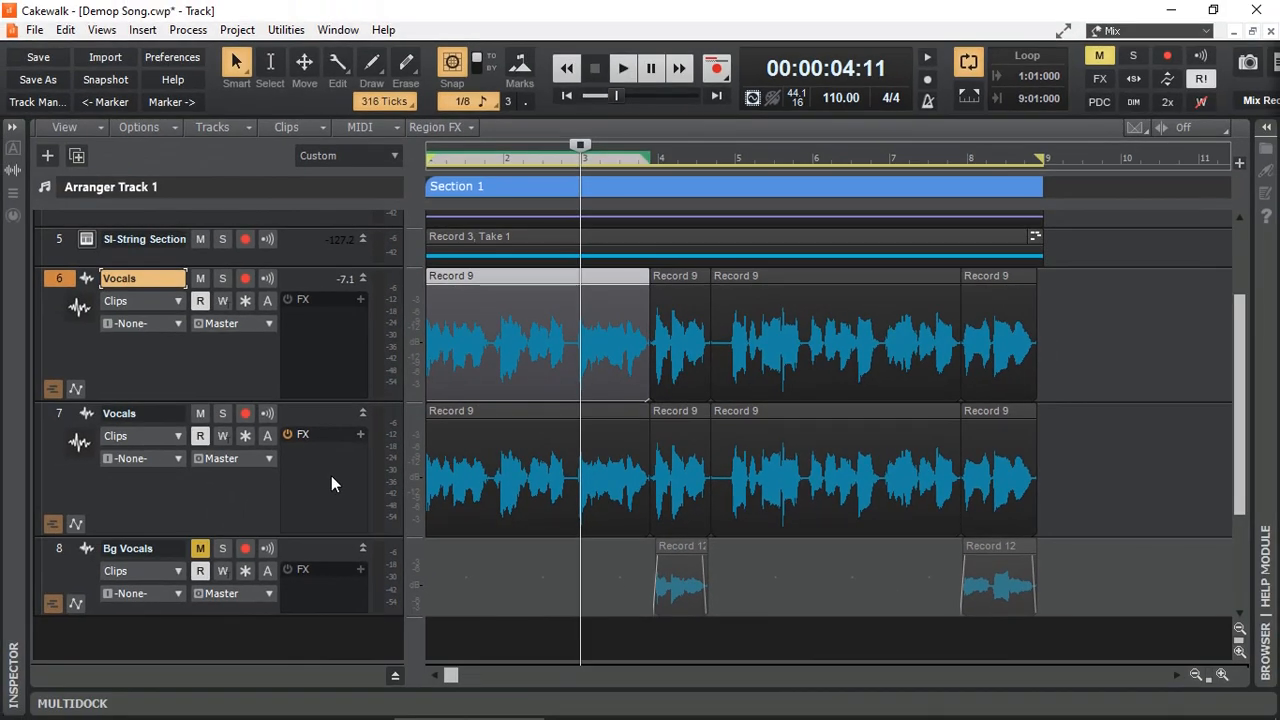
# Delete the unwanted clips on track 7, leaving two short phrases, then solo and audition it.
pyautogui.click(656, 276)
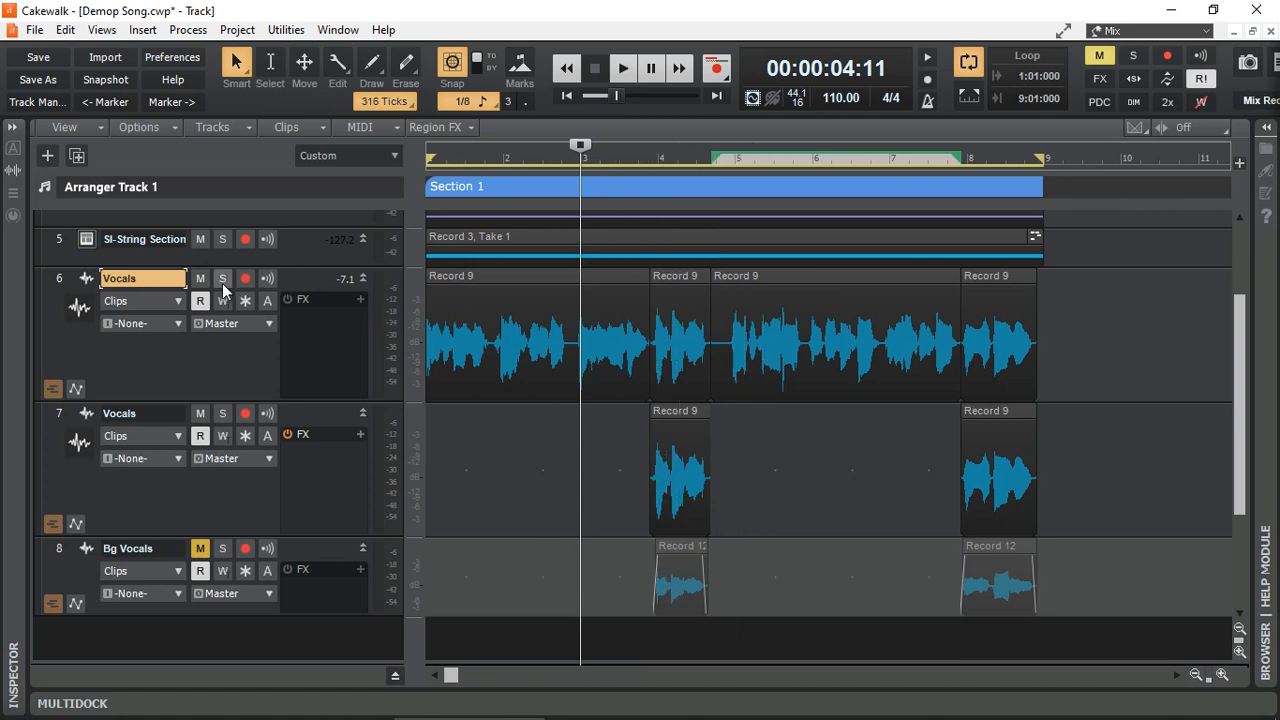
pyautogui.click(224, 278)
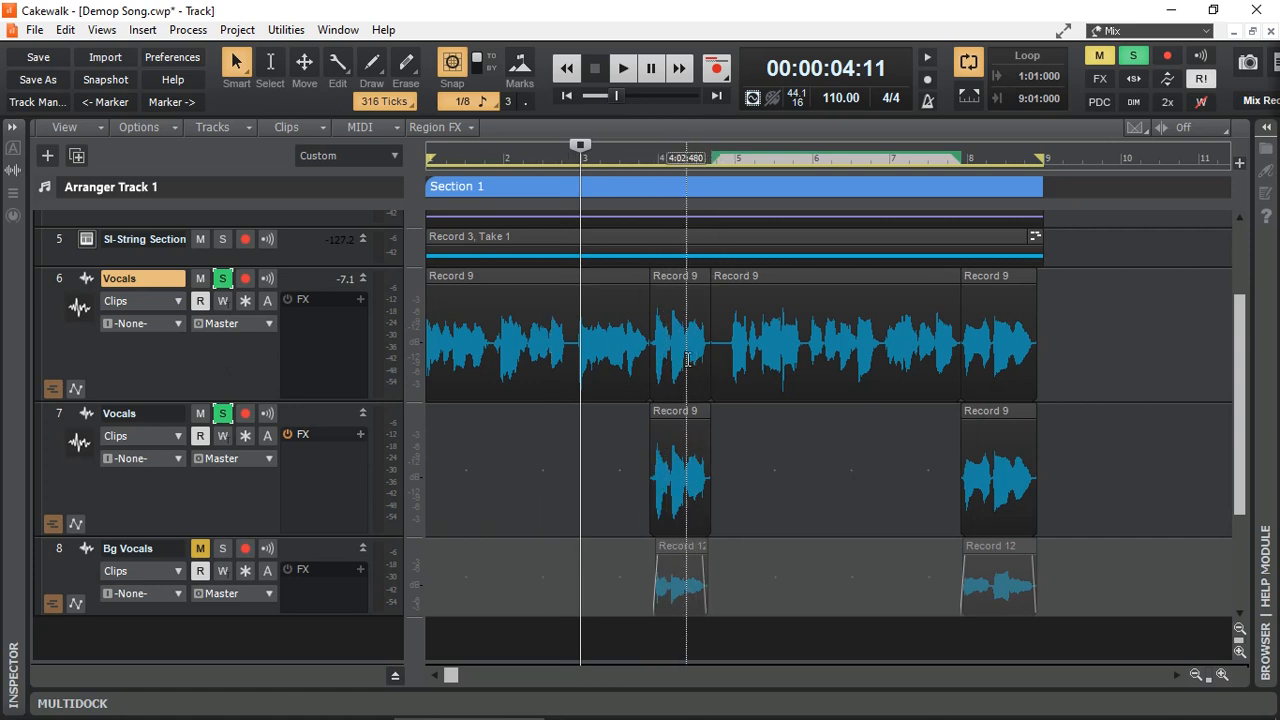
pyautogui.click(624, 68)
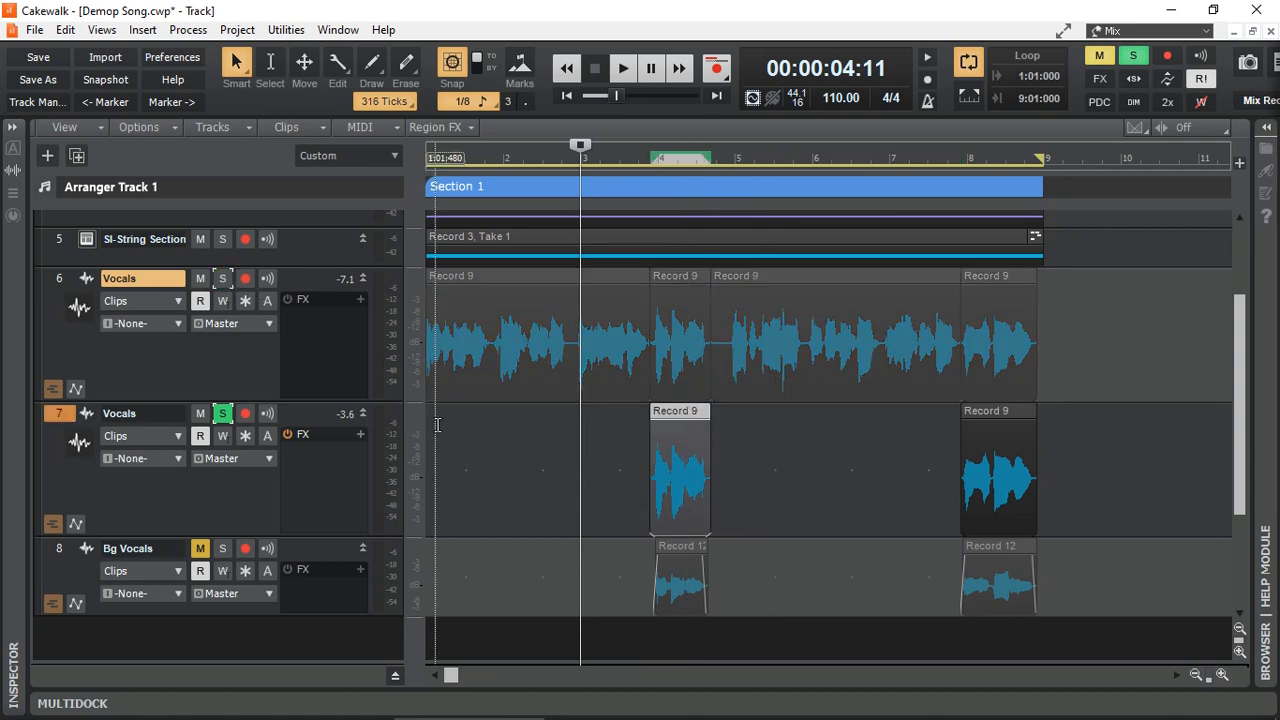
pyautogui.click(622, 68)
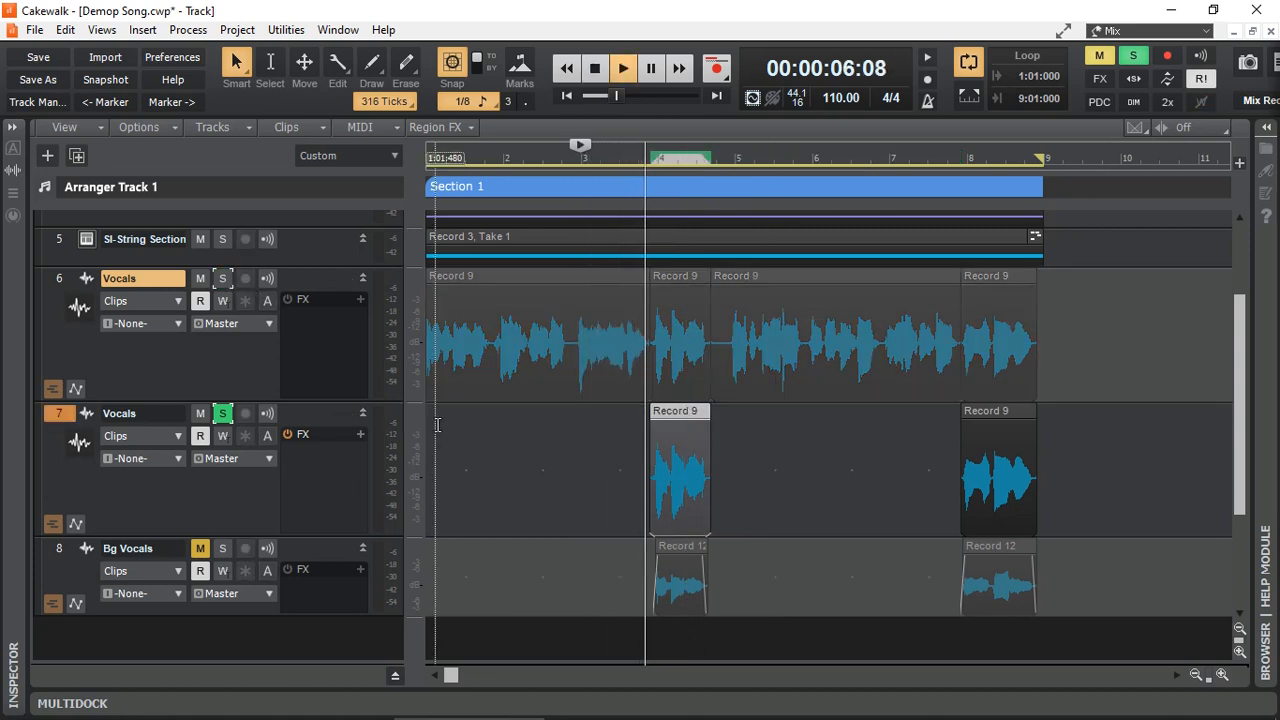
pyautogui.click(622, 68)
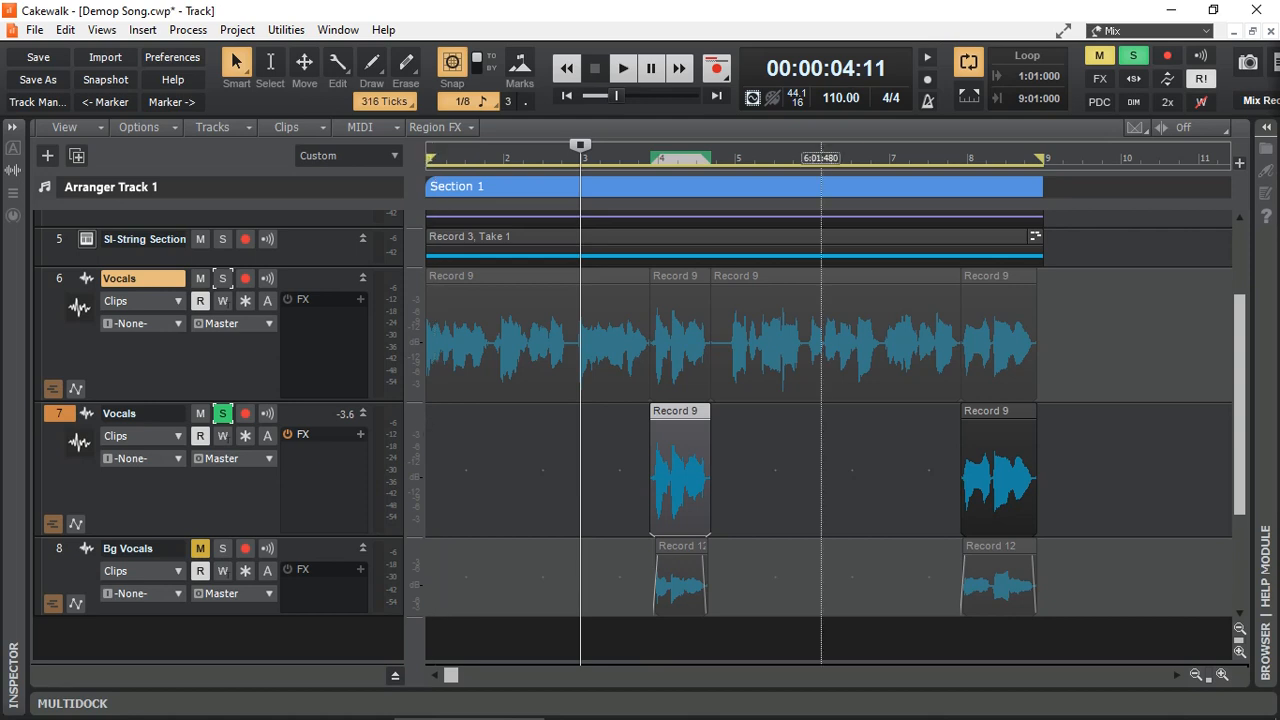
pyautogui.moveTo(350, 490)
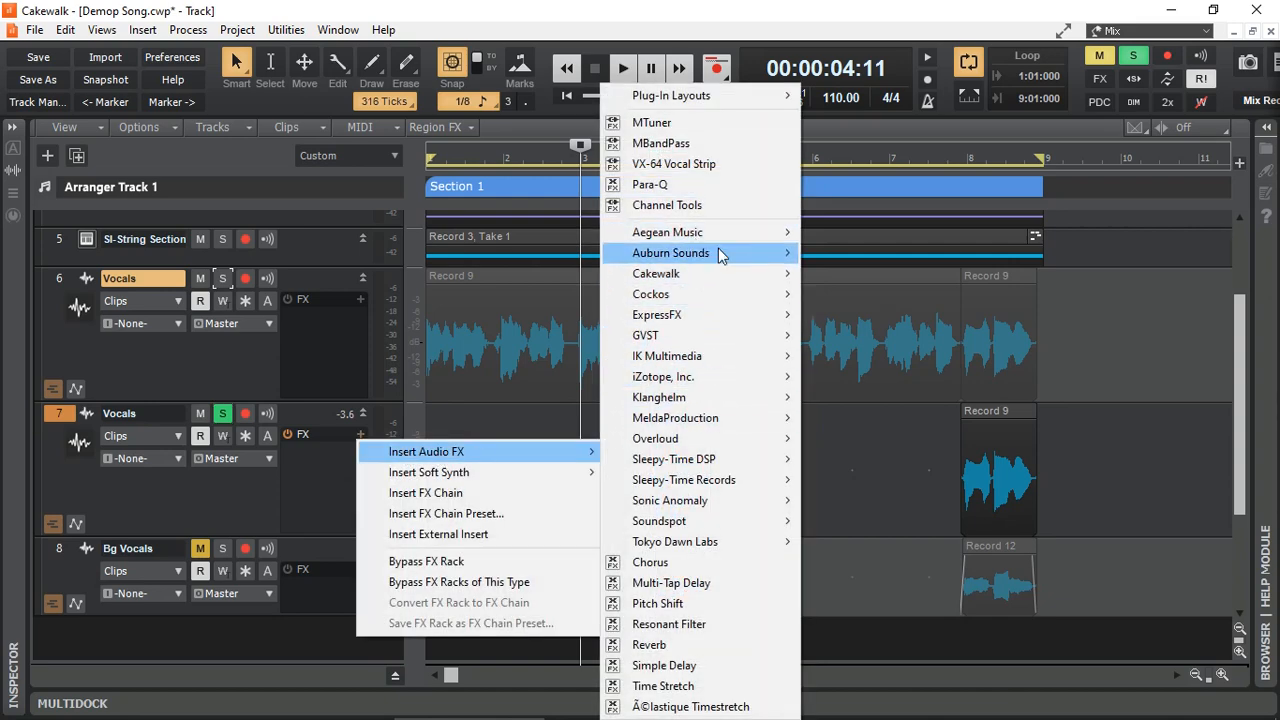
pyautogui.moveTo(672, 252)
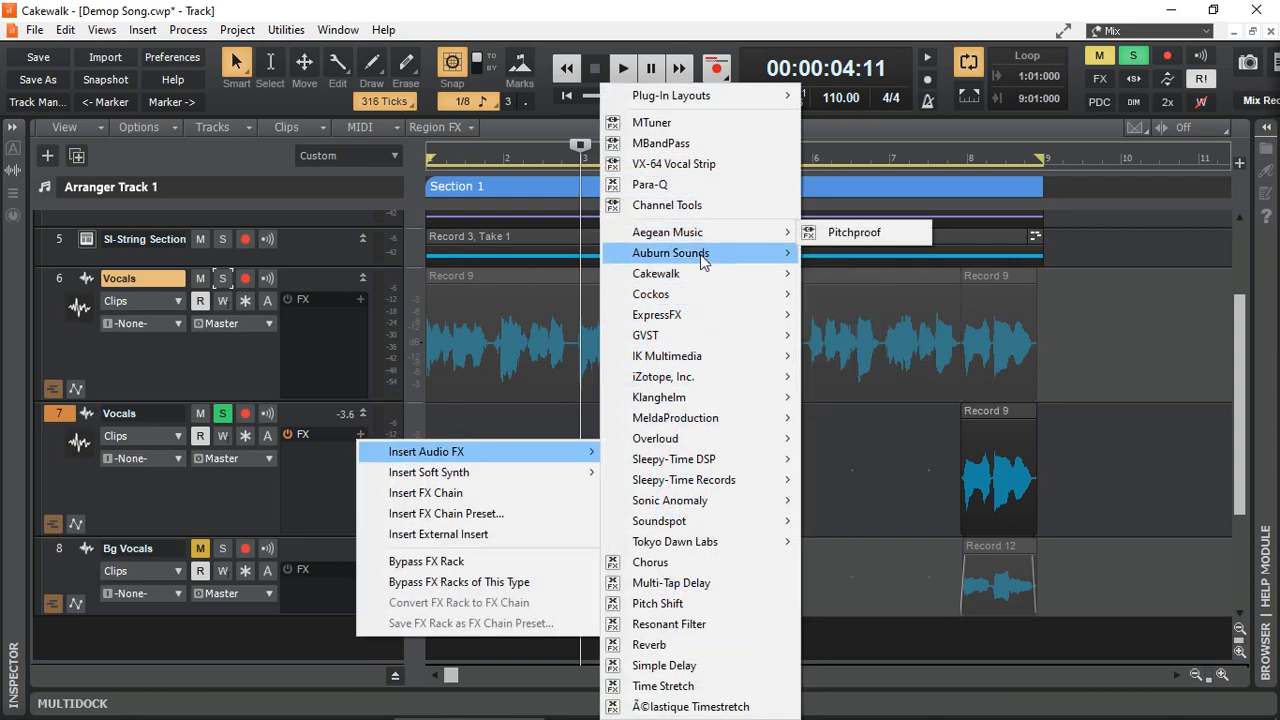
pyautogui.moveTo(670, 252)
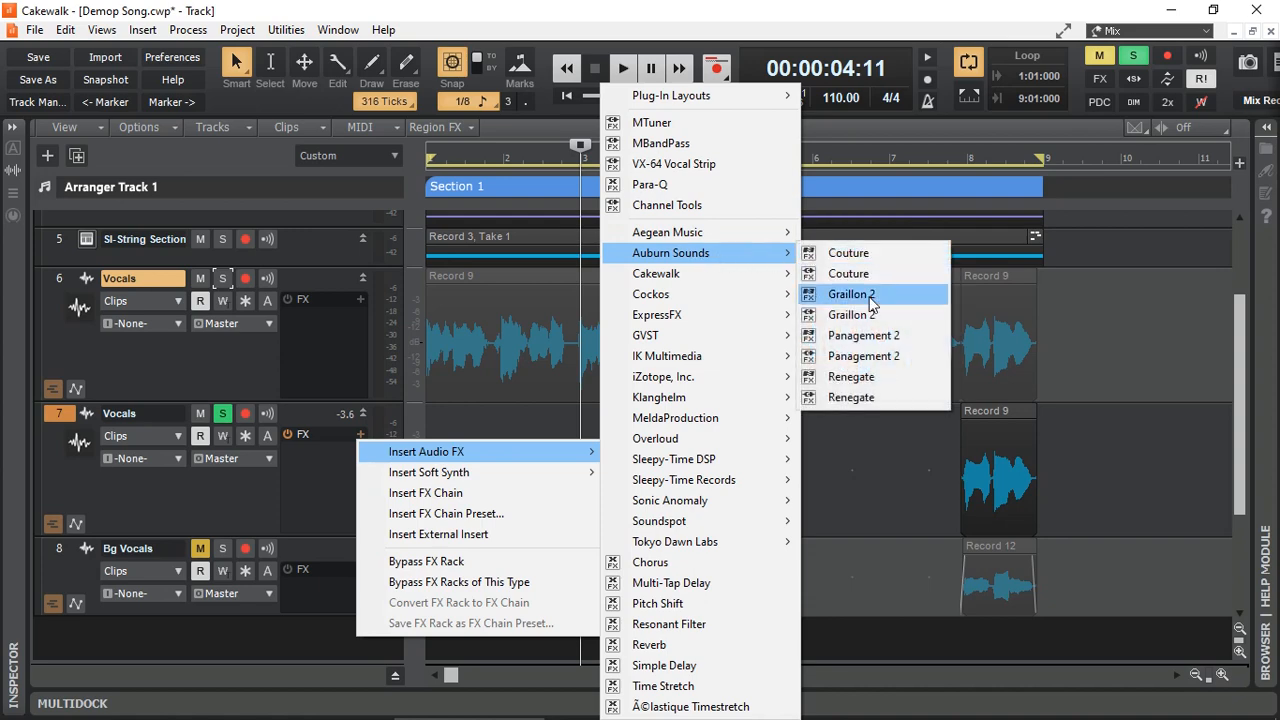
# Insert Auburn Sounds Graillon 2 into the copied Vocals track's FX rack.
pyautogui.click(852, 294)
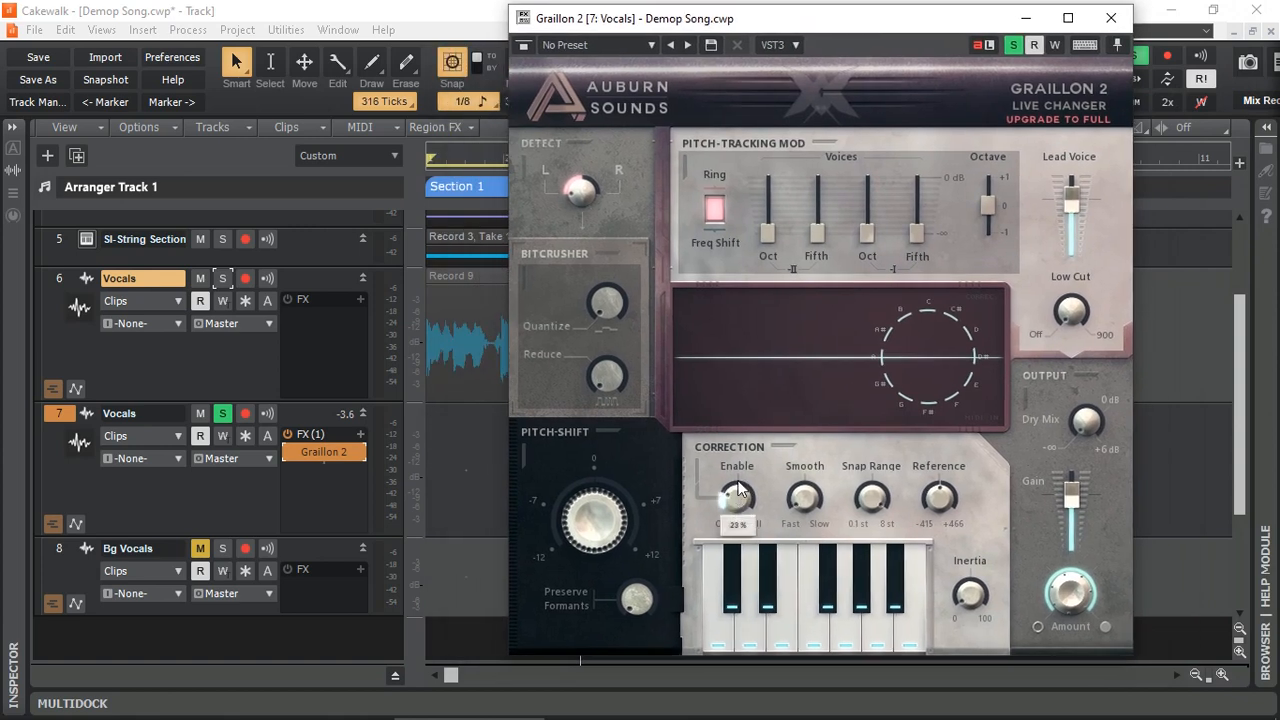
pyautogui.moveTo(736, 500); pyautogui.dragTo(744, 480)
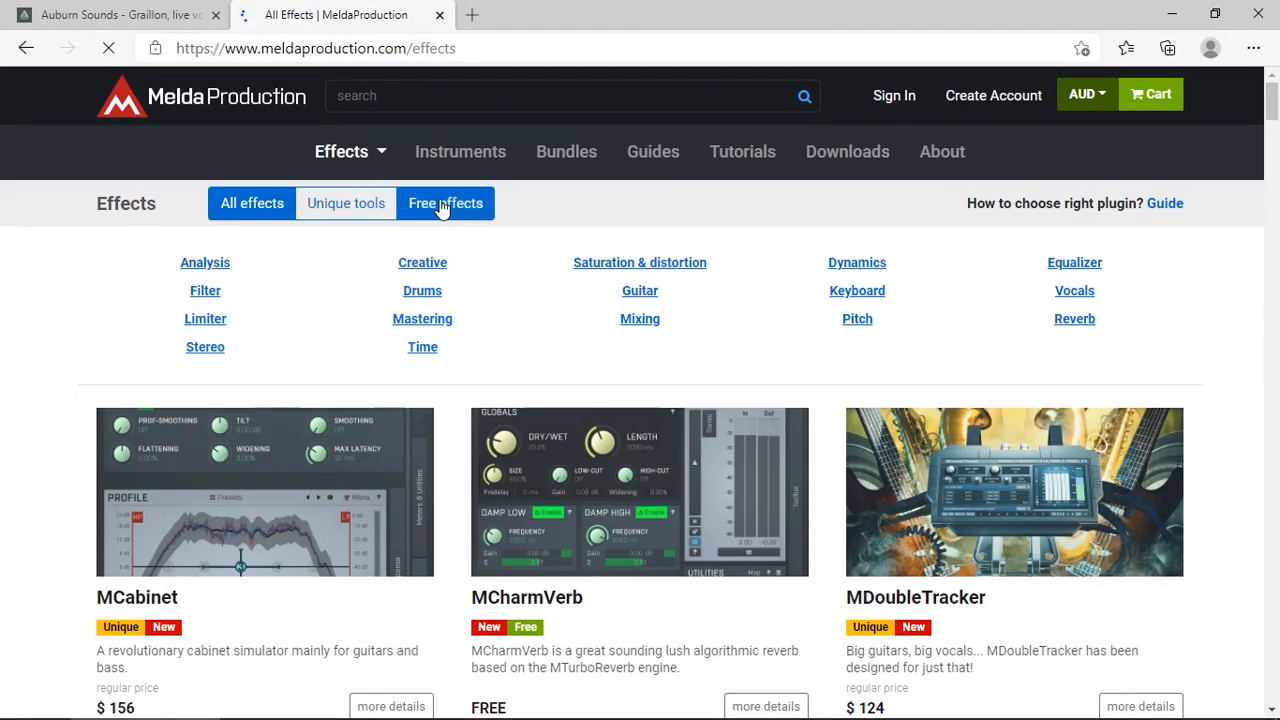
# Filter MeldaProduction's catalogue to free effects and scroll down through it to MTuner.
pyautogui.click(444, 204)
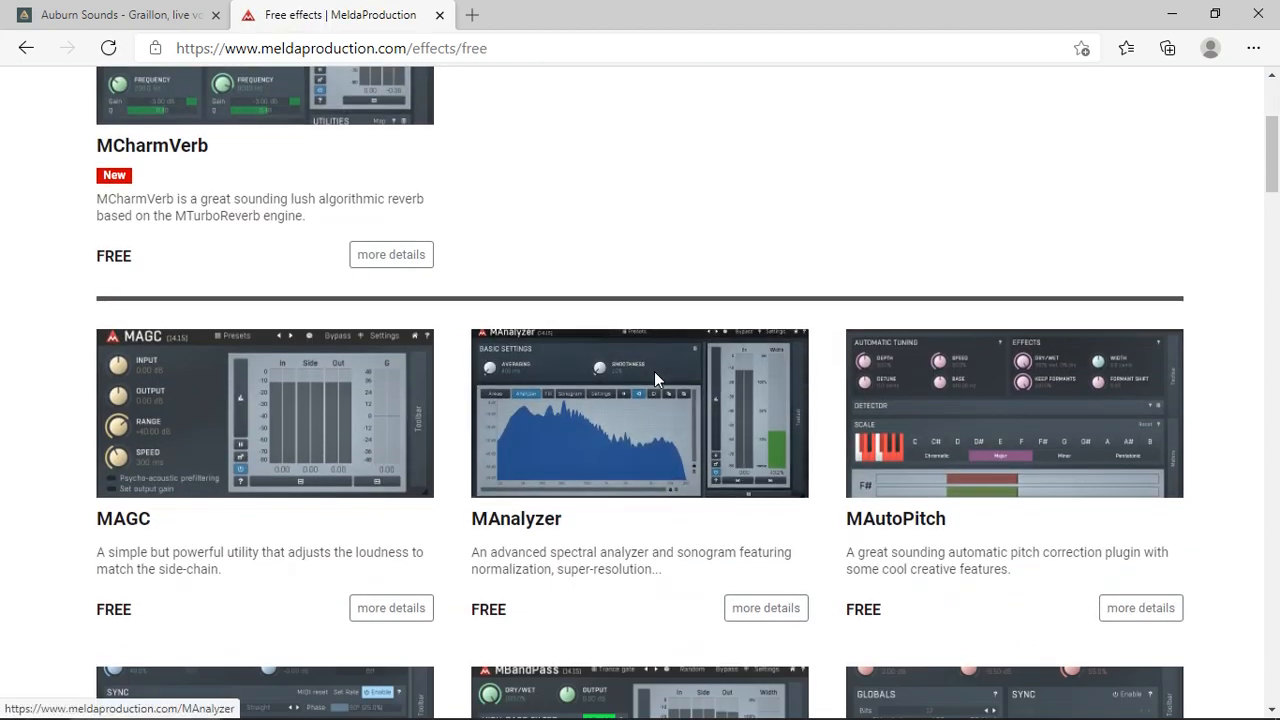
pyautogui.scroll(-3)
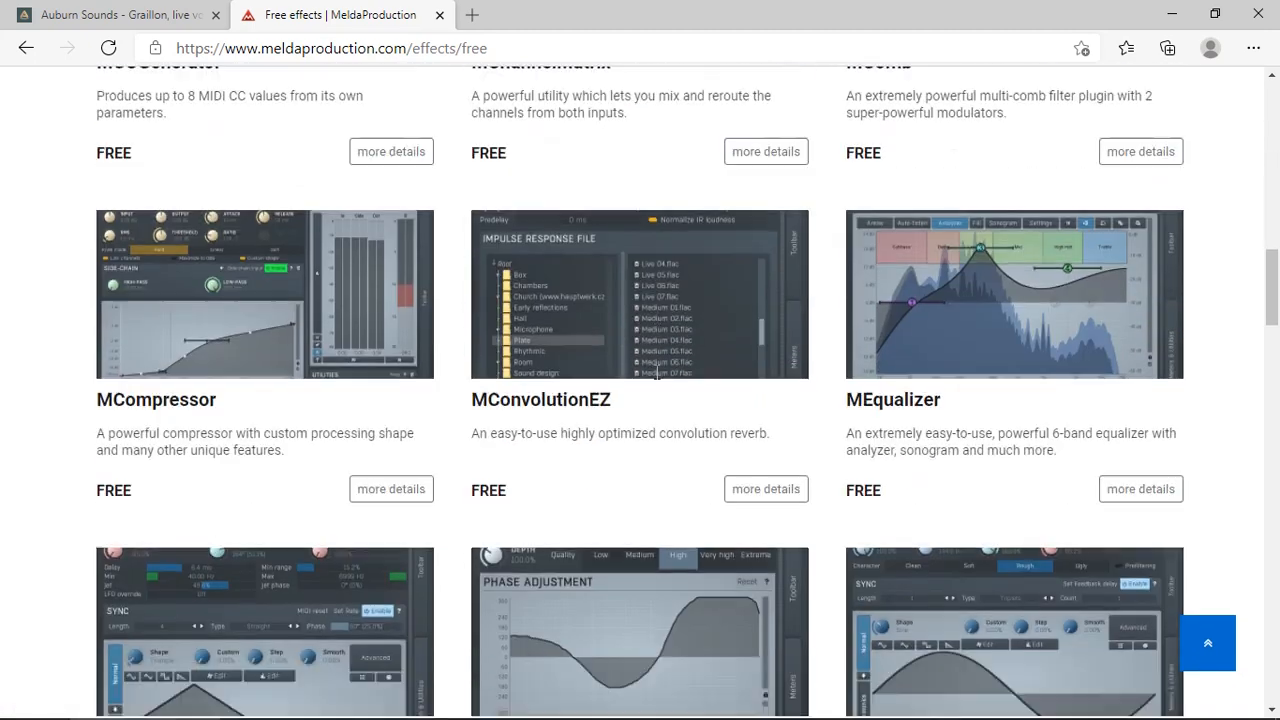
pyautogui.scroll(-3)
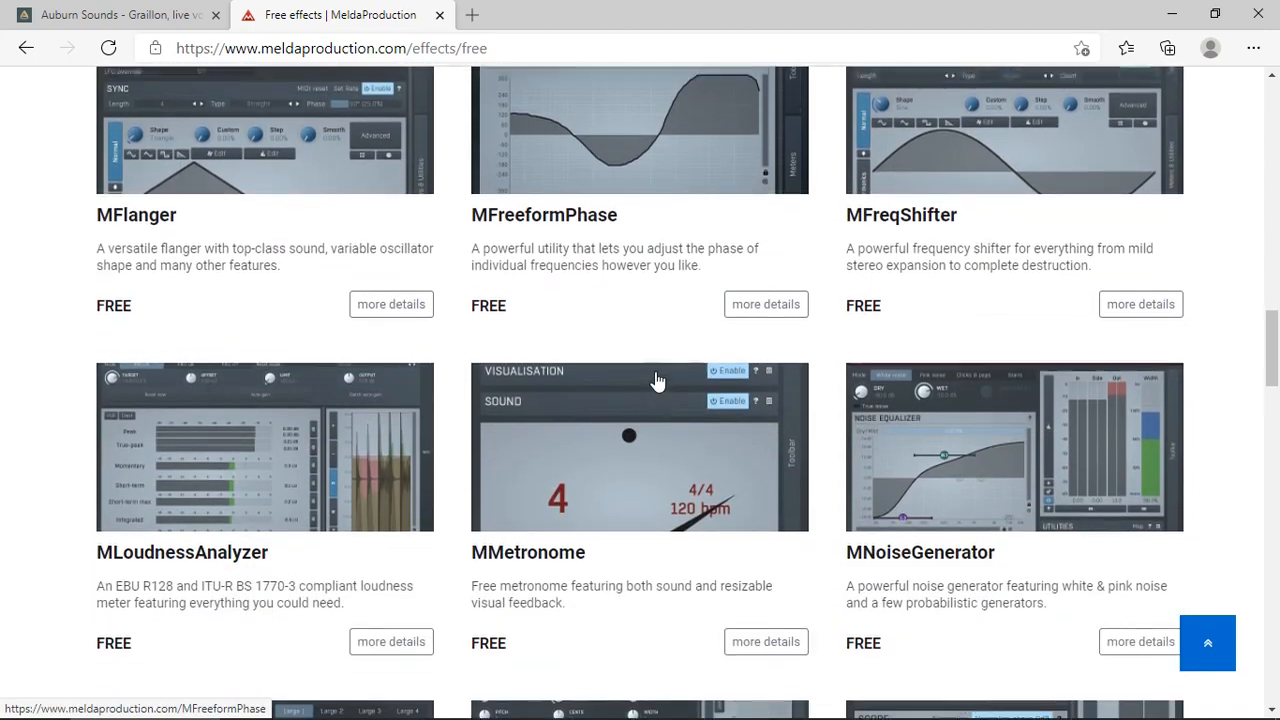
pyautogui.scroll(-3)
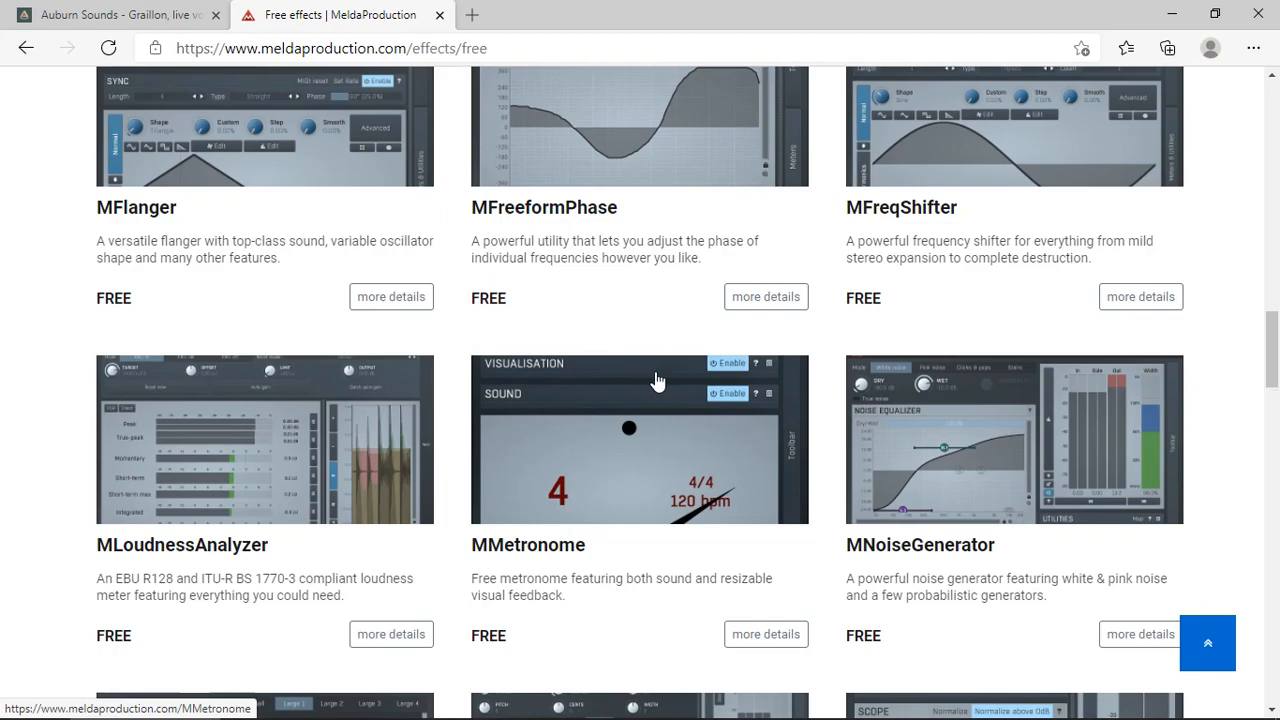
pyautogui.scroll(-3)
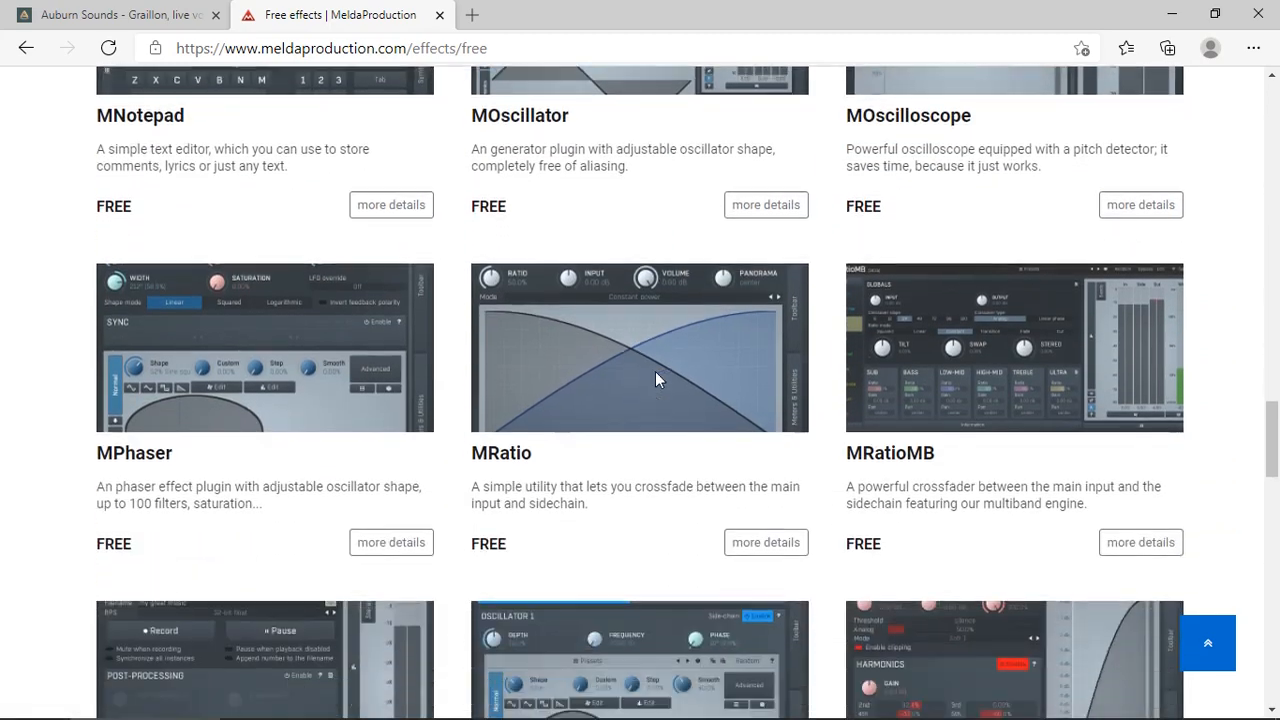
pyautogui.scroll(-3)
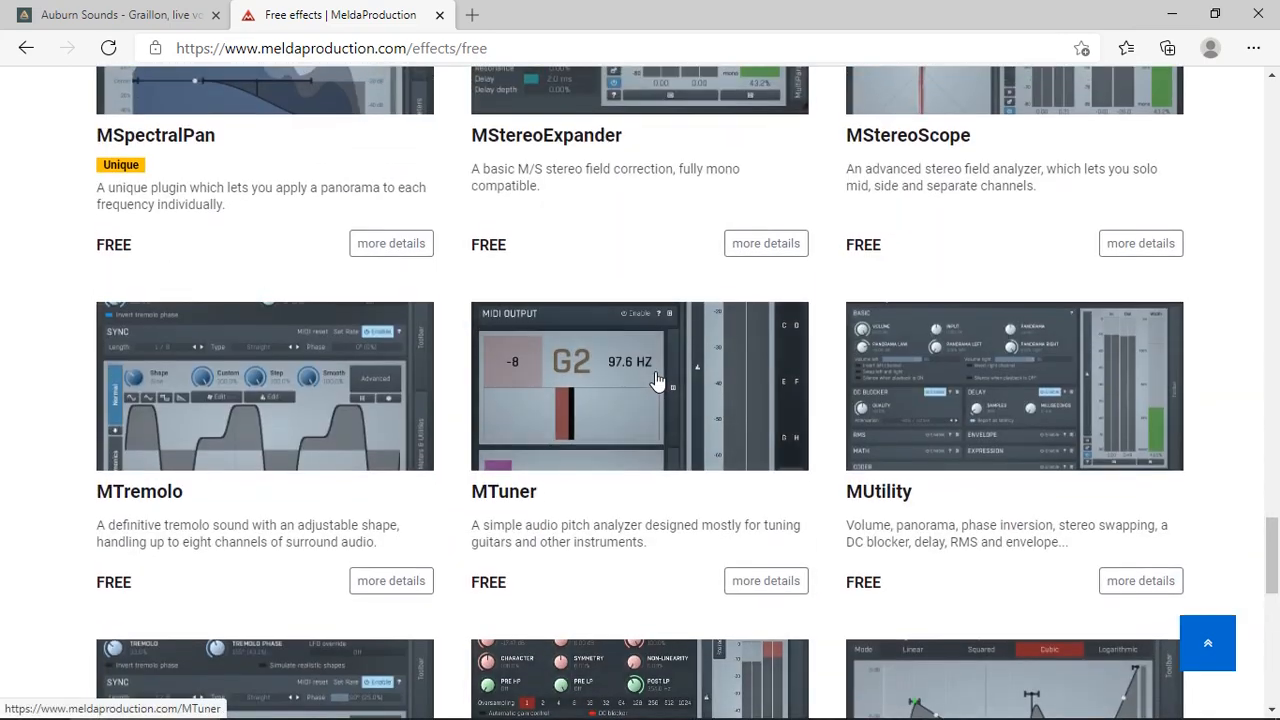
pyautogui.scroll(-3)
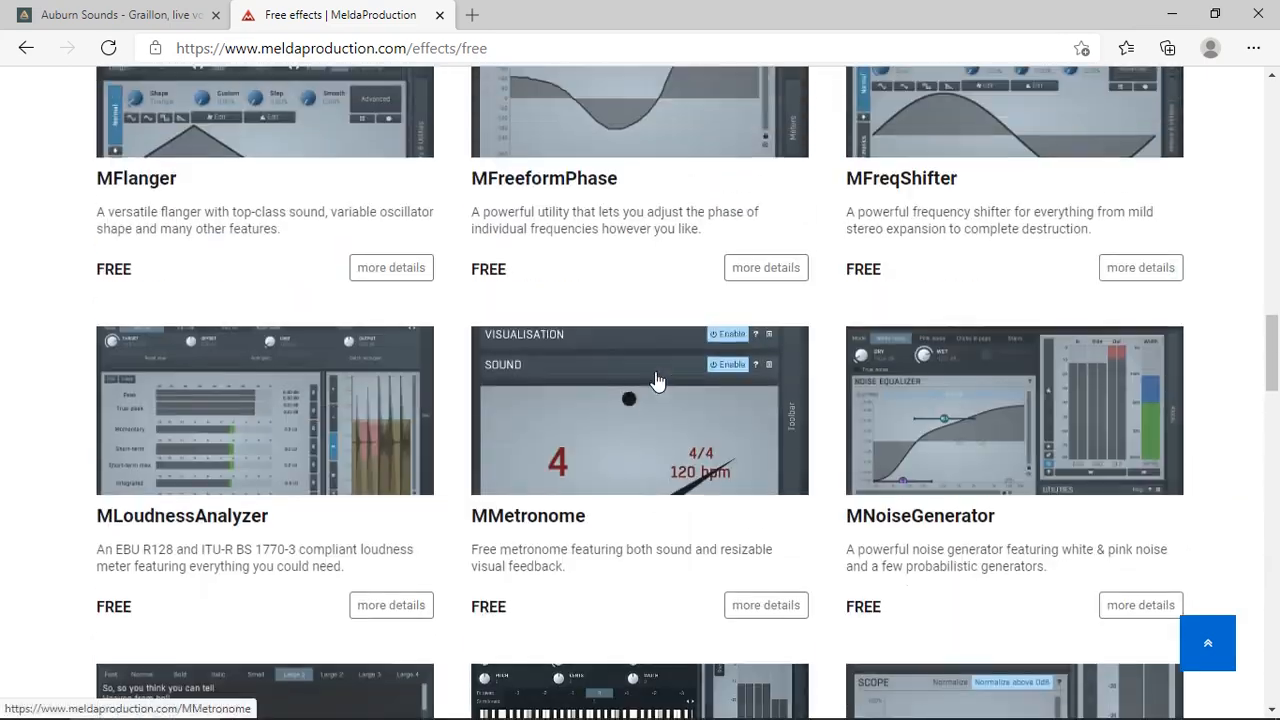
pyautogui.scroll(-3)
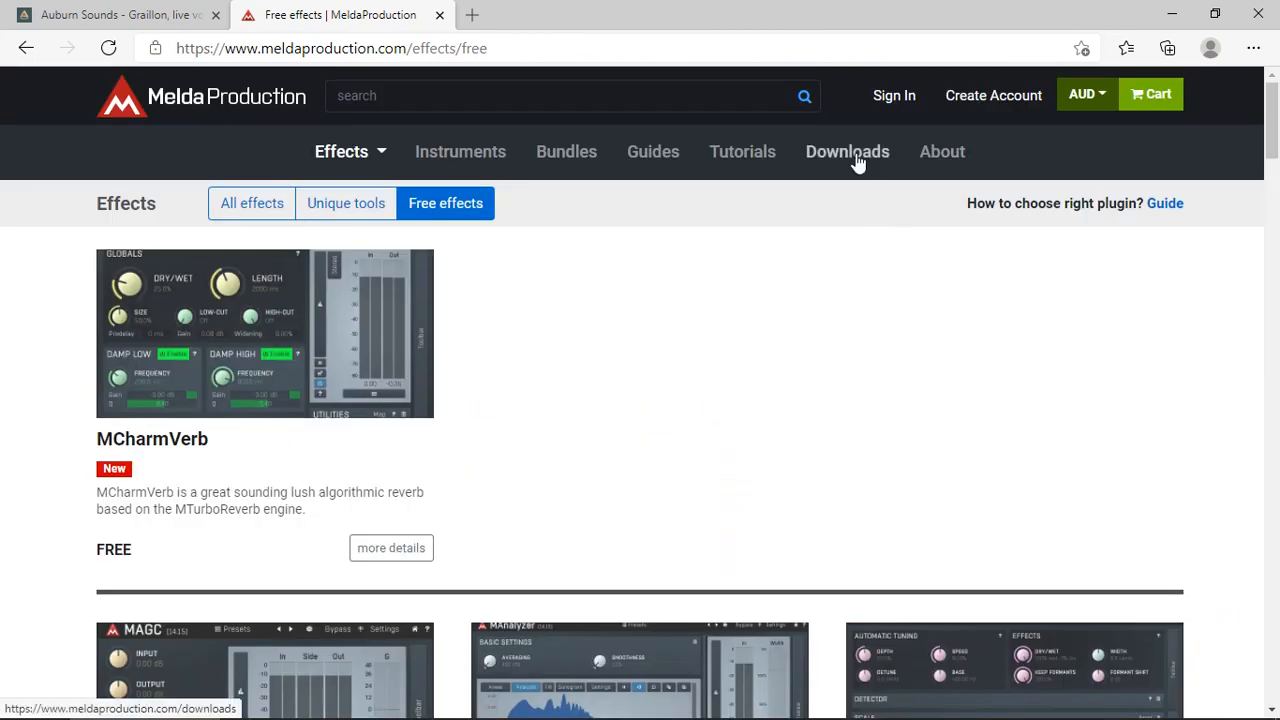
# Go to MeldaProduction's Downloads page and review the MAudioPlugins 14.16 installer options.
pyautogui.click(848, 152)
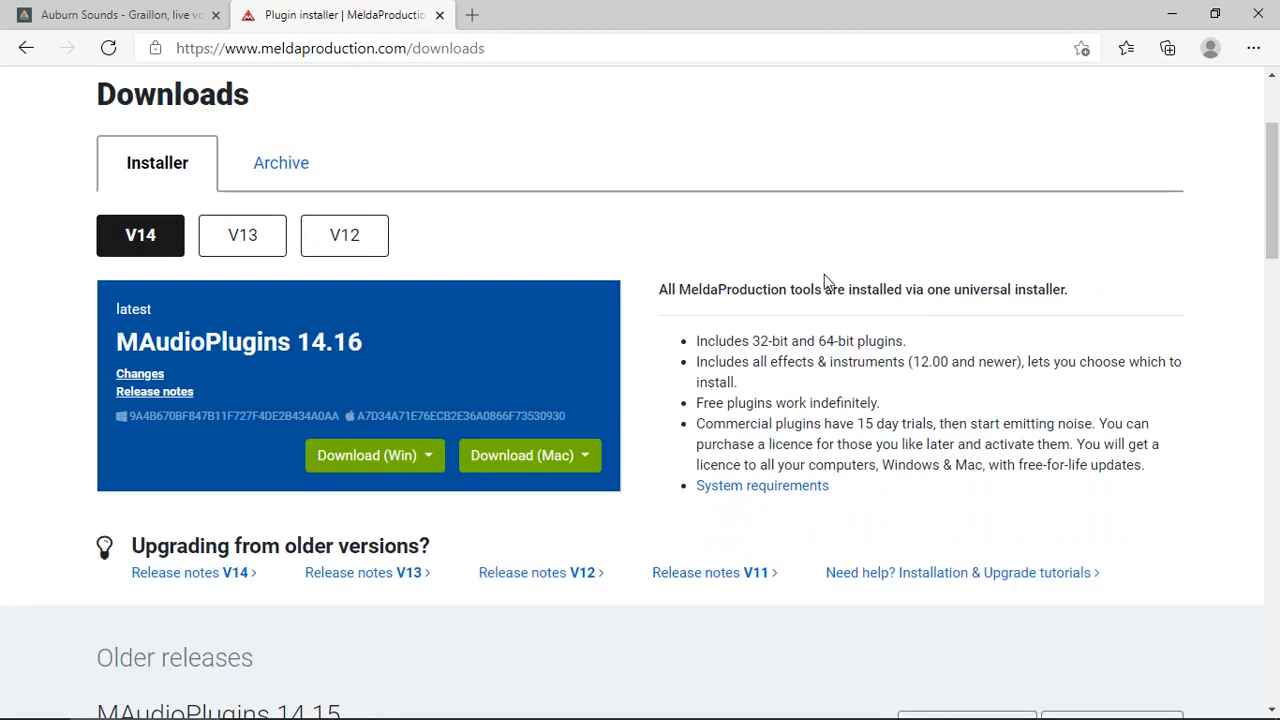
pyautogui.moveTo(530, 456)
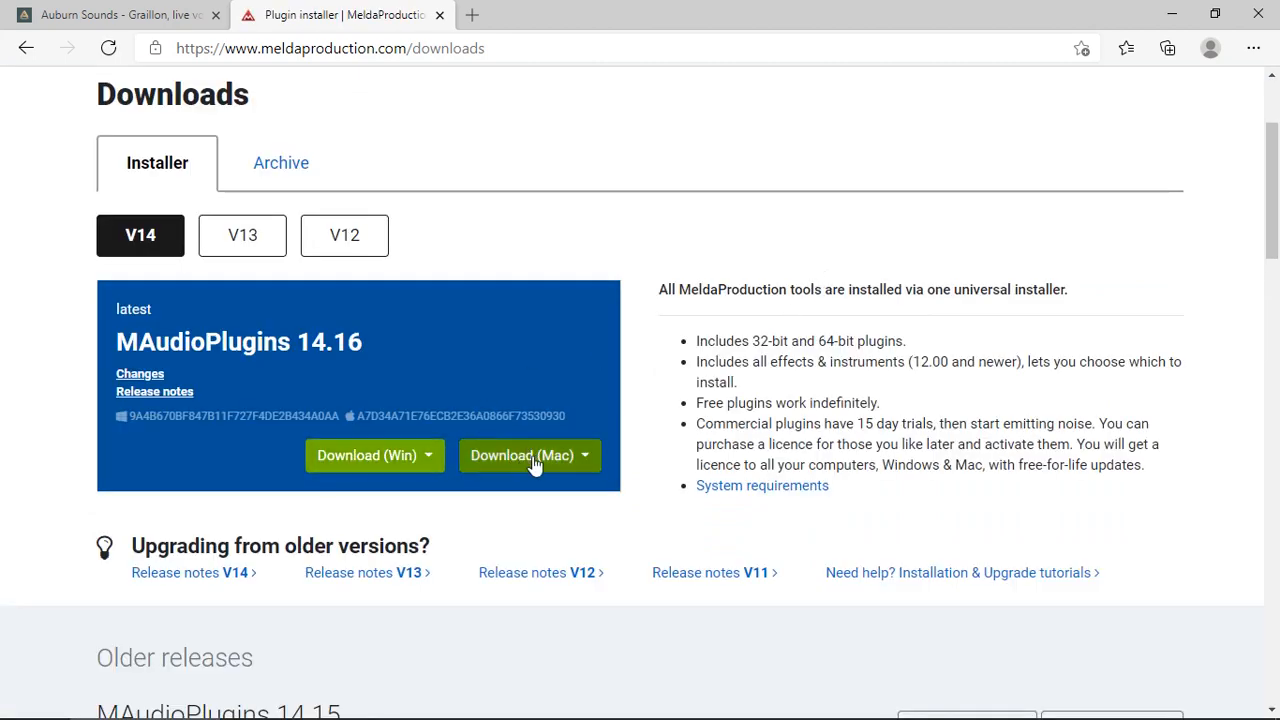
pyautogui.moveTo(858, 368)
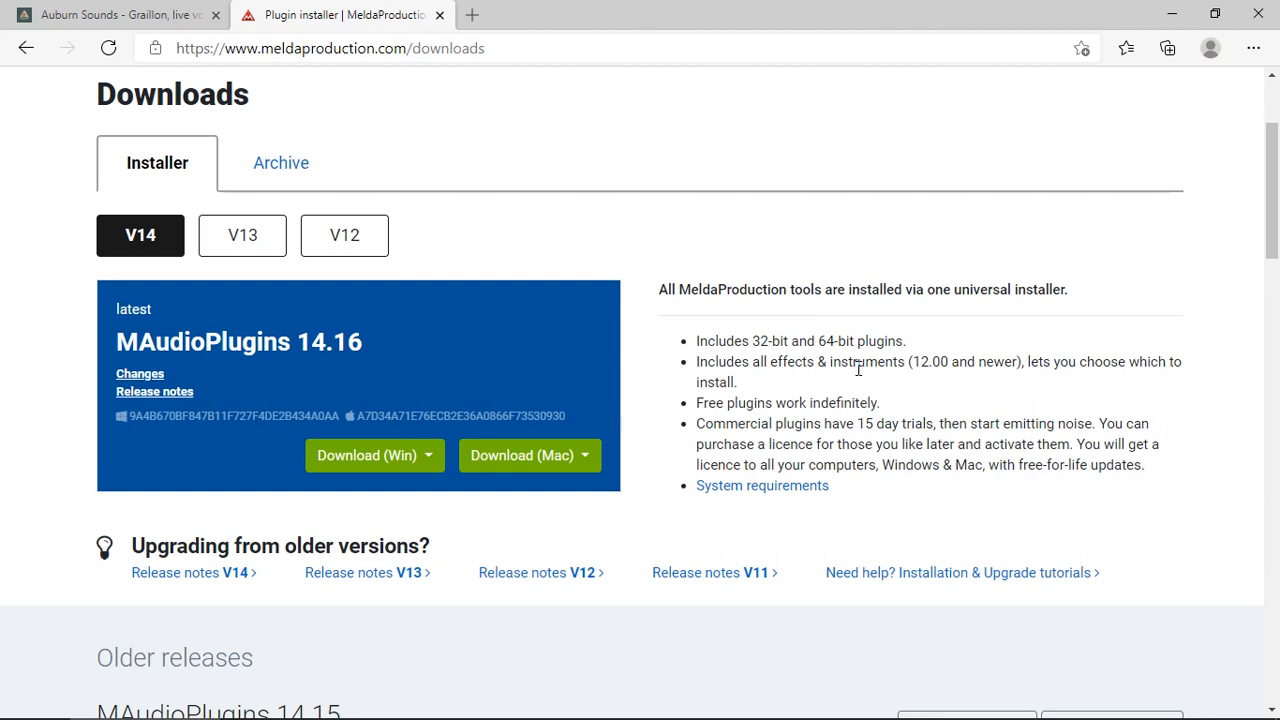
pyautogui.scroll(3)
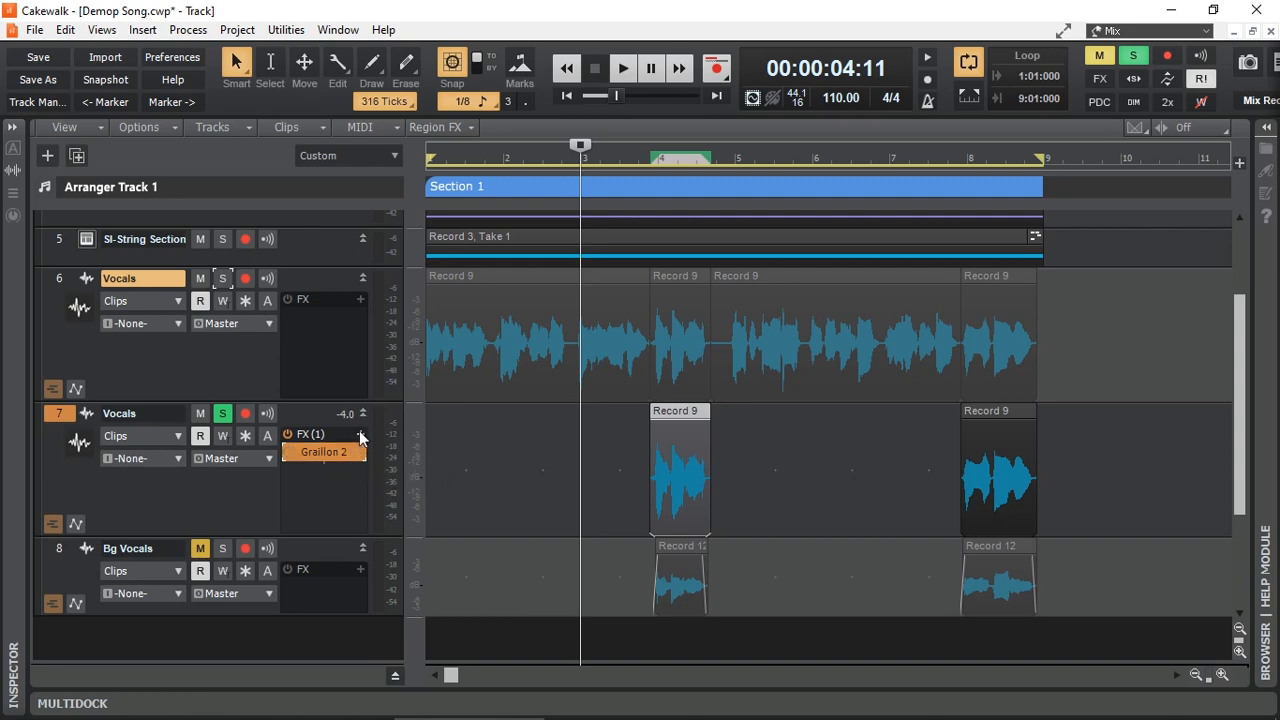
# Back in Cakewalk, start adding another effect to the copied Vocals track's FX bin.
pyautogui.click(360, 436)
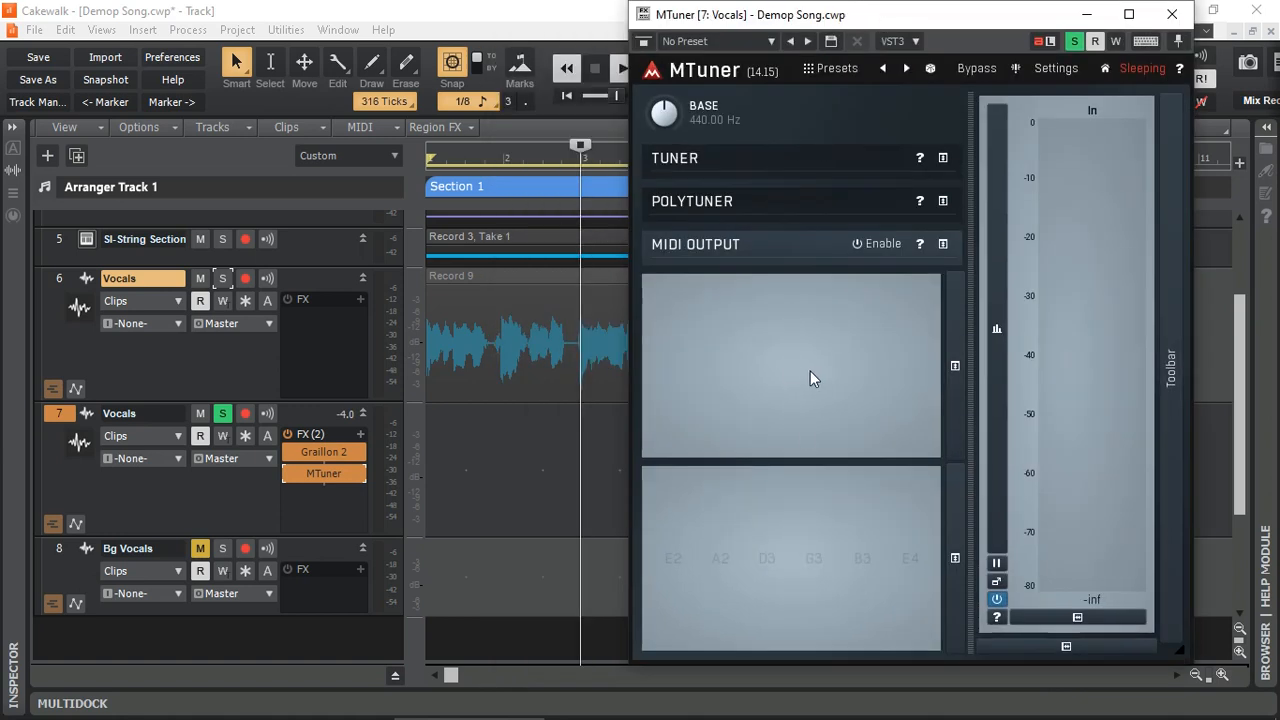
pyautogui.moveTo(700, 262)
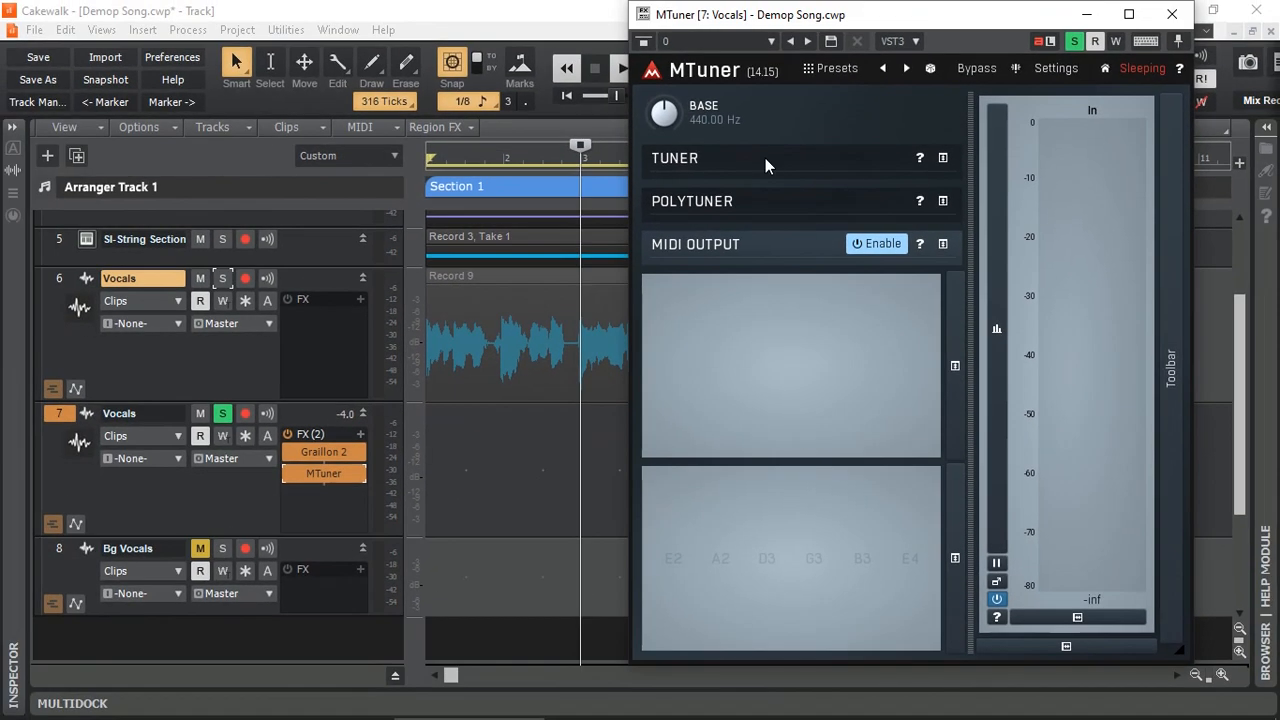
pyautogui.moveTo(770, 164)
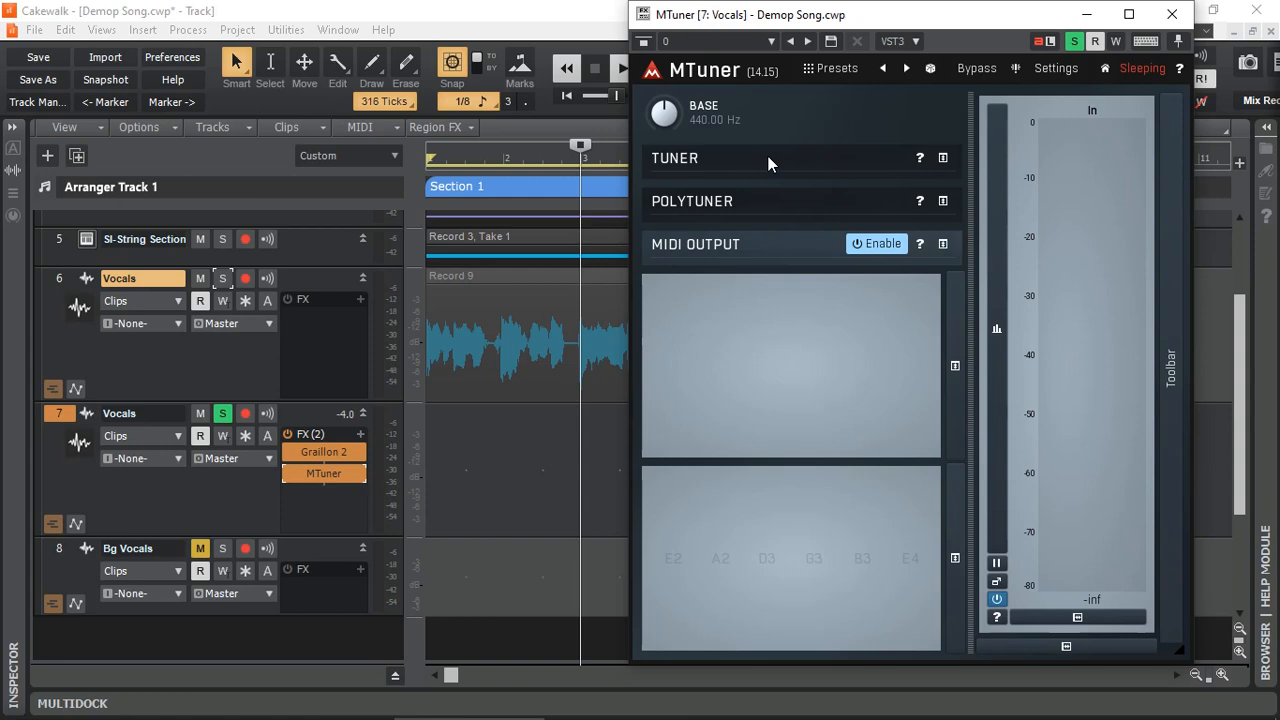
pyautogui.moveTo(688, 164)
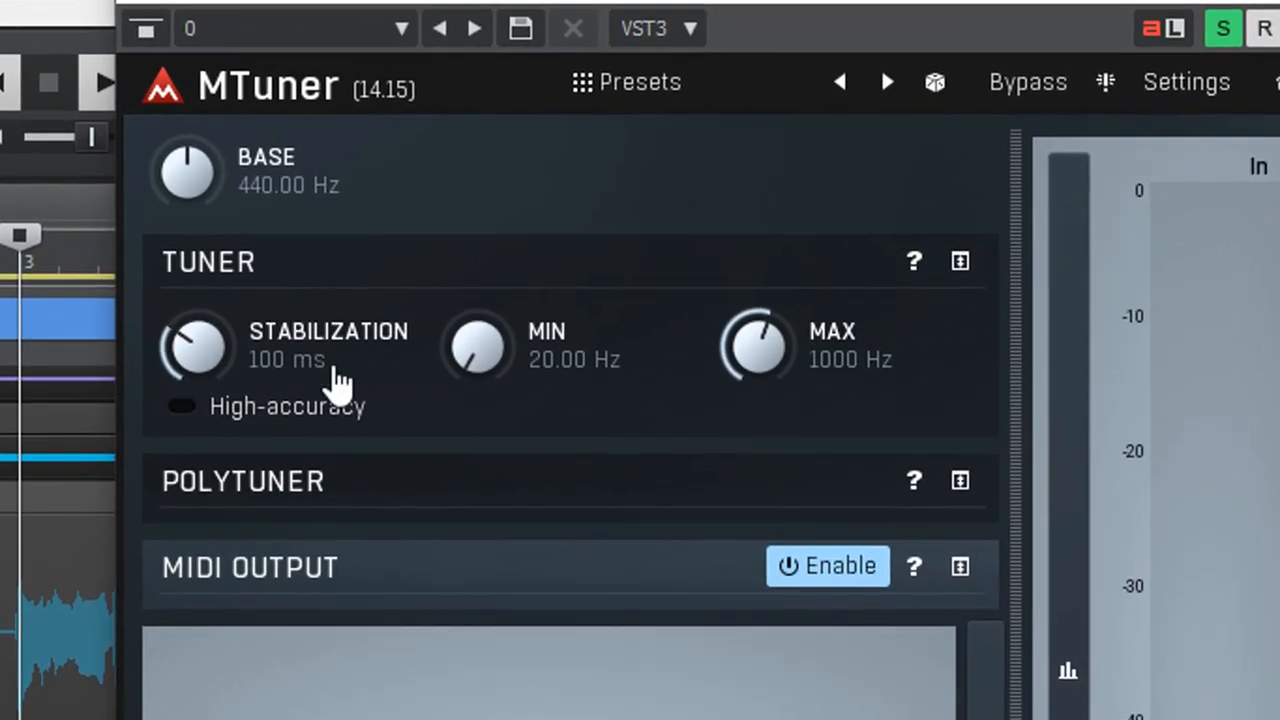
pyautogui.moveTo(490, 350)
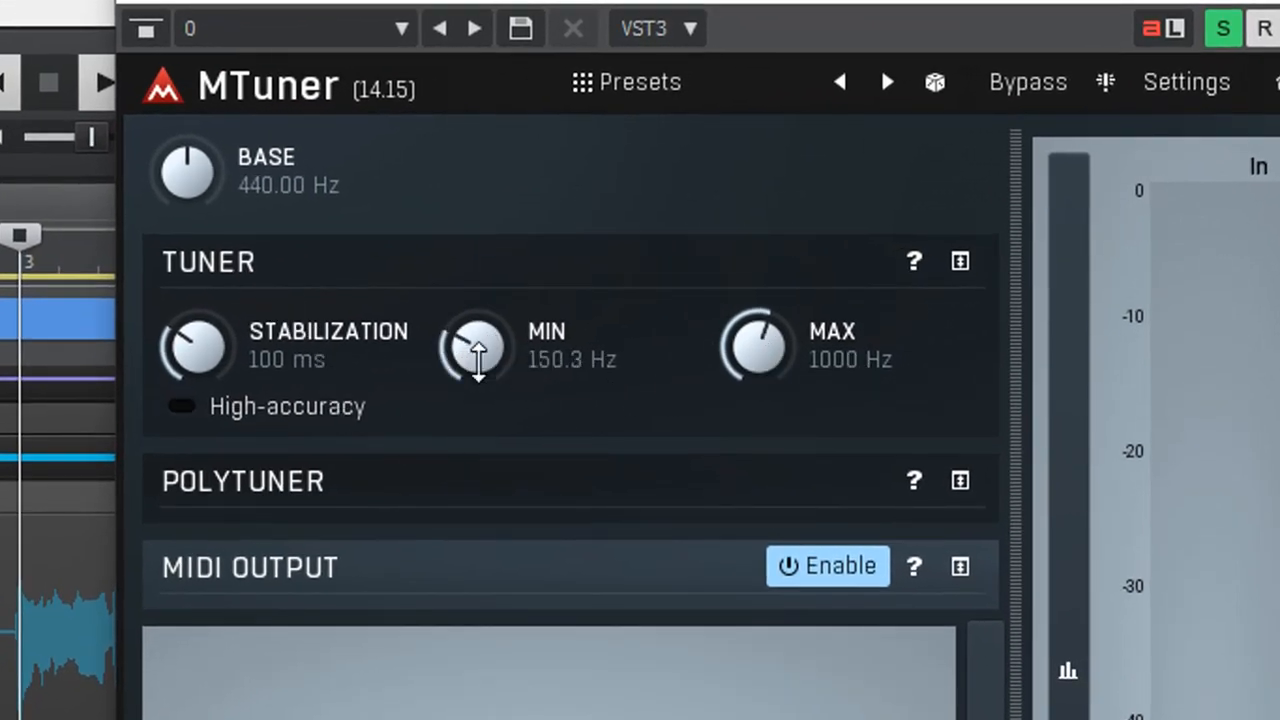
# Adjust MTuner's MIN knob to 117.2 Hz and raise MAX past 1837 Hz toward 2559 Hz.
pyautogui.moveTo(476, 344); pyautogui.dragTo(476, 390)
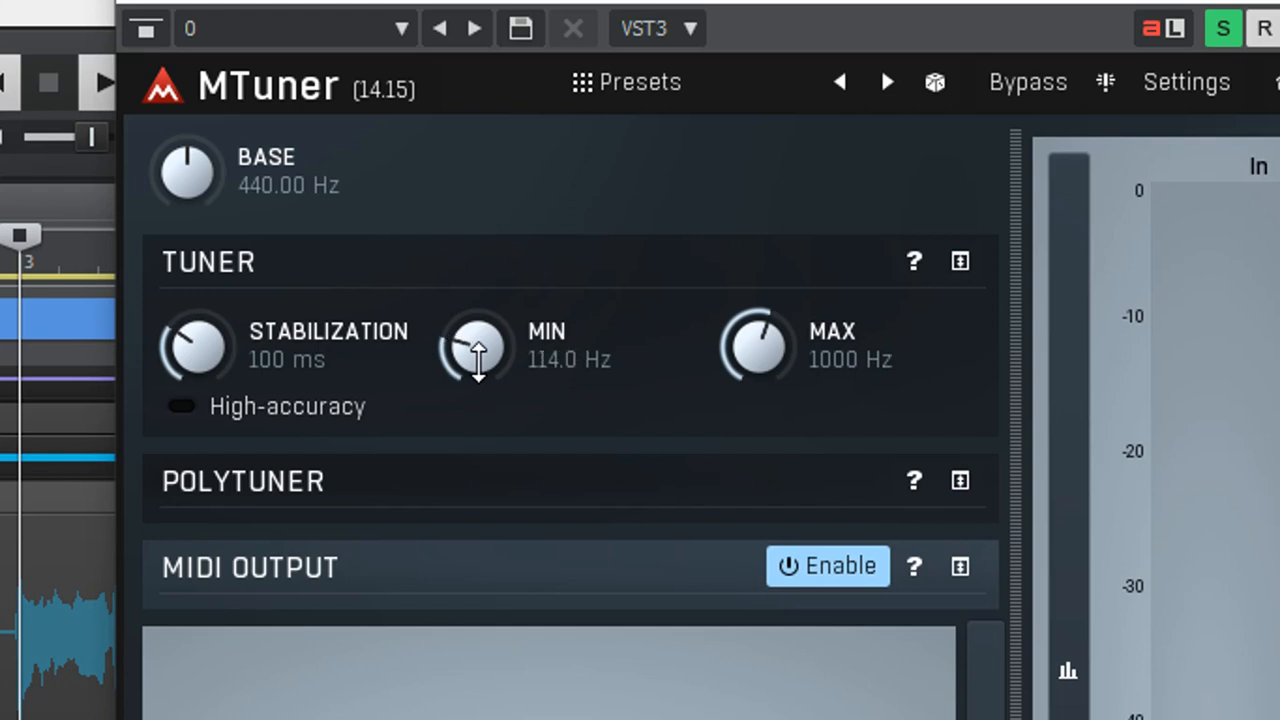
pyautogui.moveTo(478, 344); pyautogui.dragTo(478, 376)
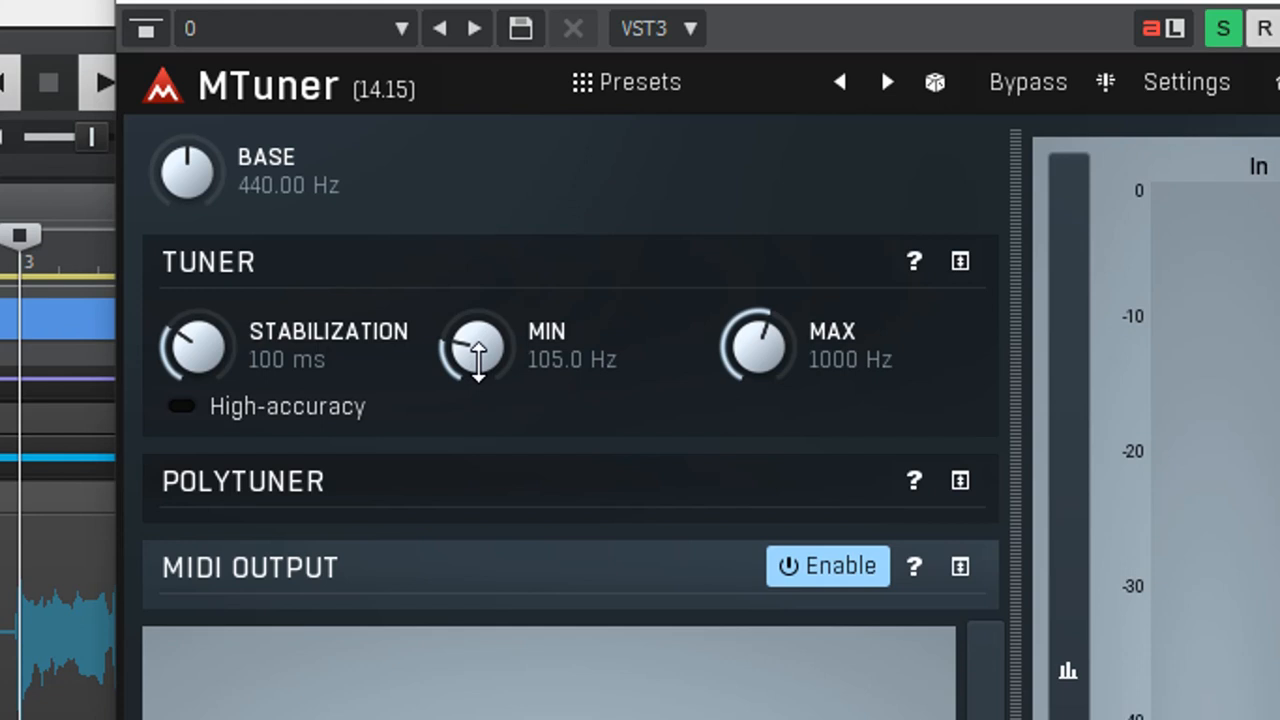
pyautogui.moveTo(478, 350); pyautogui.dragTo(478, 330)
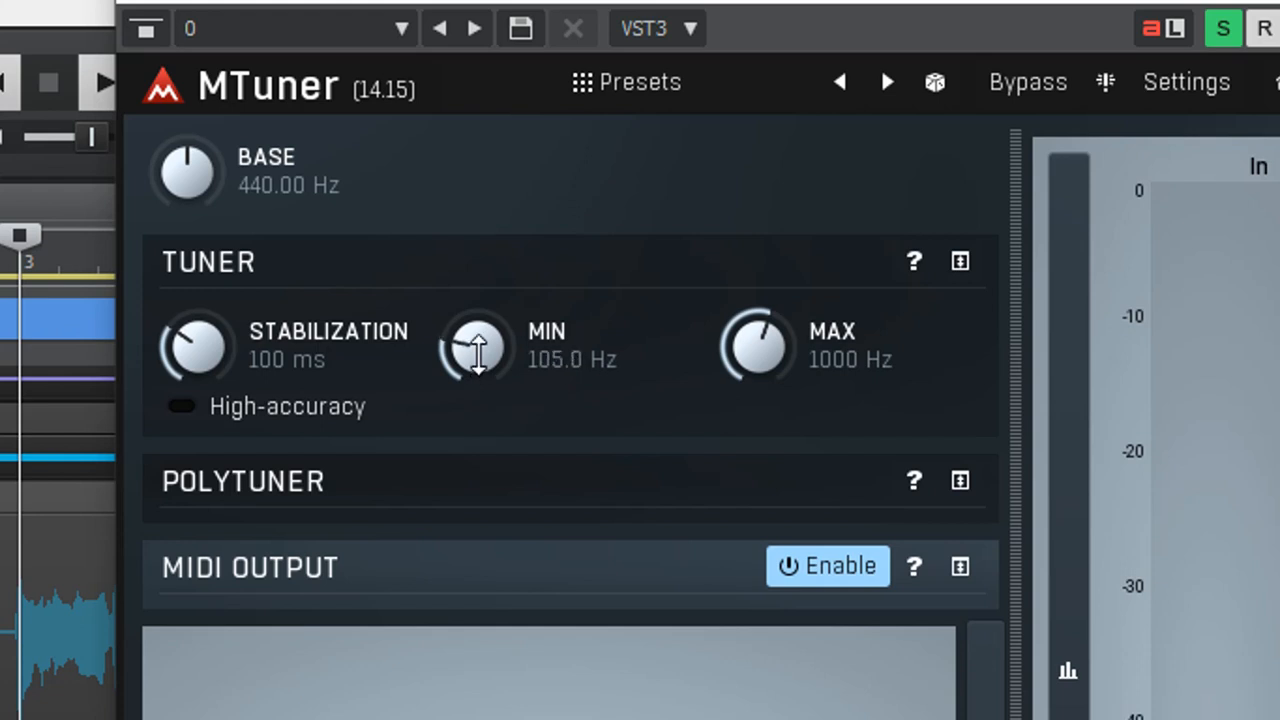
pyautogui.moveTo(476, 348); pyautogui.dragTo(740, 360)
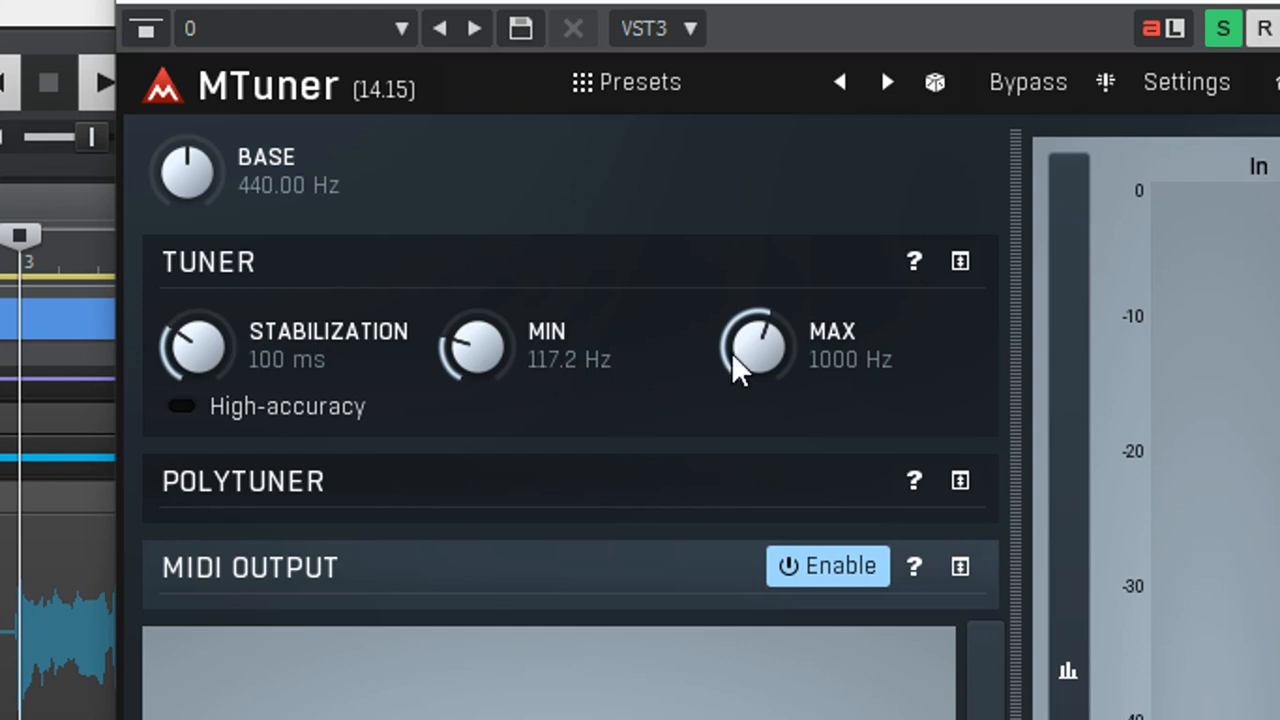
pyautogui.moveTo(756, 356); pyautogui.dragTo(756, 310)
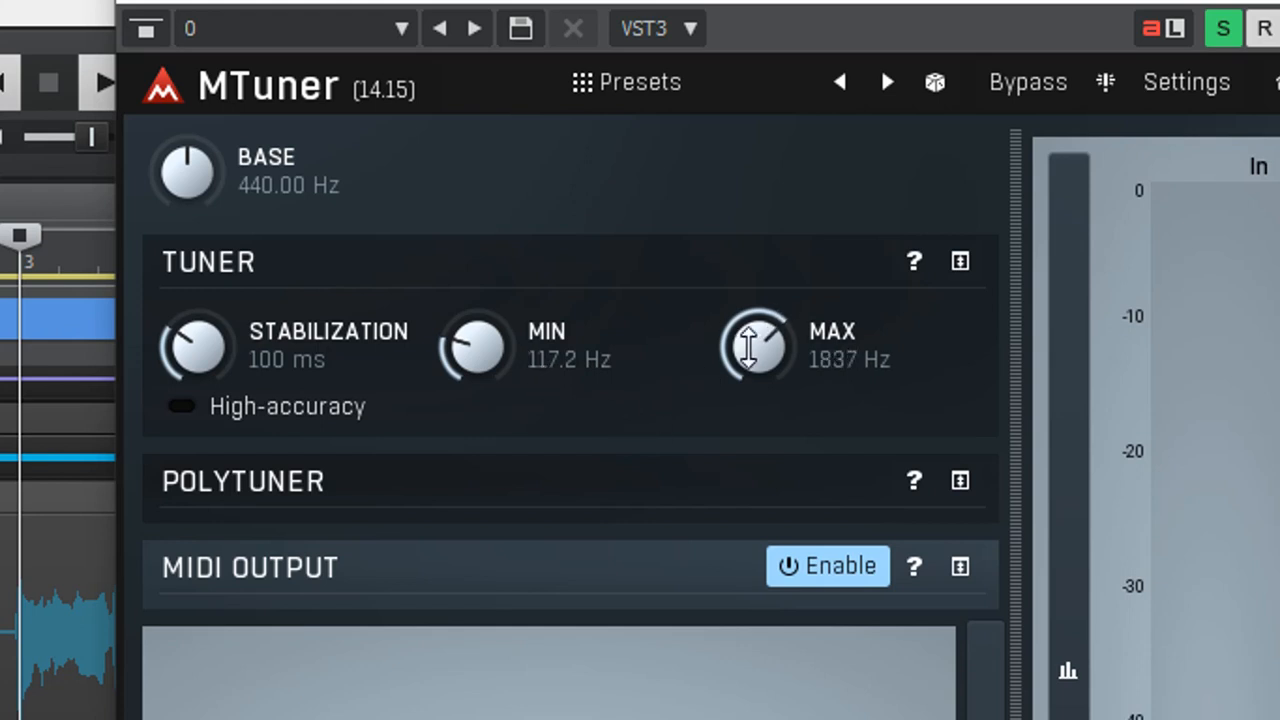
pyautogui.moveTo(756, 348); pyautogui.dragTo(756, 300)
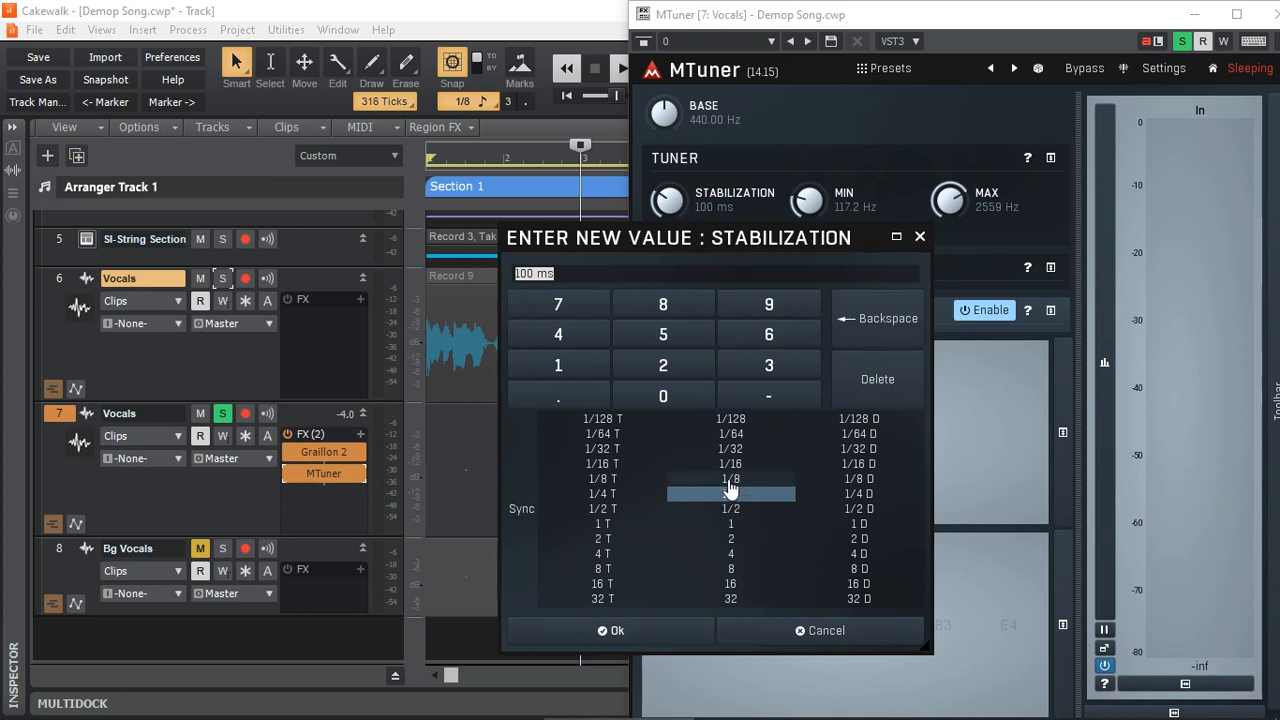
# Set MTuner's stabilization to Sync 1/8 (about 273 ms) and confirm.
pyautogui.click(730, 478)
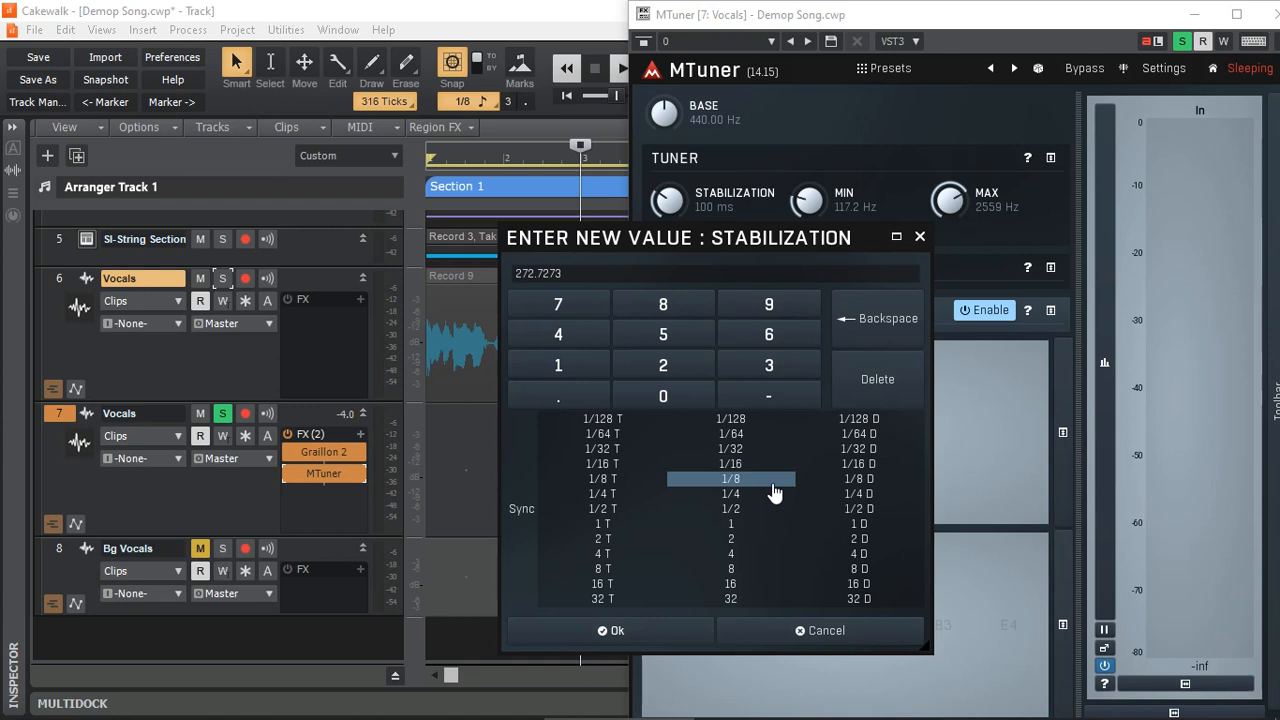
pyautogui.moveTo(750, 488)
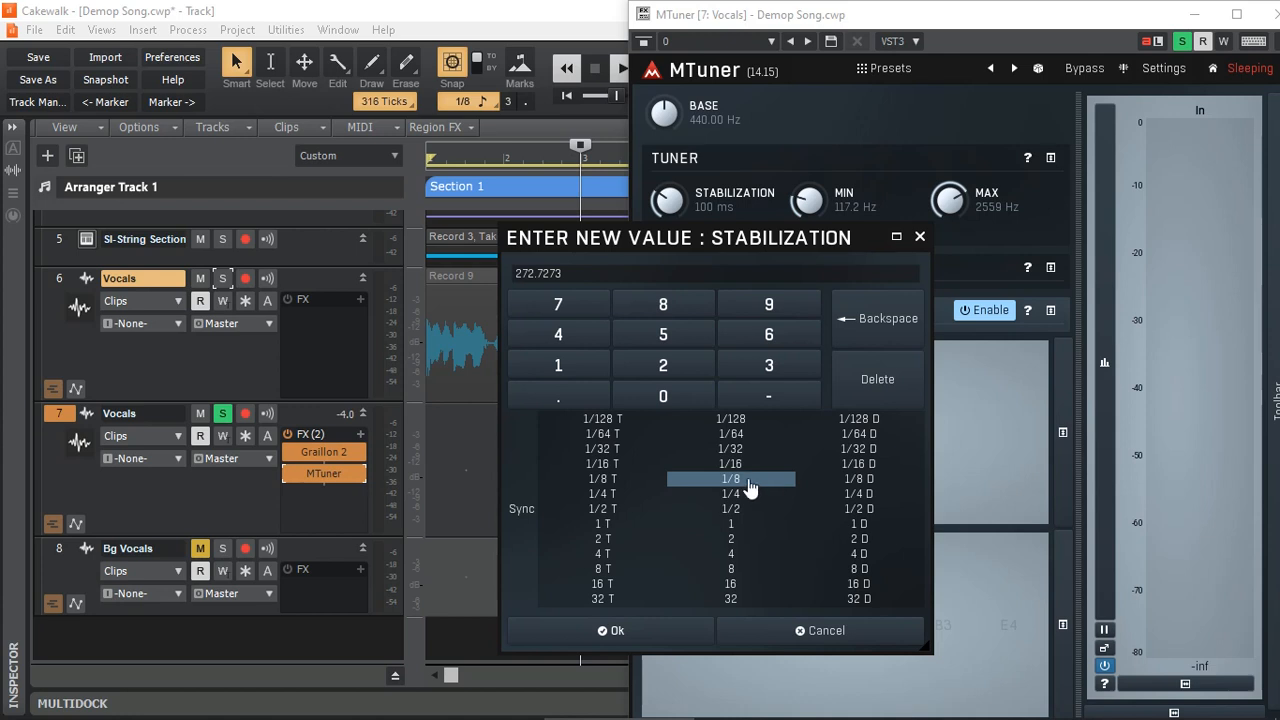
pyautogui.click(616, 630)
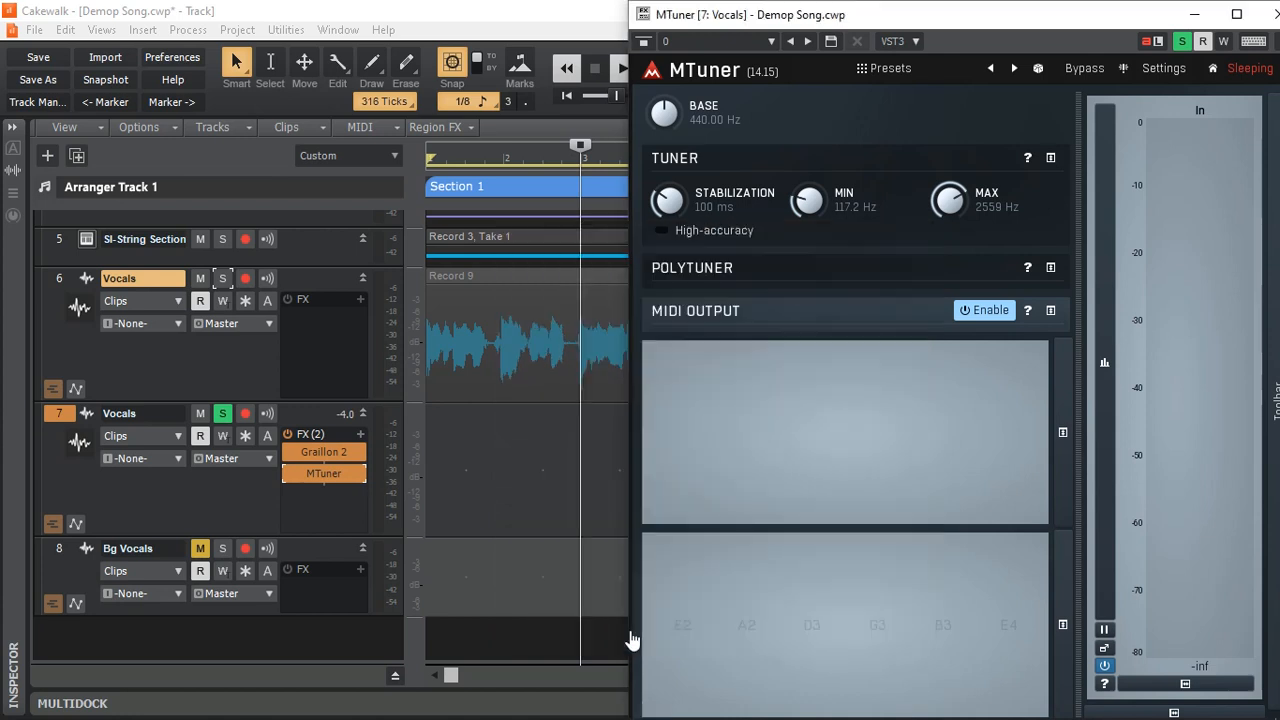
# Drag the MTuner window to the right so the copied Vocals harmony clips are uncovered.
pyautogui.moveTo(668, 200); pyautogui.dragTo(730, 200)
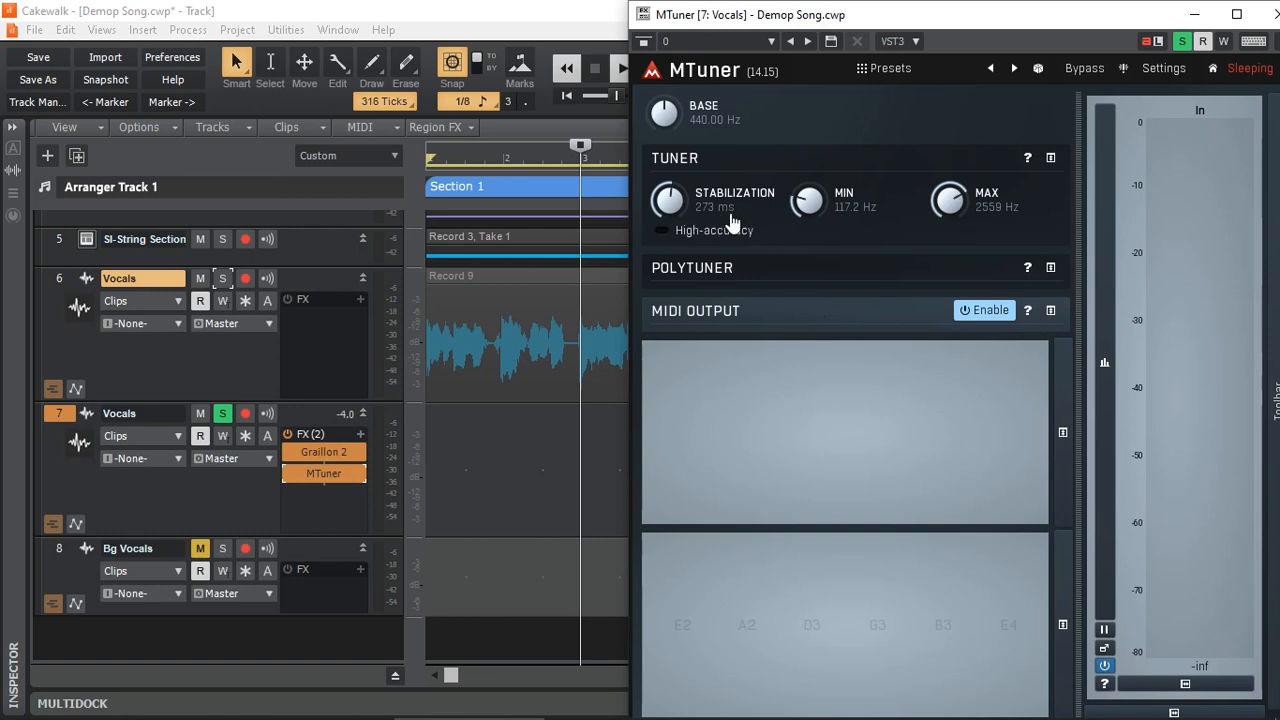
pyautogui.moveTo(730, 222)
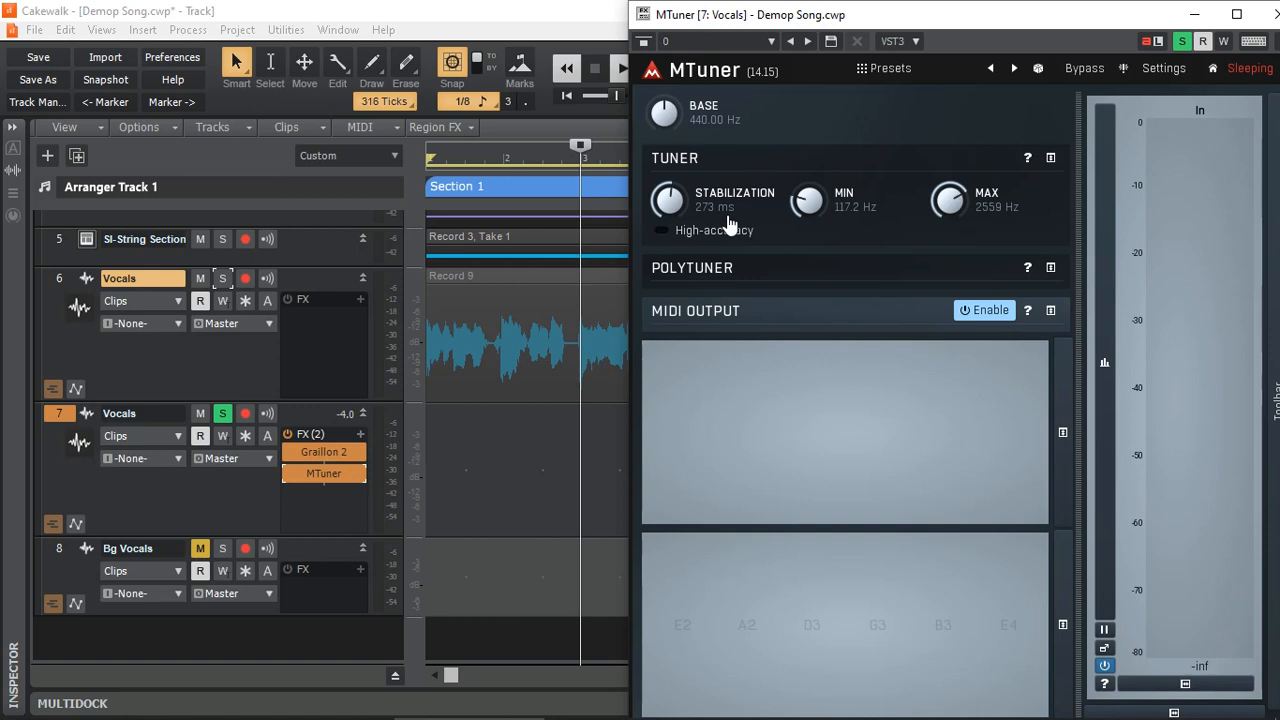
pyautogui.moveTo(728, 316)
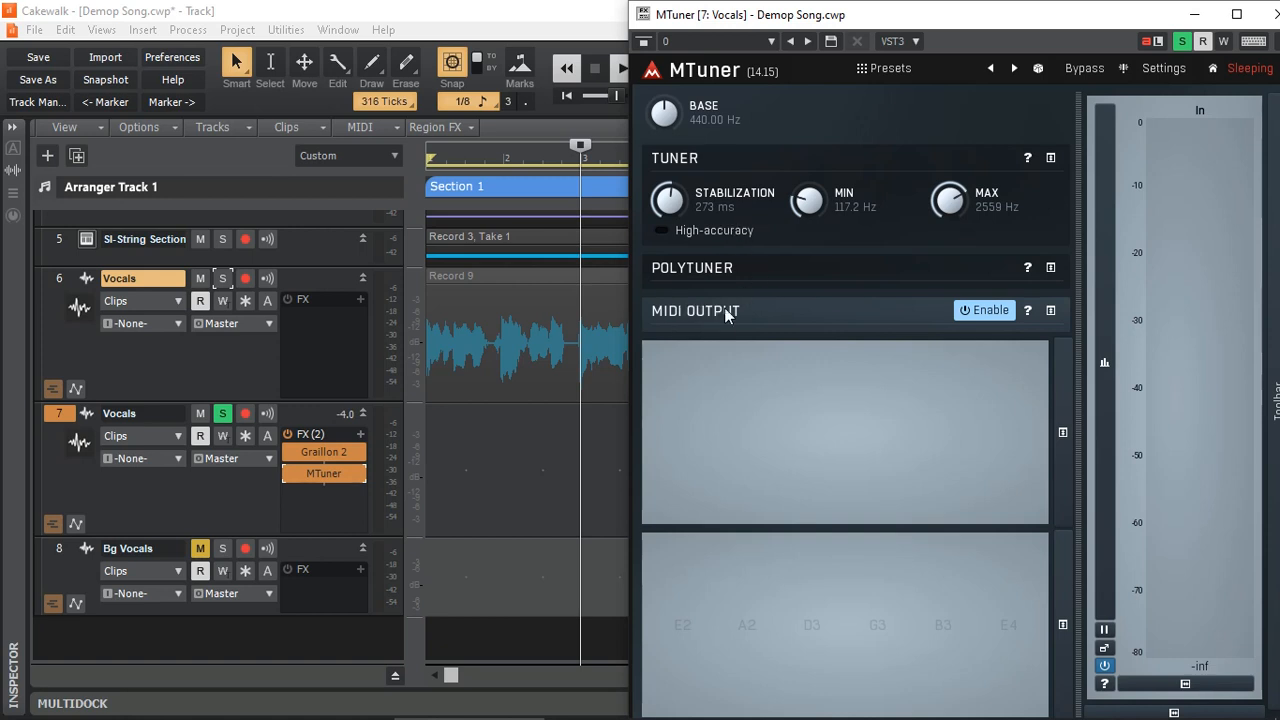
pyautogui.moveTo(938, 152)
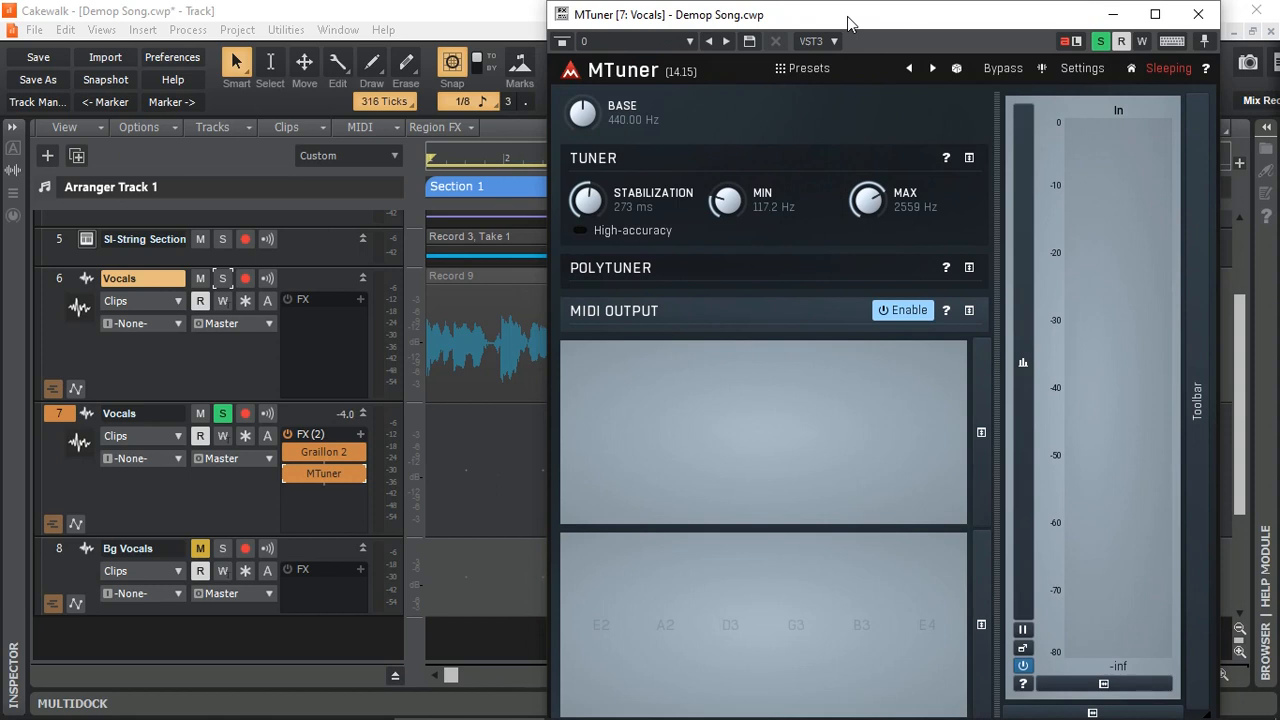
pyautogui.click(834, 40)
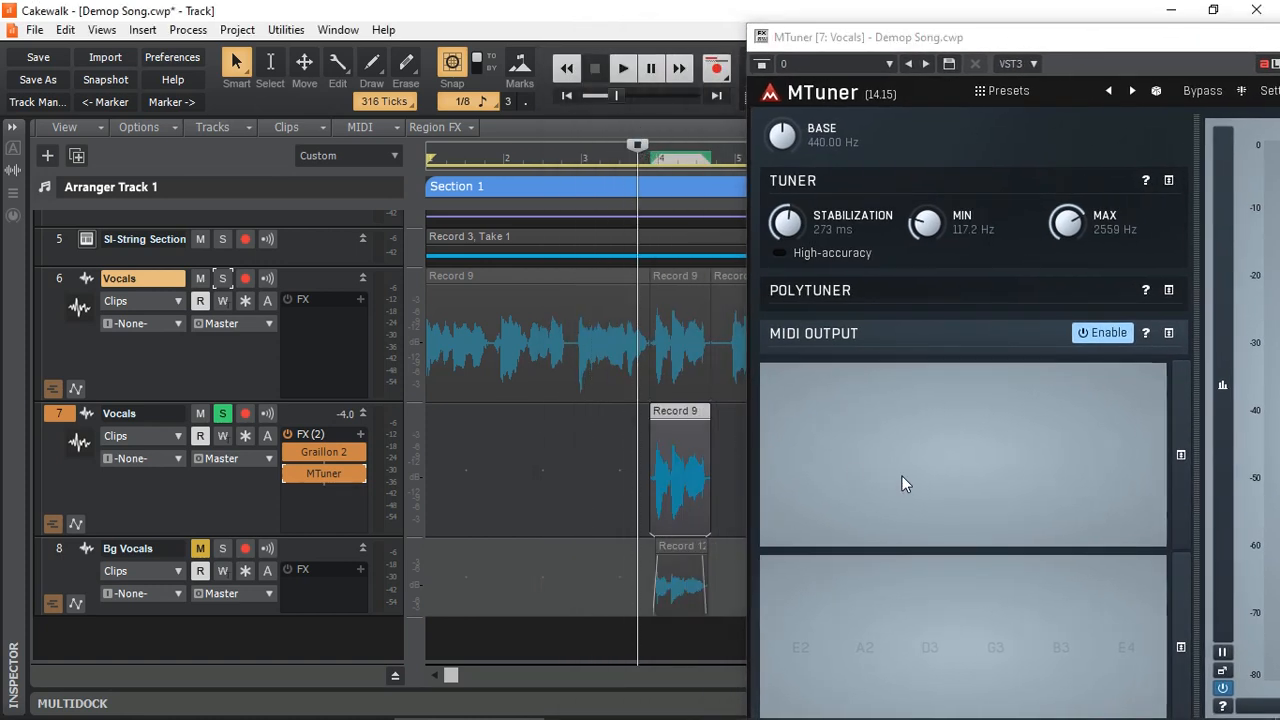
pyautogui.moveTo(950, 390)
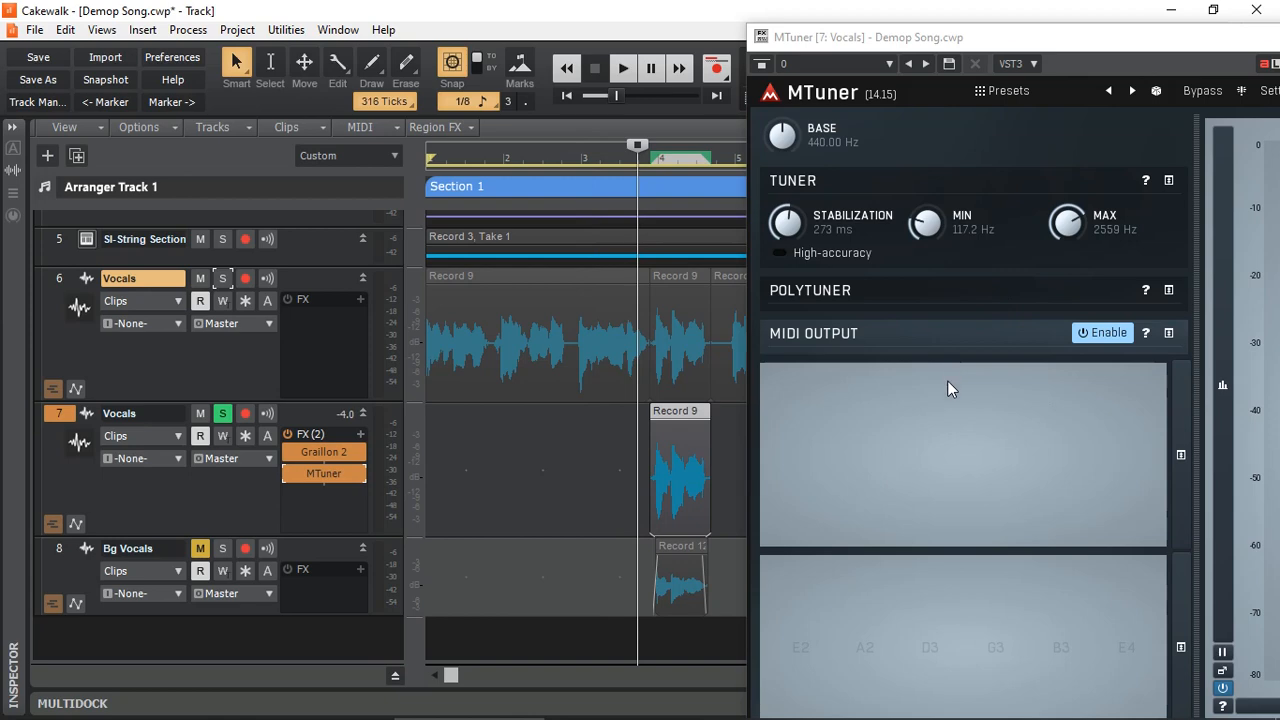
# Enable MTuner's MIDI Output, then play and stop to check it detects pitch (C4 near 263 Hz).
pyautogui.click(622, 68)
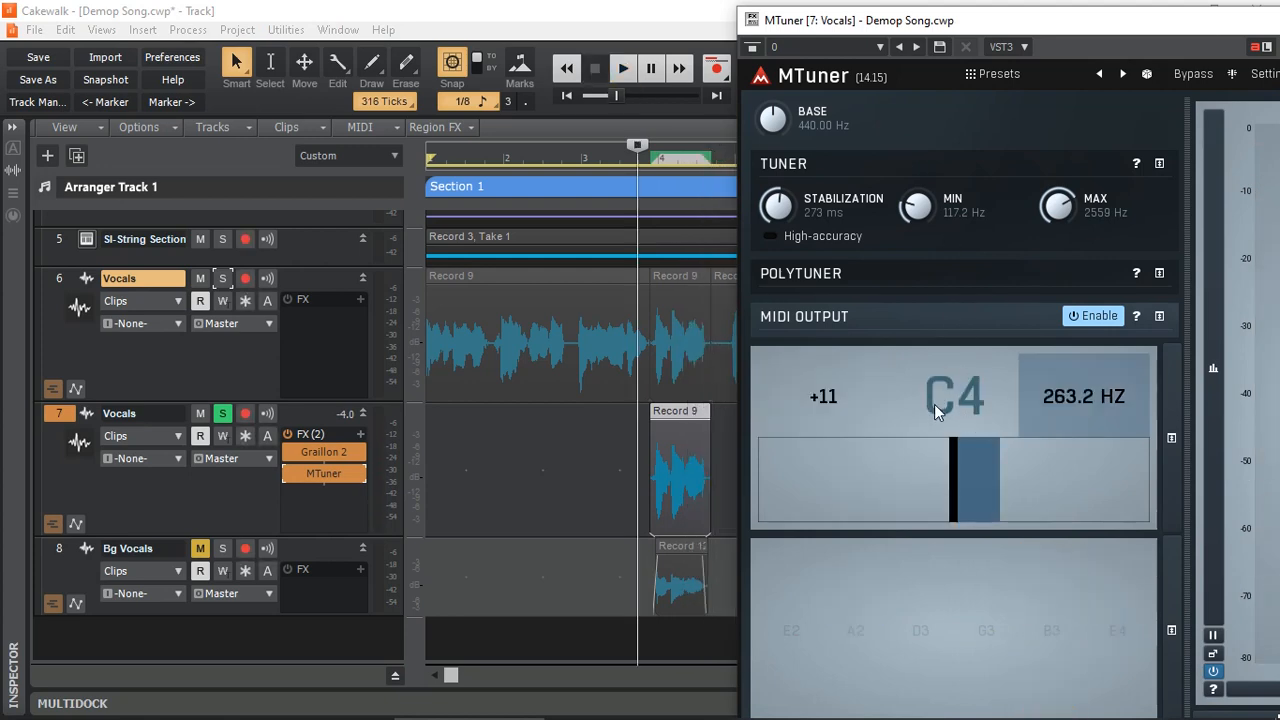
pyautogui.moveTo(824, 210)
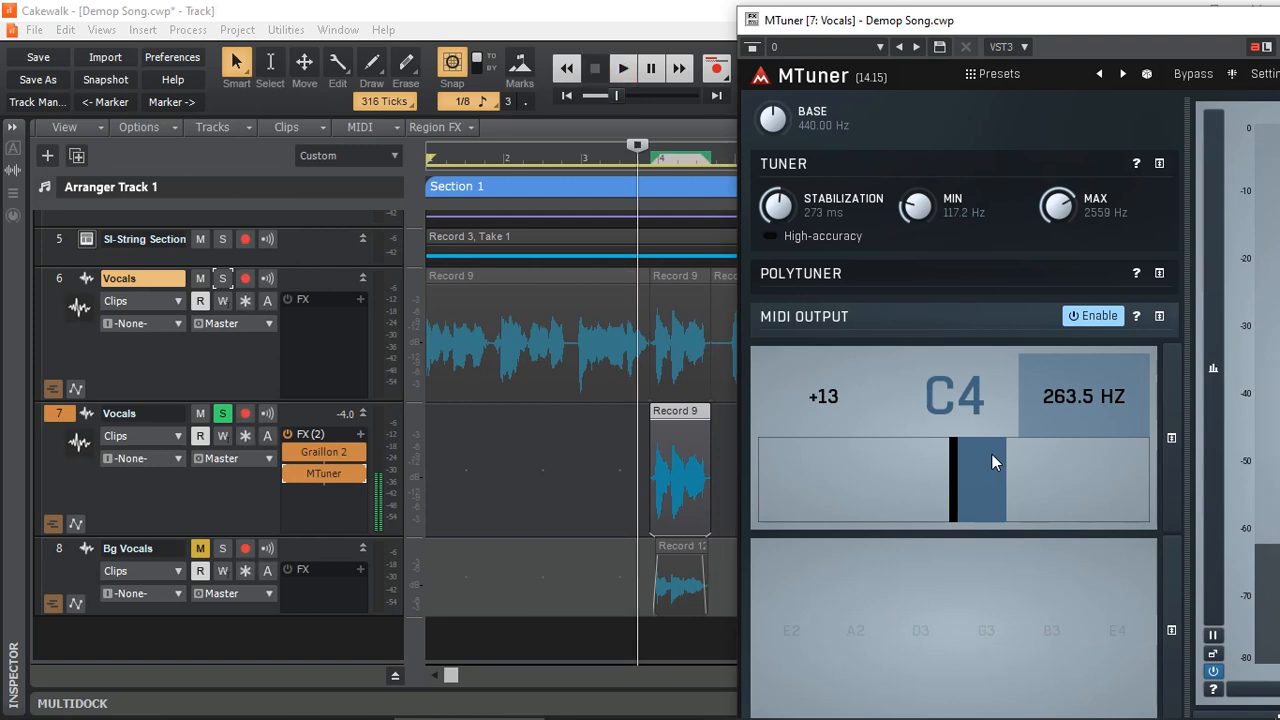
pyautogui.click(622, 68)
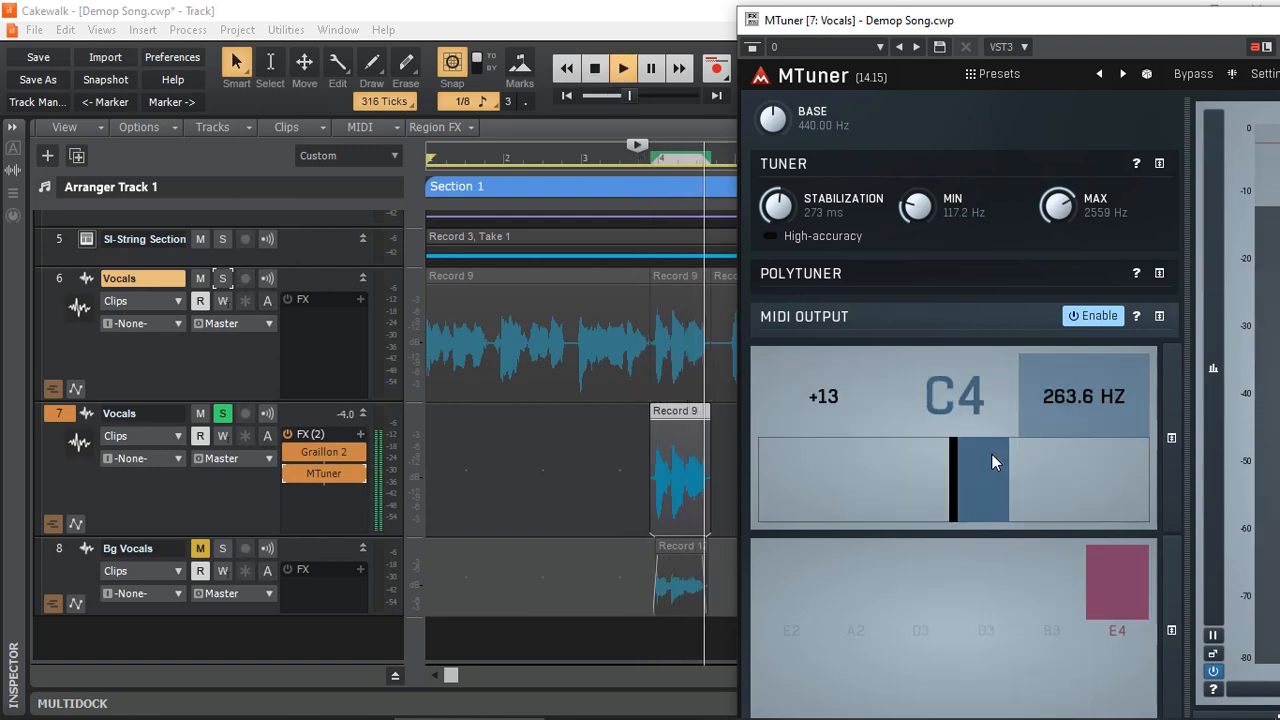
pyautogui.click(624, 68)
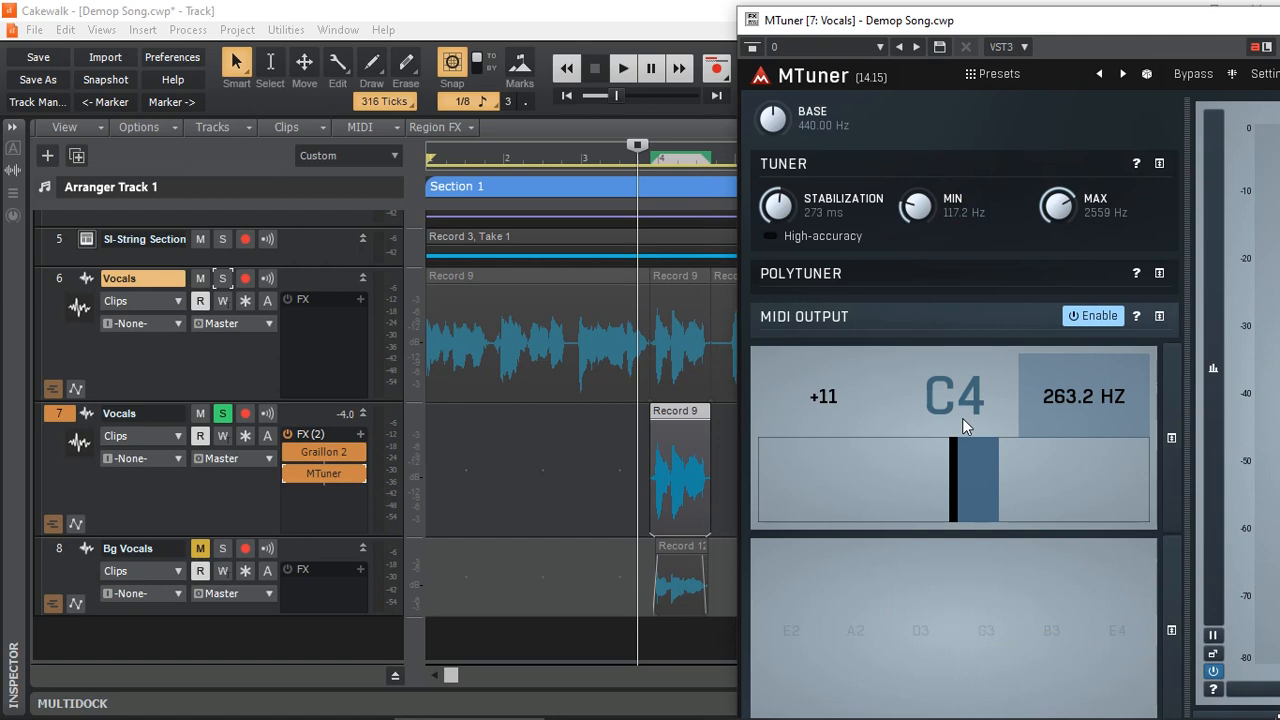
pyautogui.moveTo(924, 408)
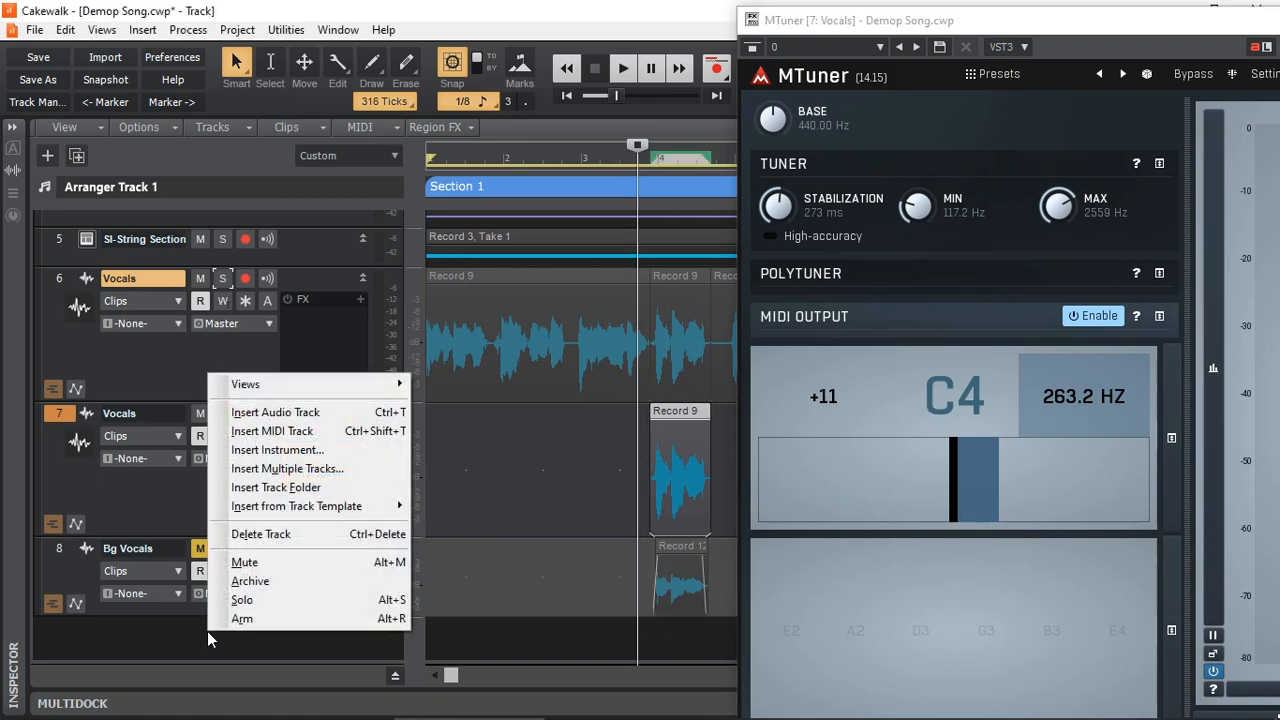
pyautogui.moveTo(290, 432)
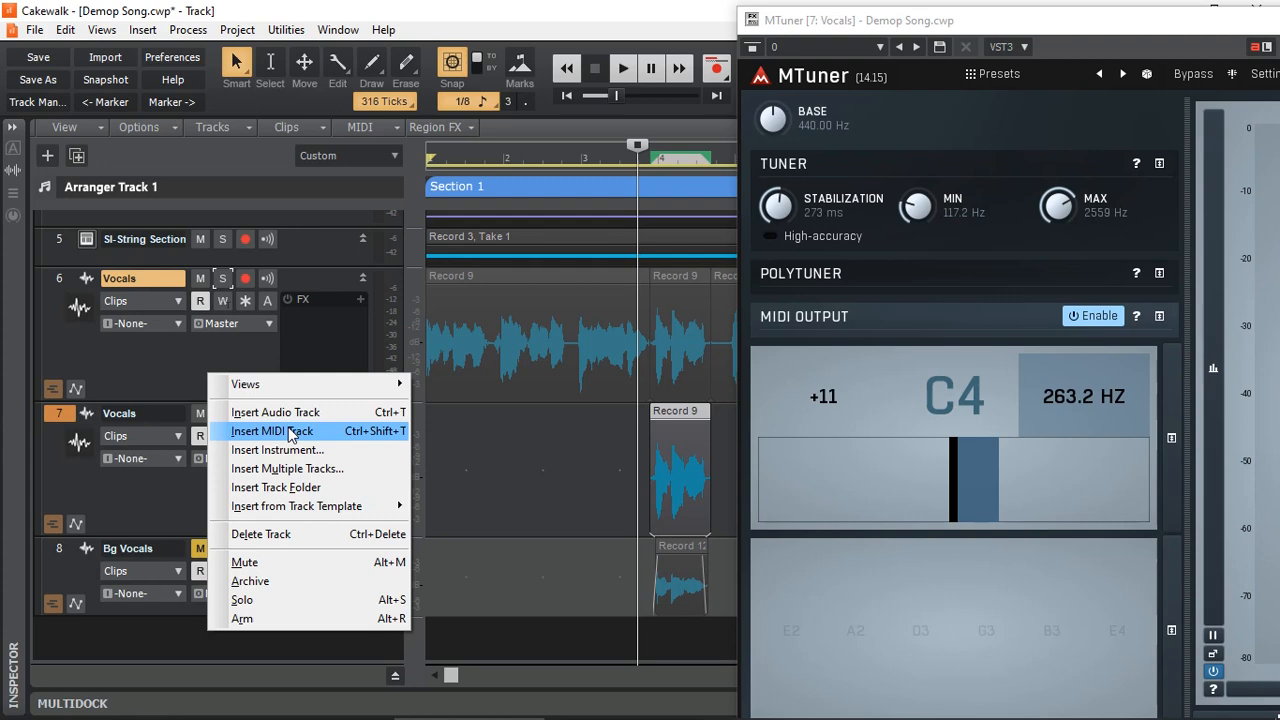
# Insert a new MIDI track and rename it 'Vox Tune'.
pyautogui.click(276, 412)
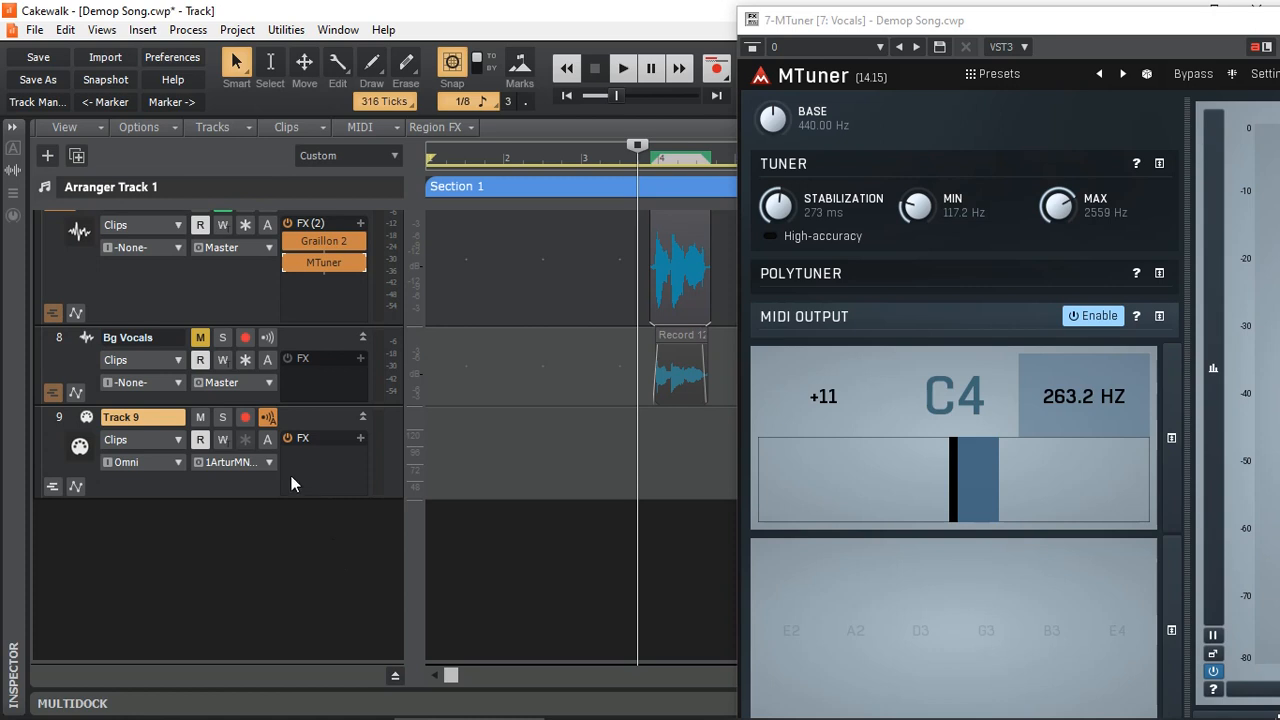
pyautogui.doubleClick(120, 416)
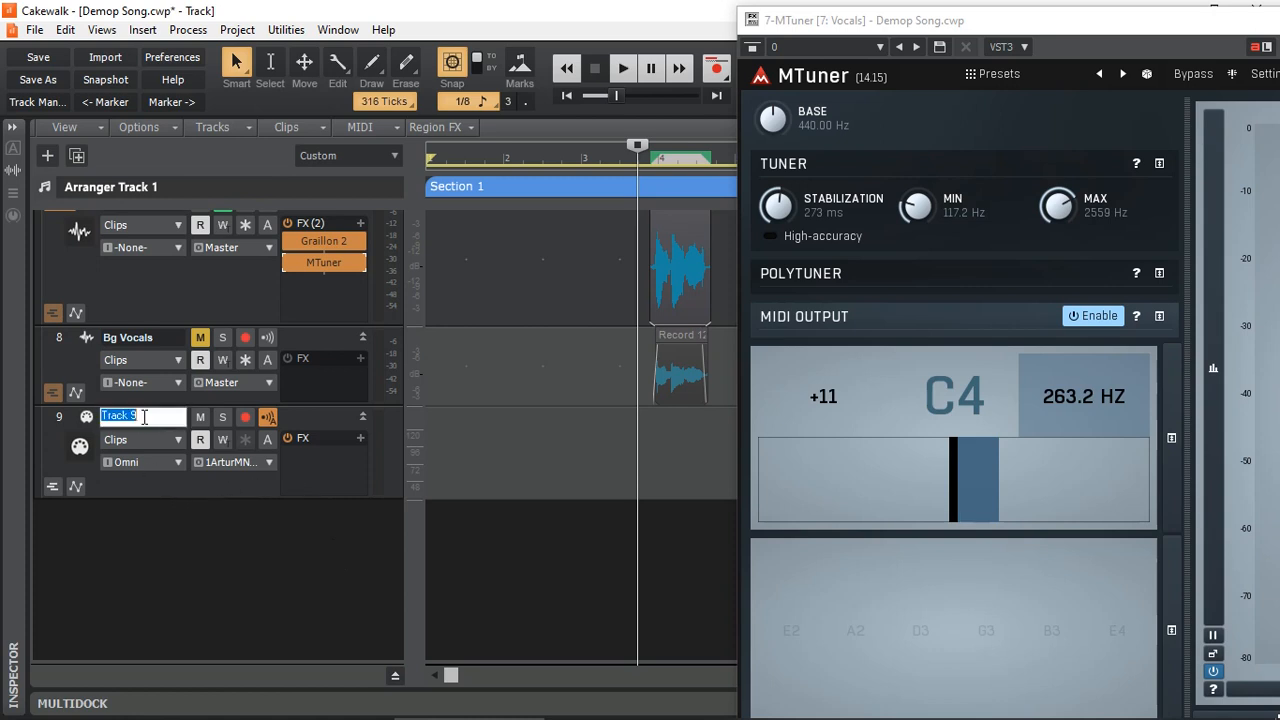
pyautogui.write('Vox Tune')
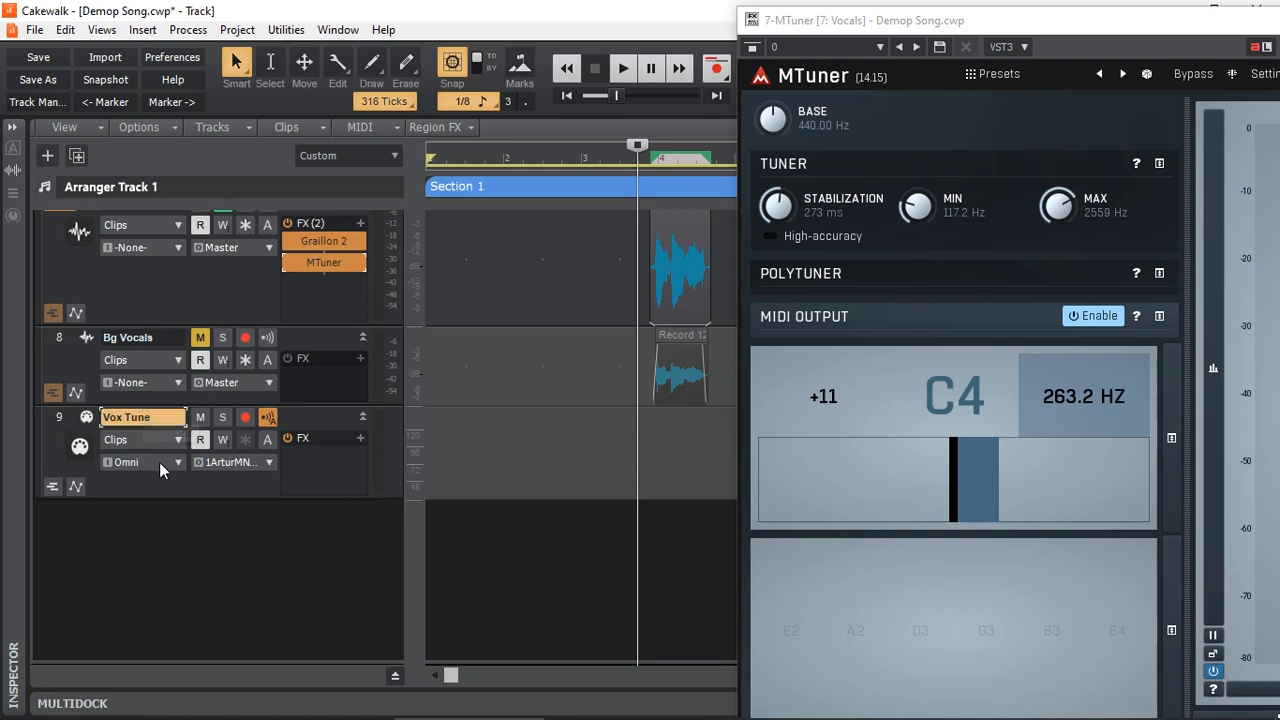
# Set Vox Tune's input to MTuner 1 > MIDI Ch. 1.
pyautogui.click(178, 462)
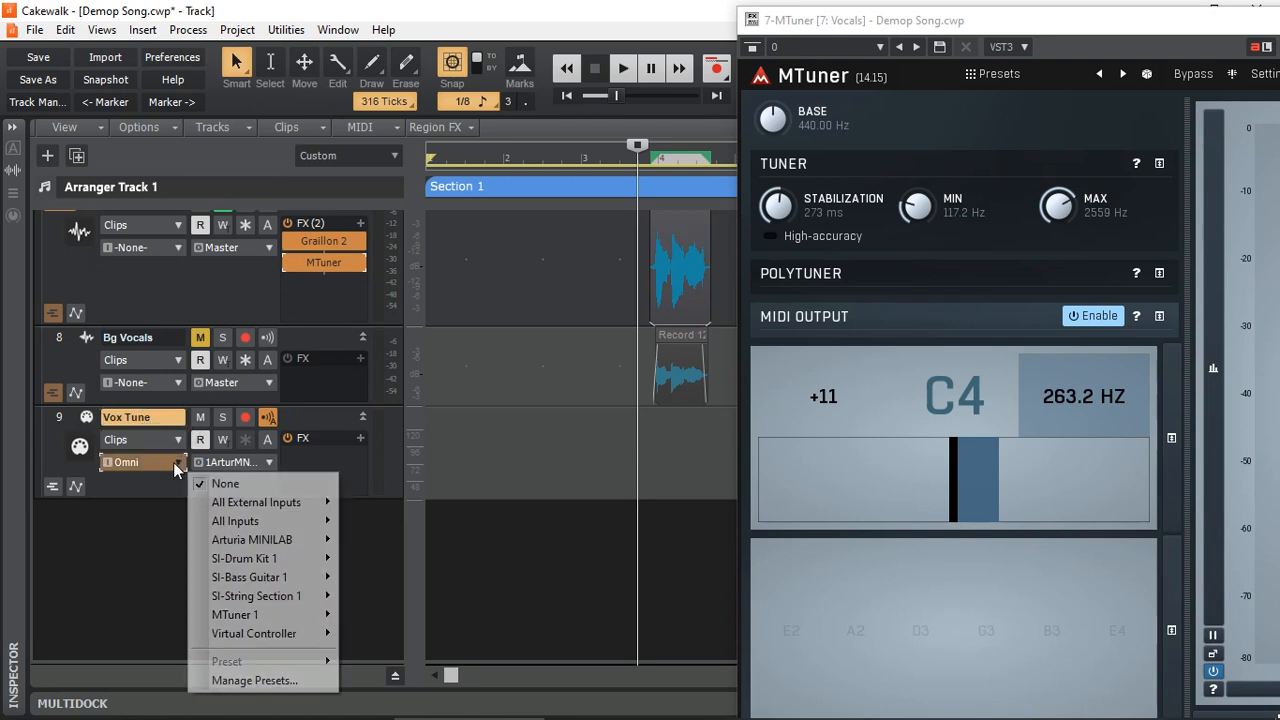
pyautogui.moveTo(234, 614)
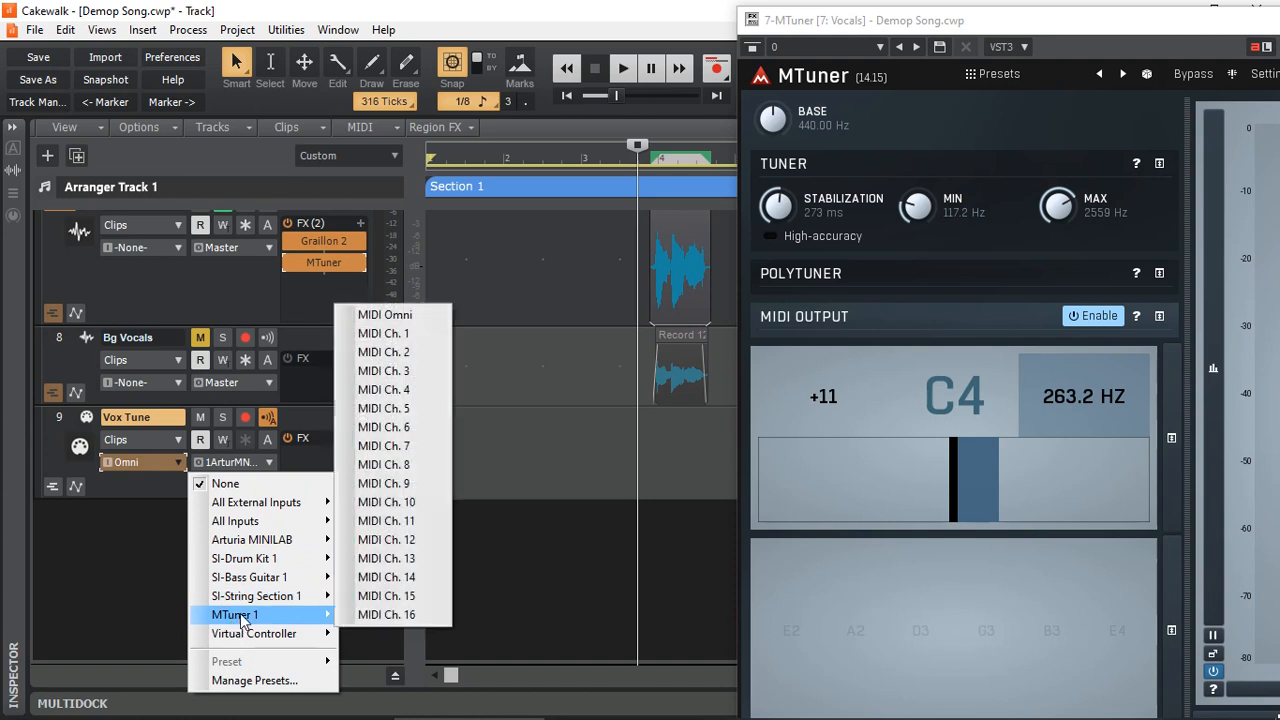
pyautogui.moveTo(384, 332)
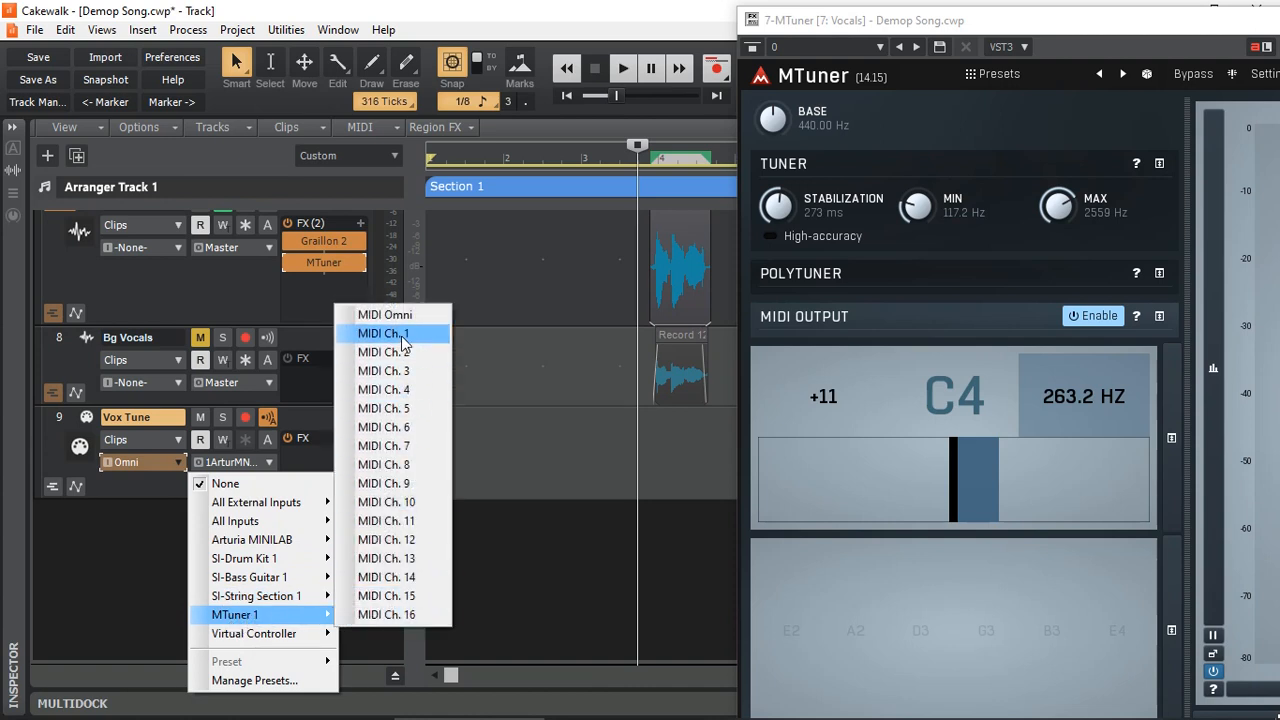
pyautogui.click(382, 332)
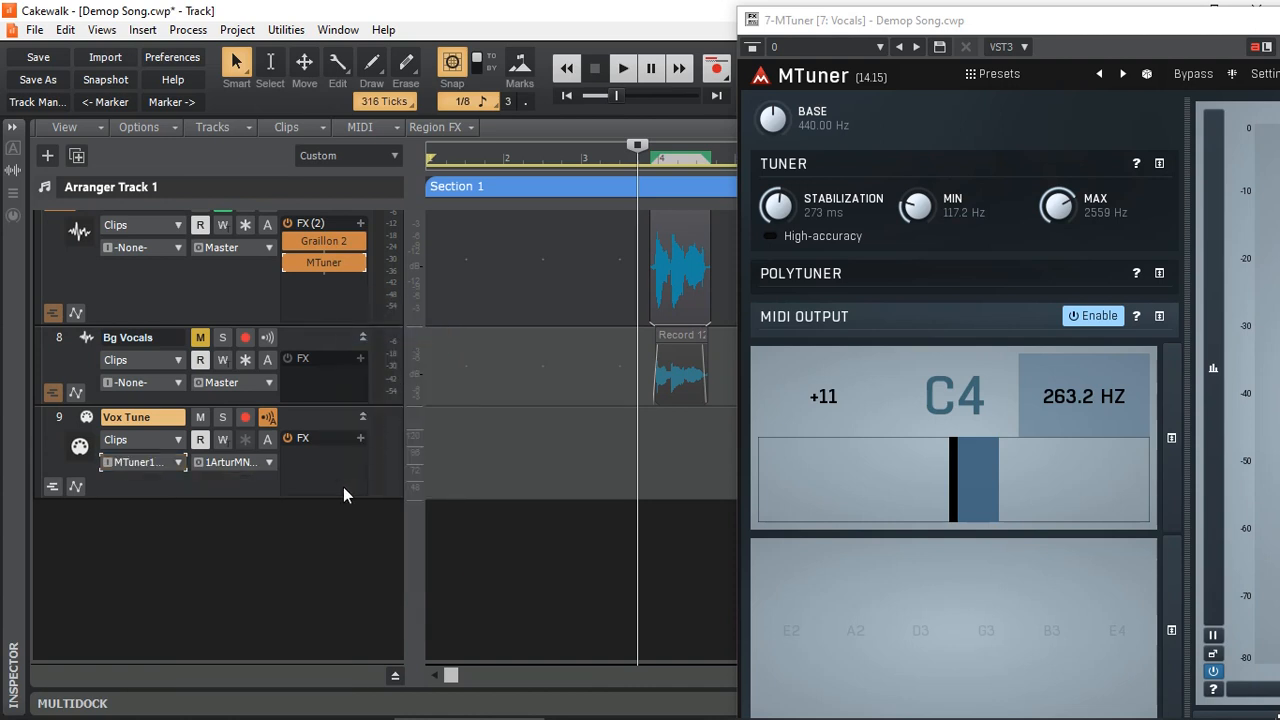
pyautogui.moveTo(376, 462)
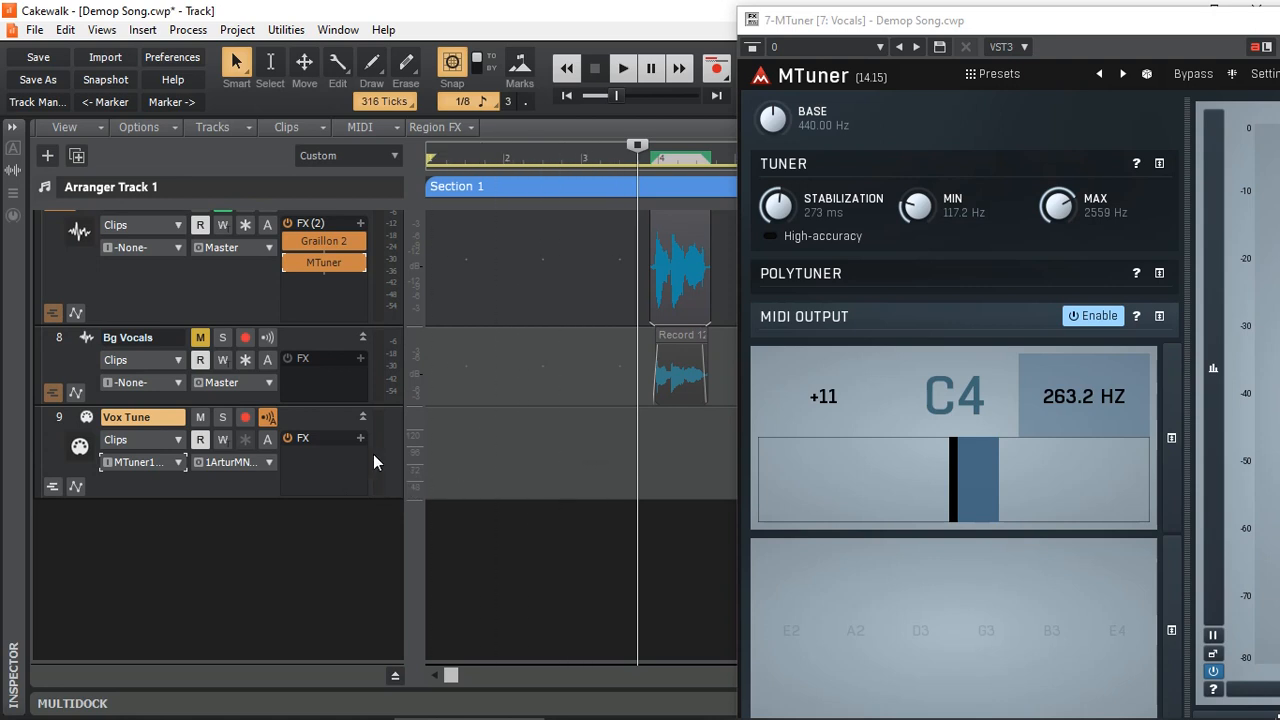
pyautogui.moveTo(376, 472)
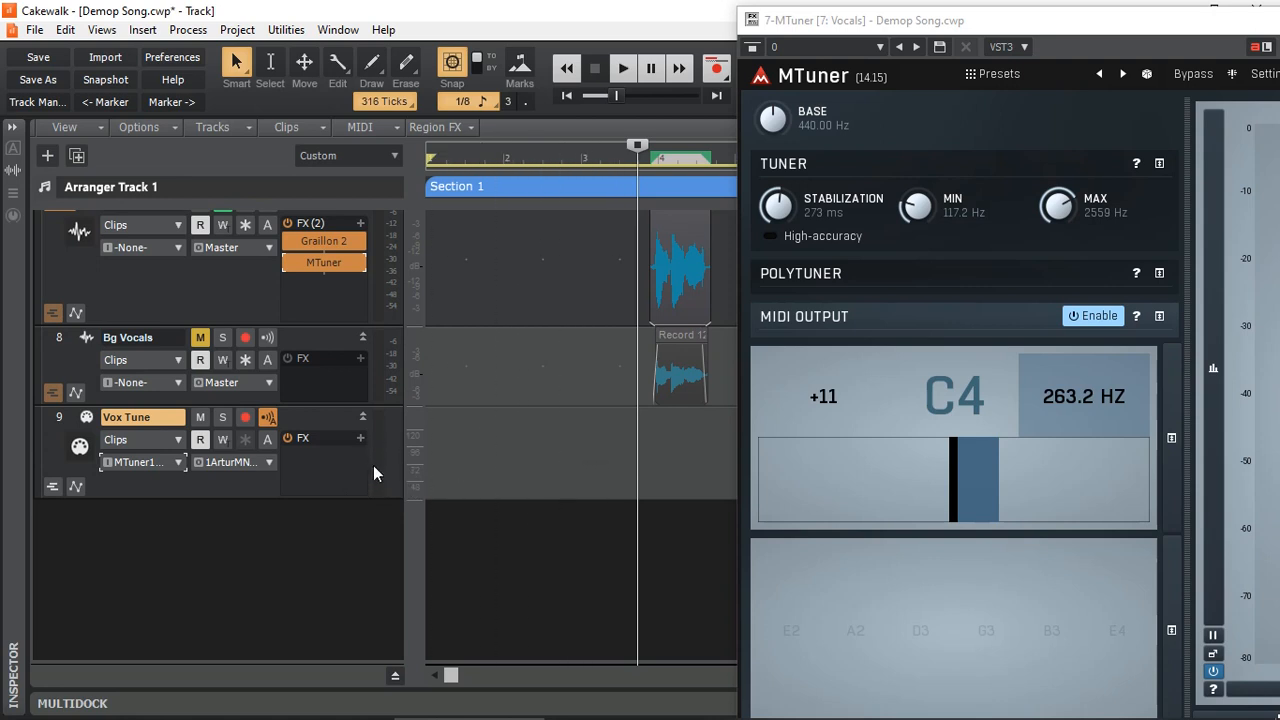
pyautogui.click(624, 68)
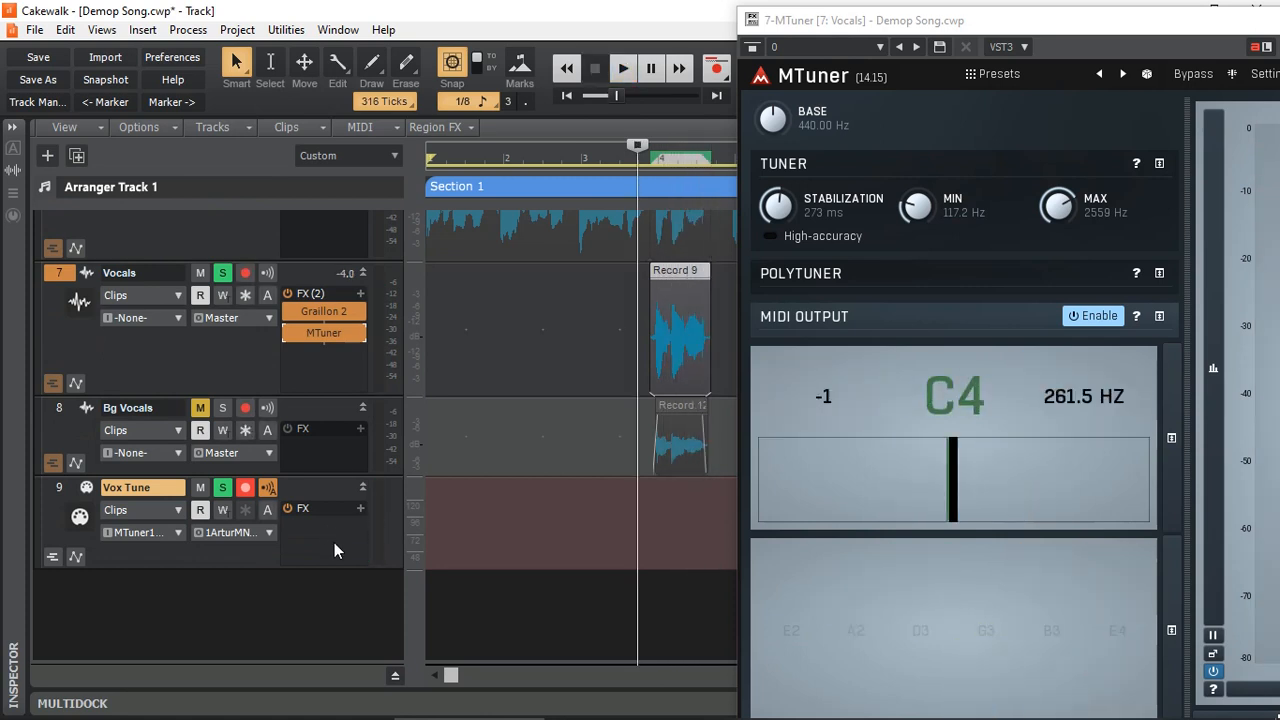
pyautogui.moveTo(338, 540)
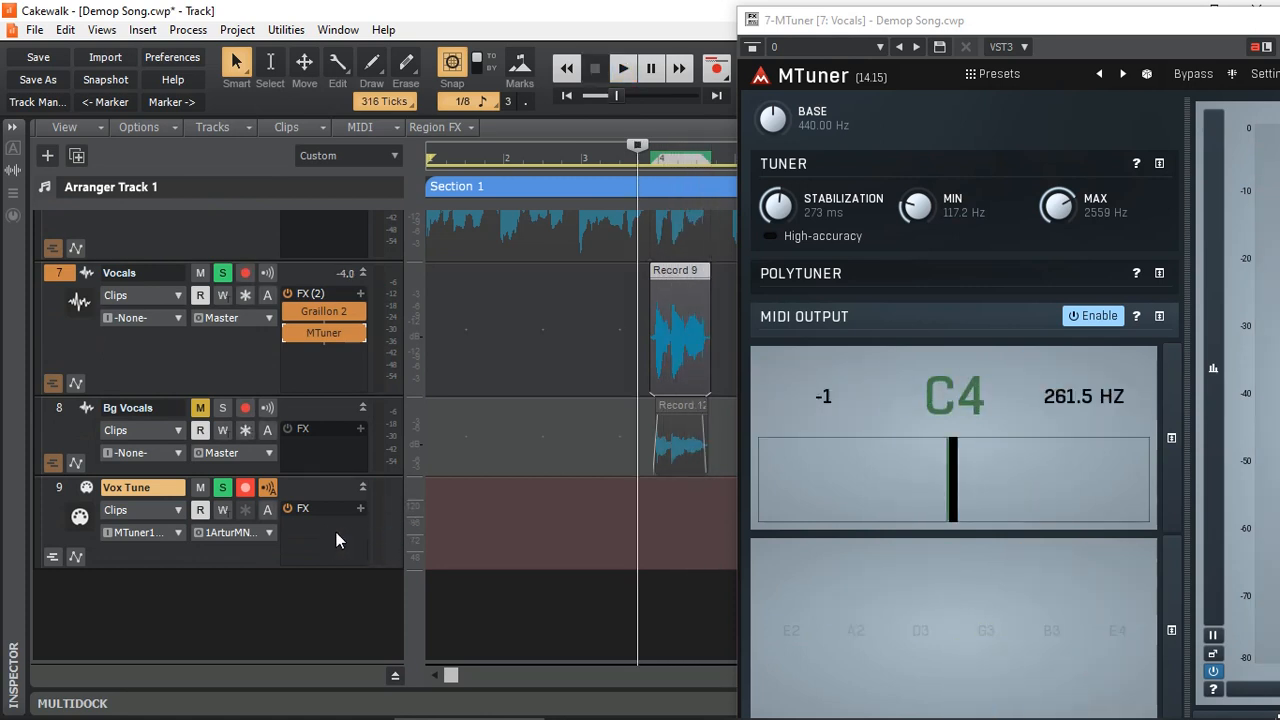
# Test playback, then record the MTuner pitch as MIDI notes onto Vox Tune and stop.
pyautogui.click(622, 68)
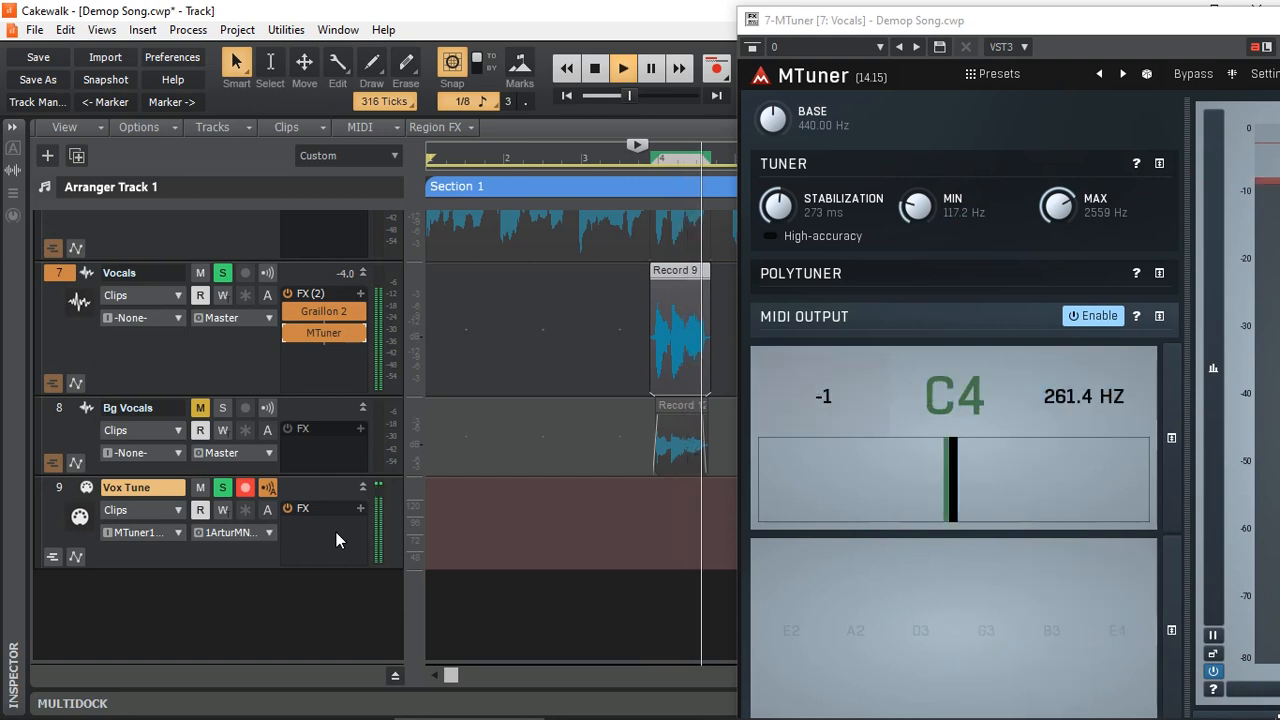
pyautogui.click(622, 68)
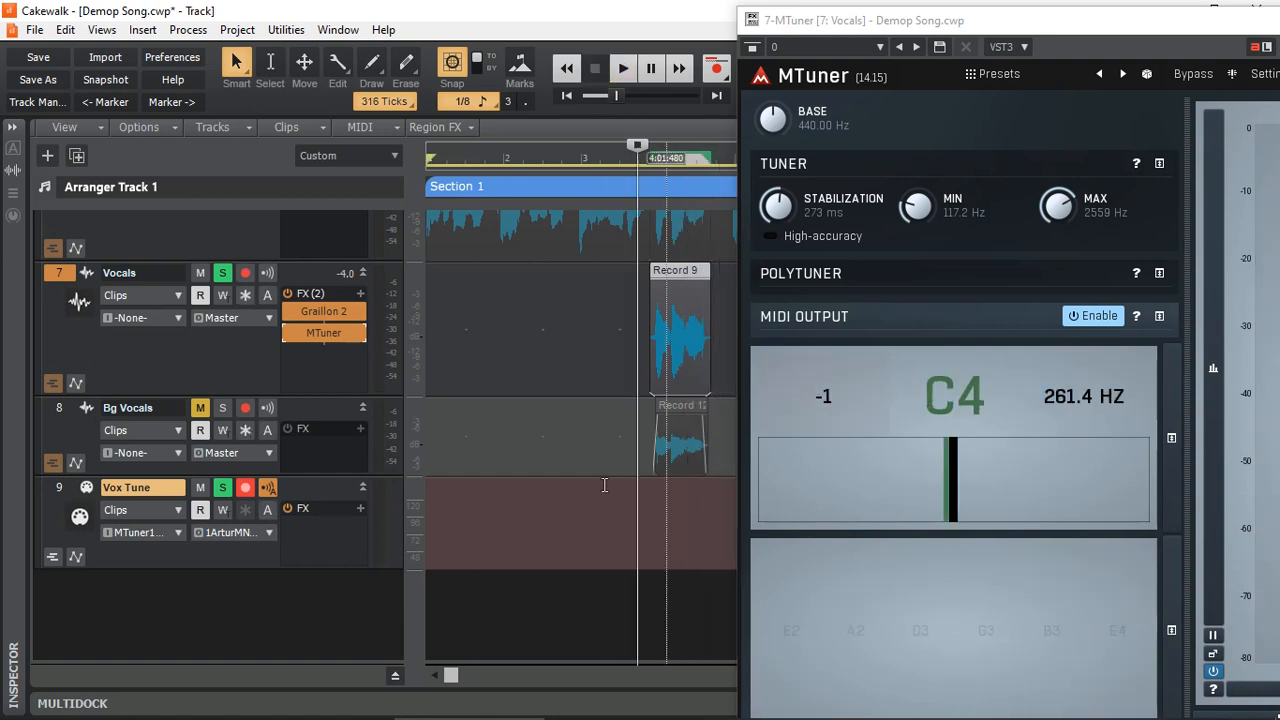
pyautogui.click(716, 68)
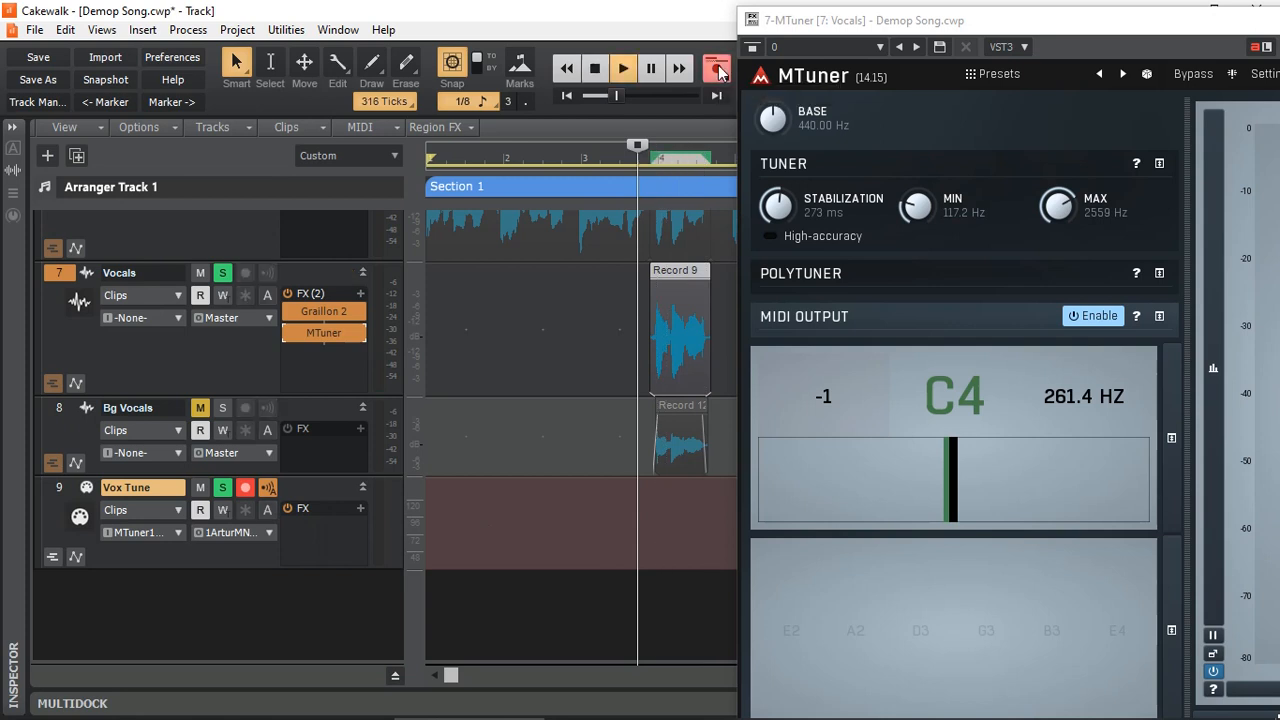
pyautogui.click(622, 68)
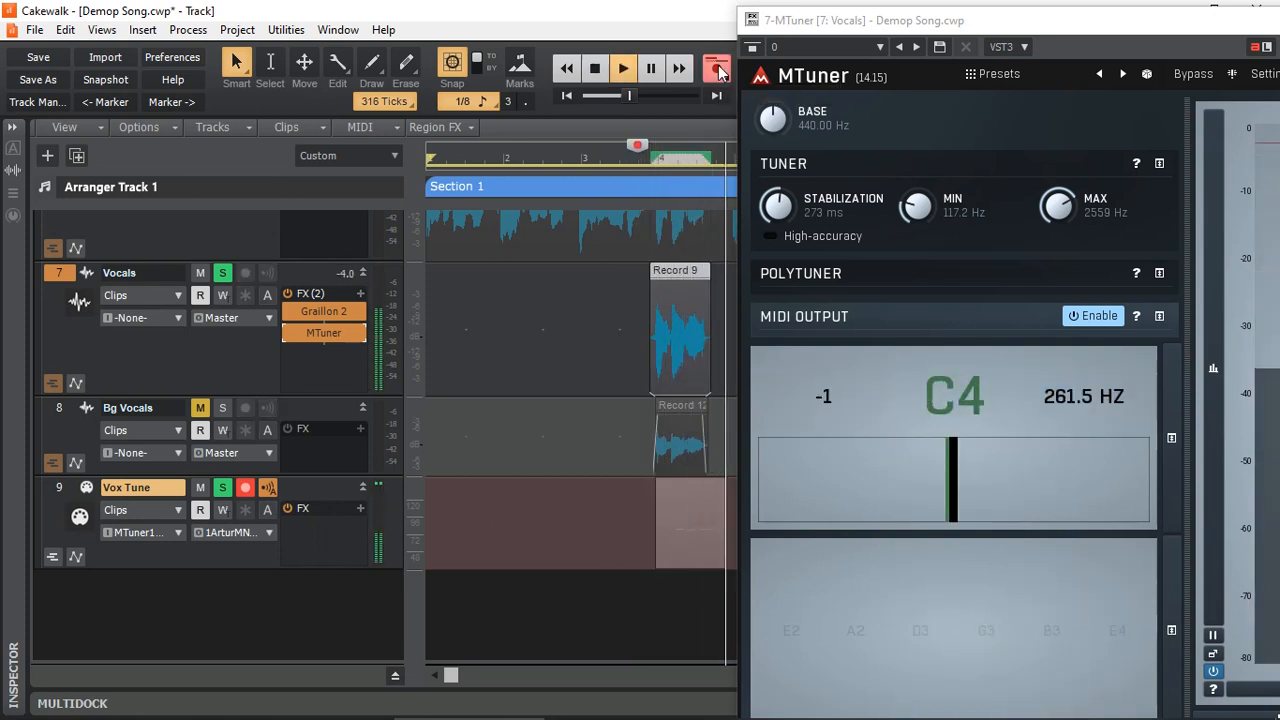
pyautogui.click(716, 68)
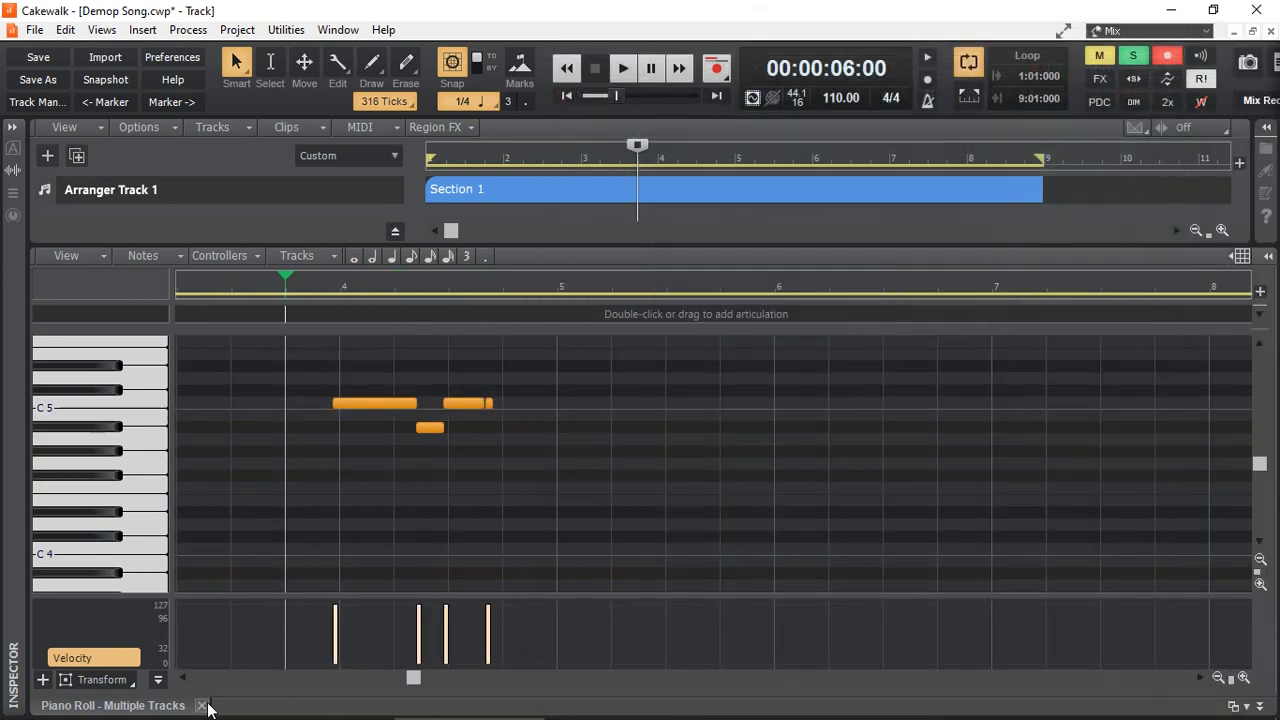
# Close the Piano Roll view and return to the track view.
pyautogui.click(202, 704)
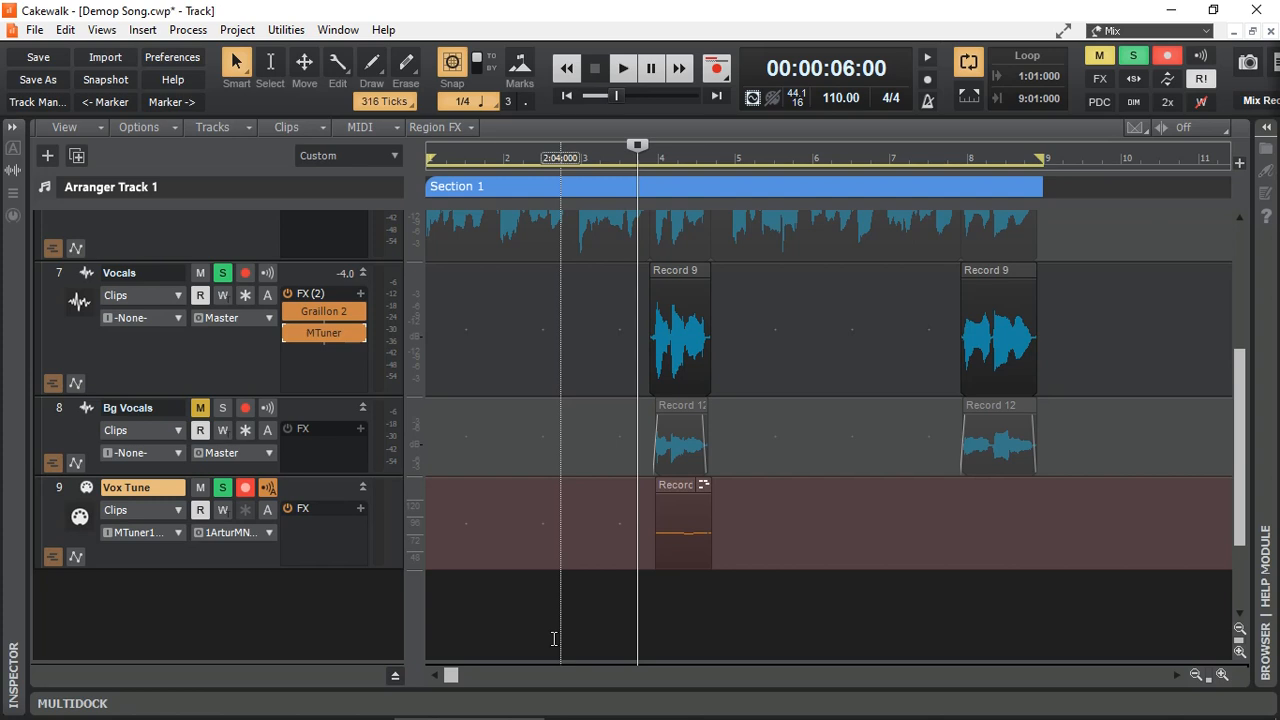
pyautogui.moveTo(312, 548)
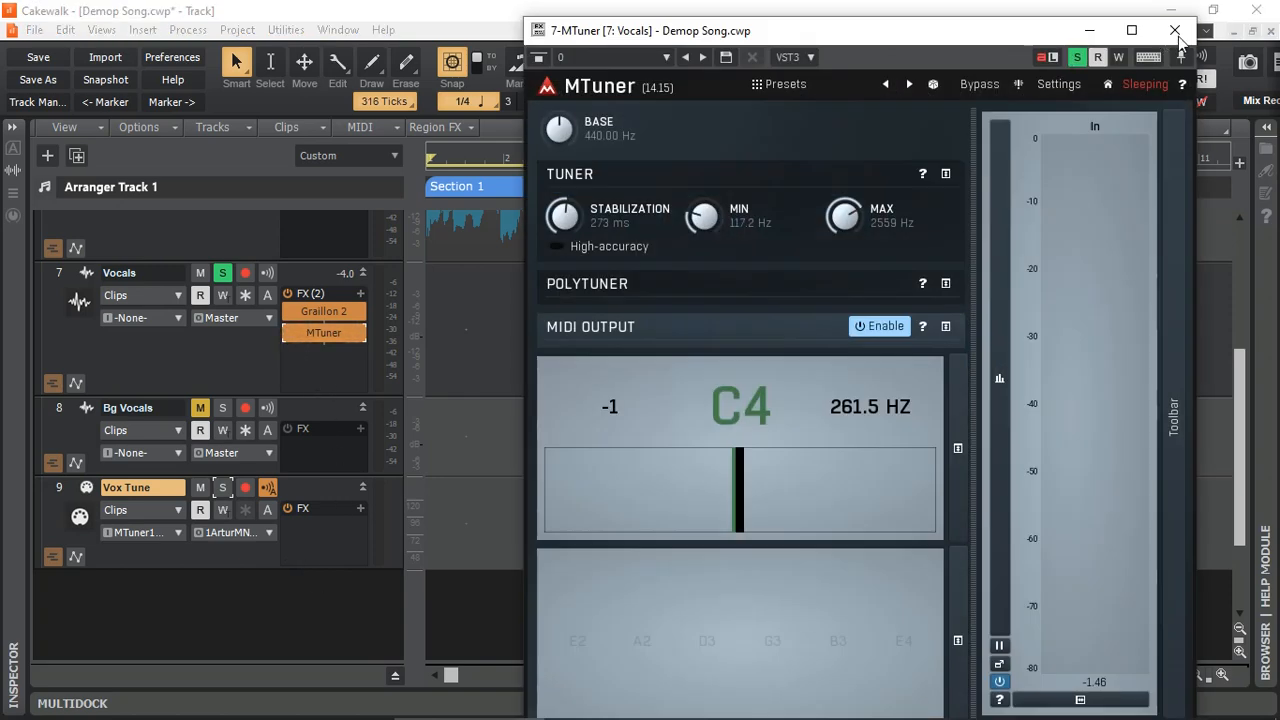
# Close MTuner and enable MIDI Input in Graillon 2's VST3 menu.
pyautogui.click(1176, 32)
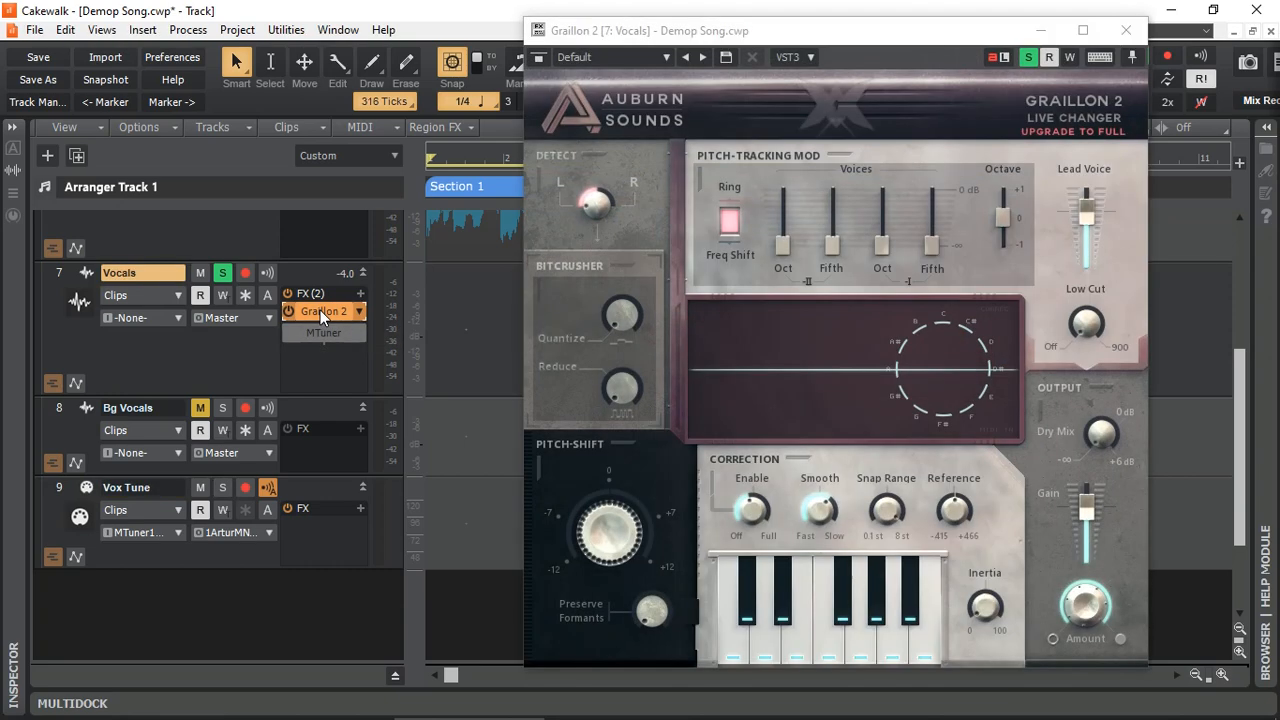
pyautogui.click(324, 312)
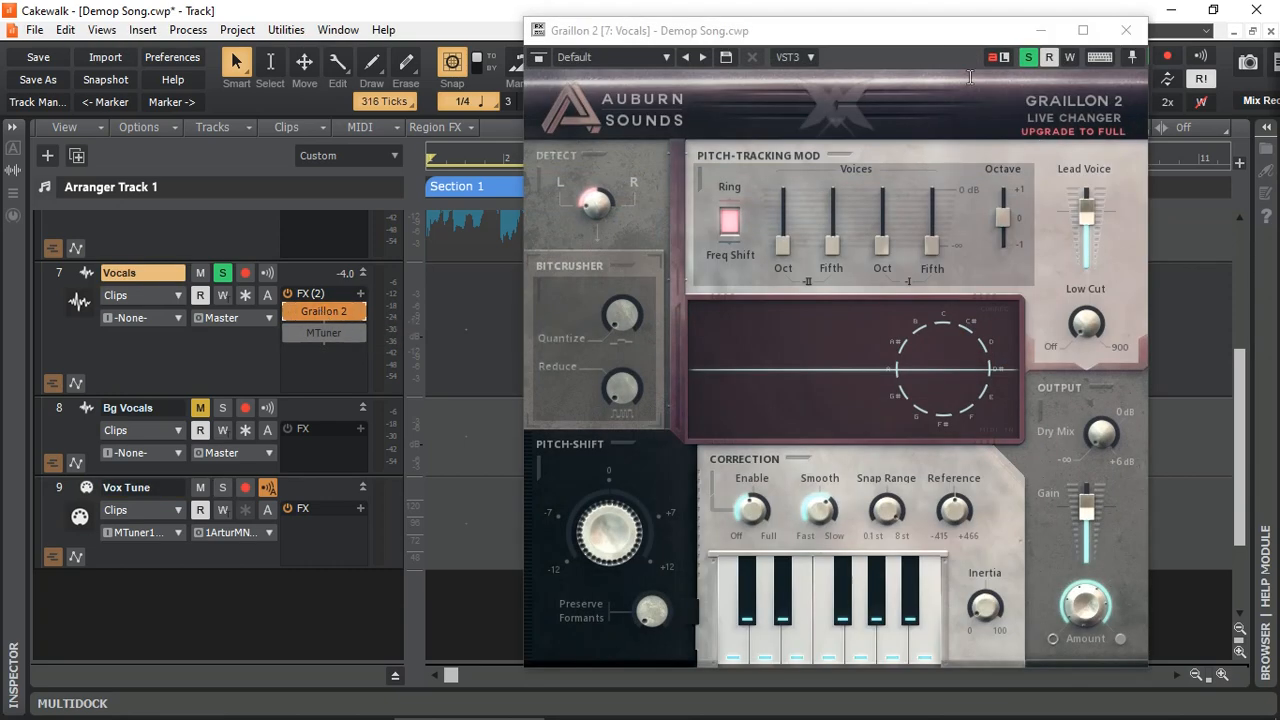
pyautogui.click(792, 56)
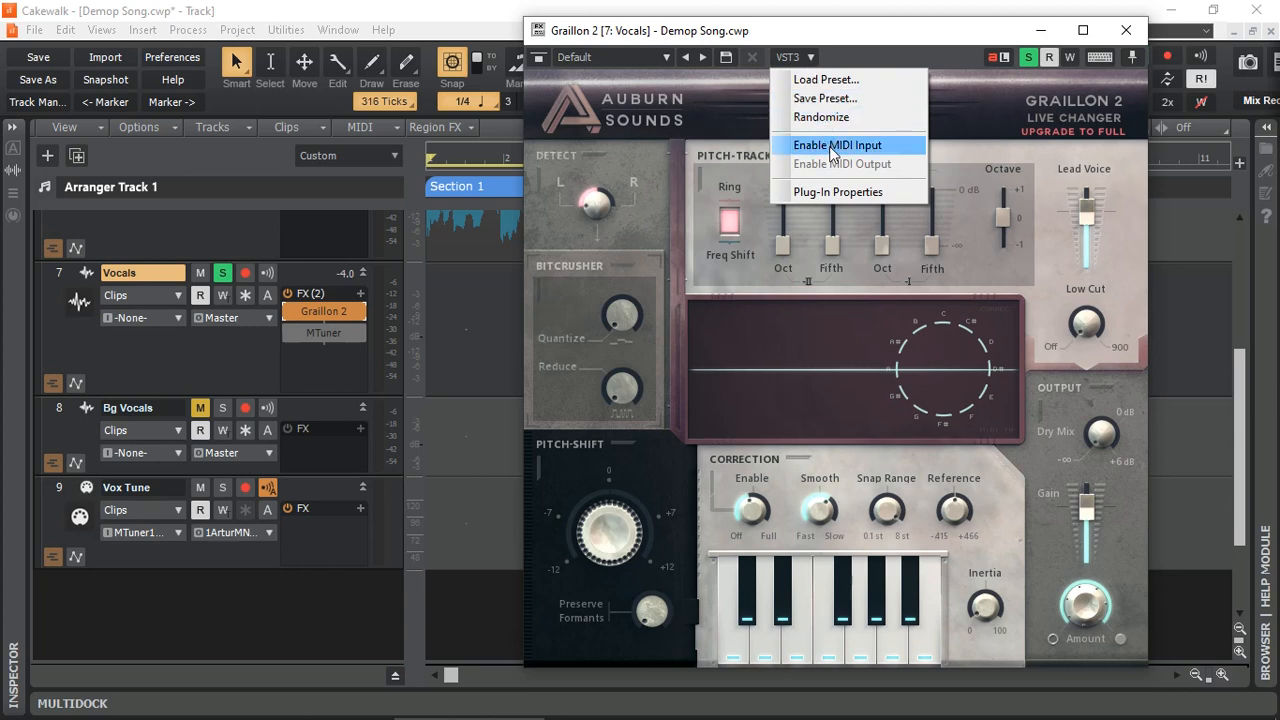
pyautogui.click(836, 144)
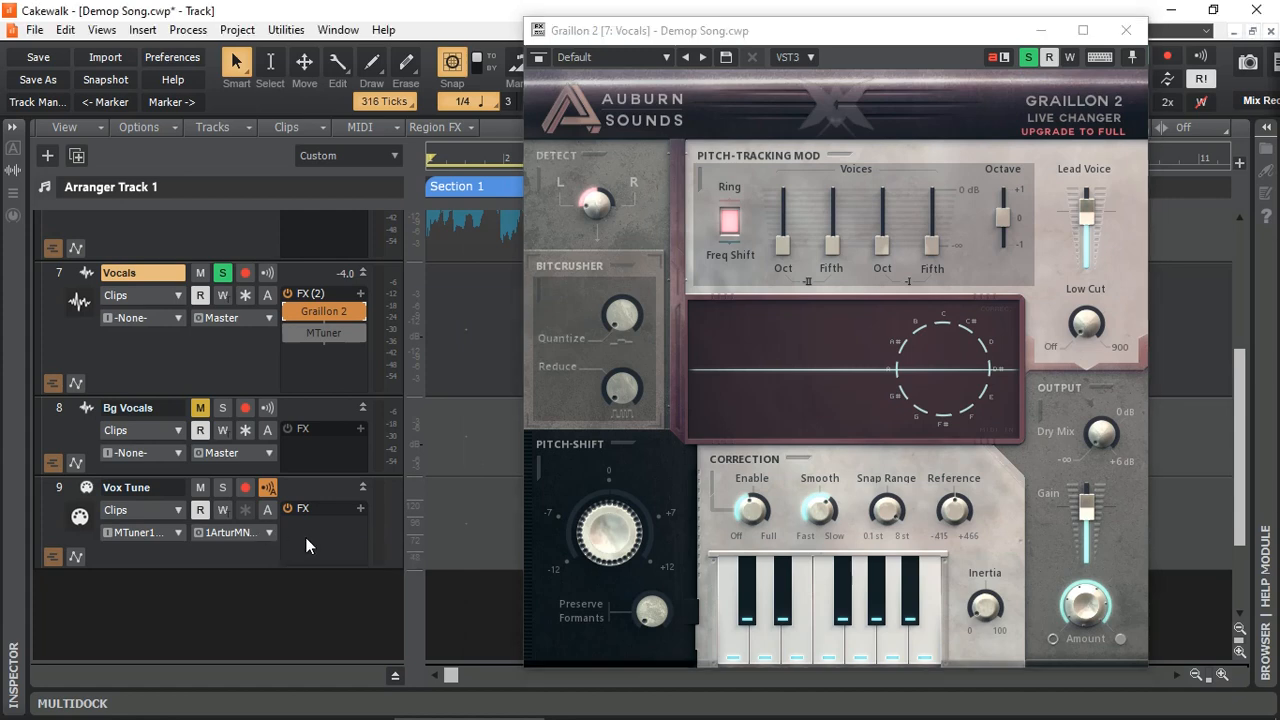
# Route Vox Tune's MIDI output to 8-Graillon 2 1.
pyautogui.click(232, 532)
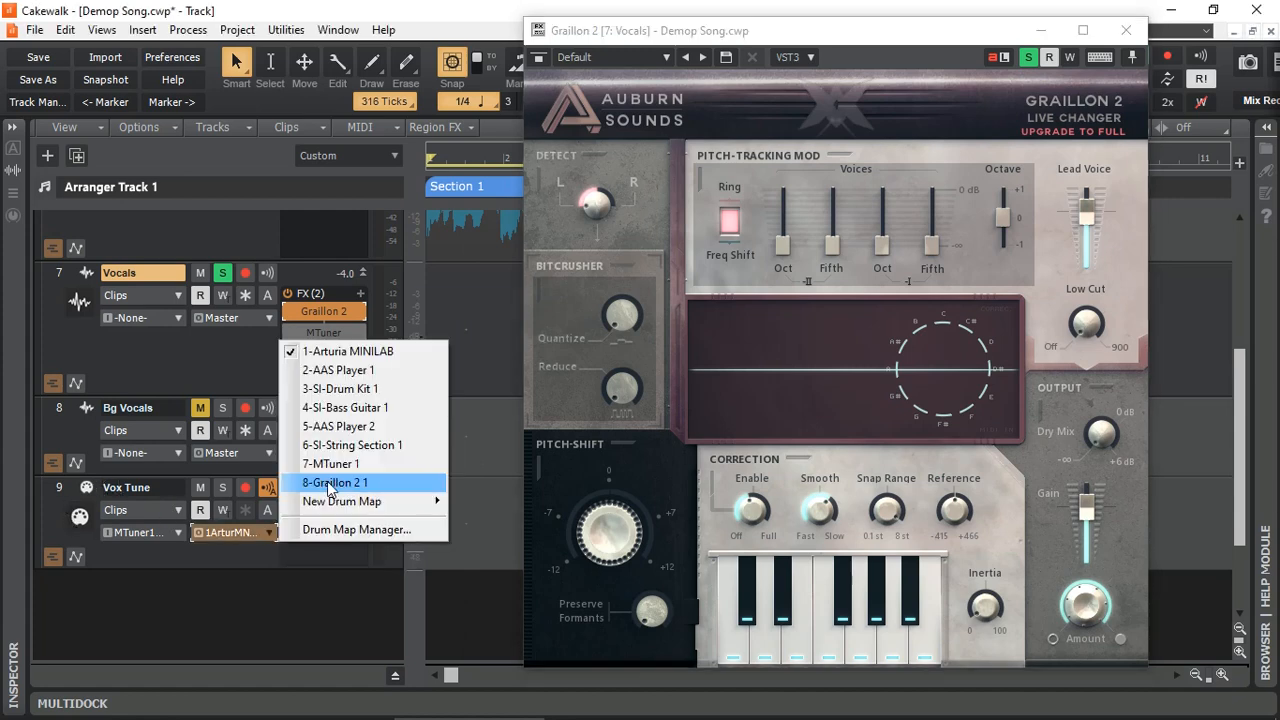
pyautogui.click(334, 482)
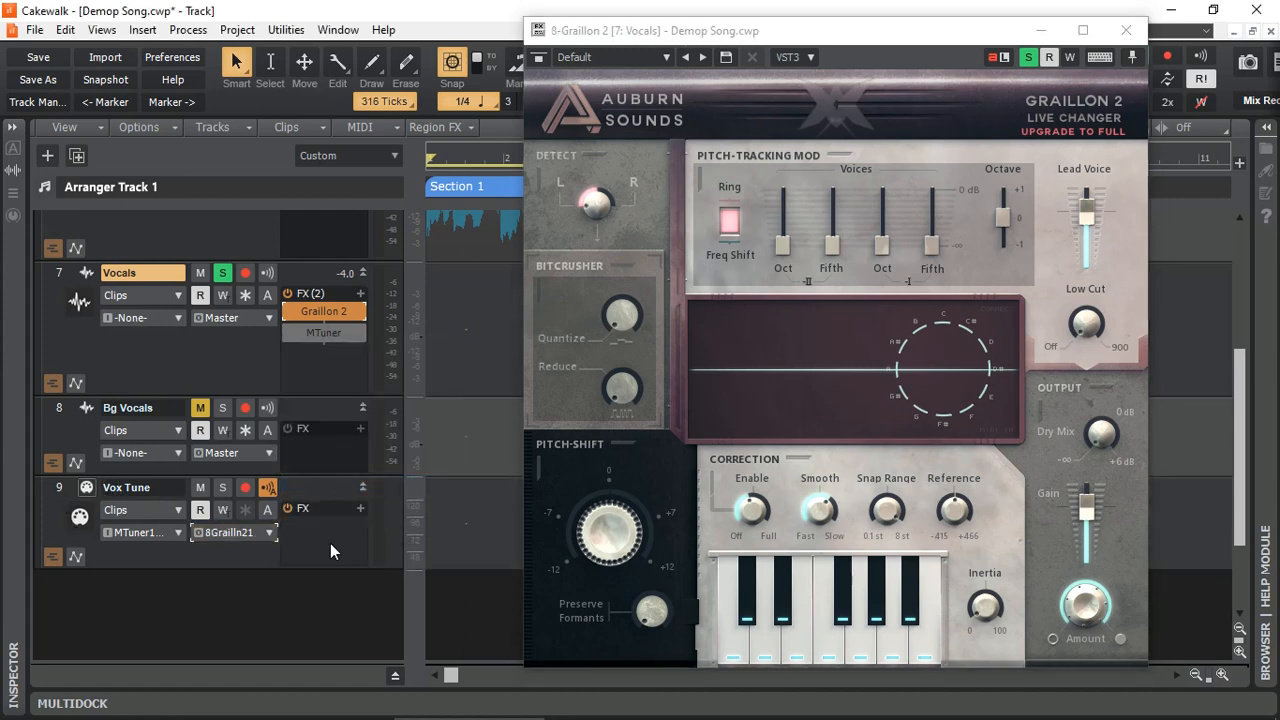
pyautogui.moveTo(976, 310)
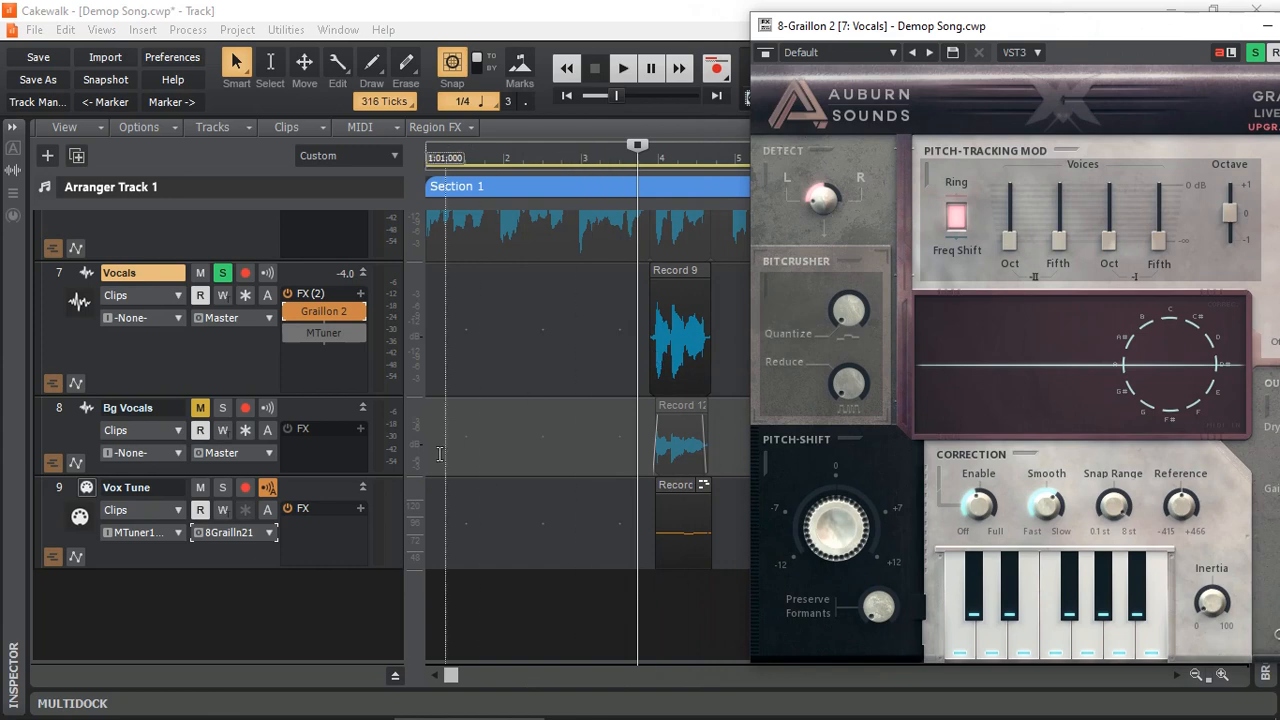
# Minimize Bg Vocals and play the Vocals clip twice to hear Graillon 2 follow Vox Tune.
pyautogui.click(696, 316)
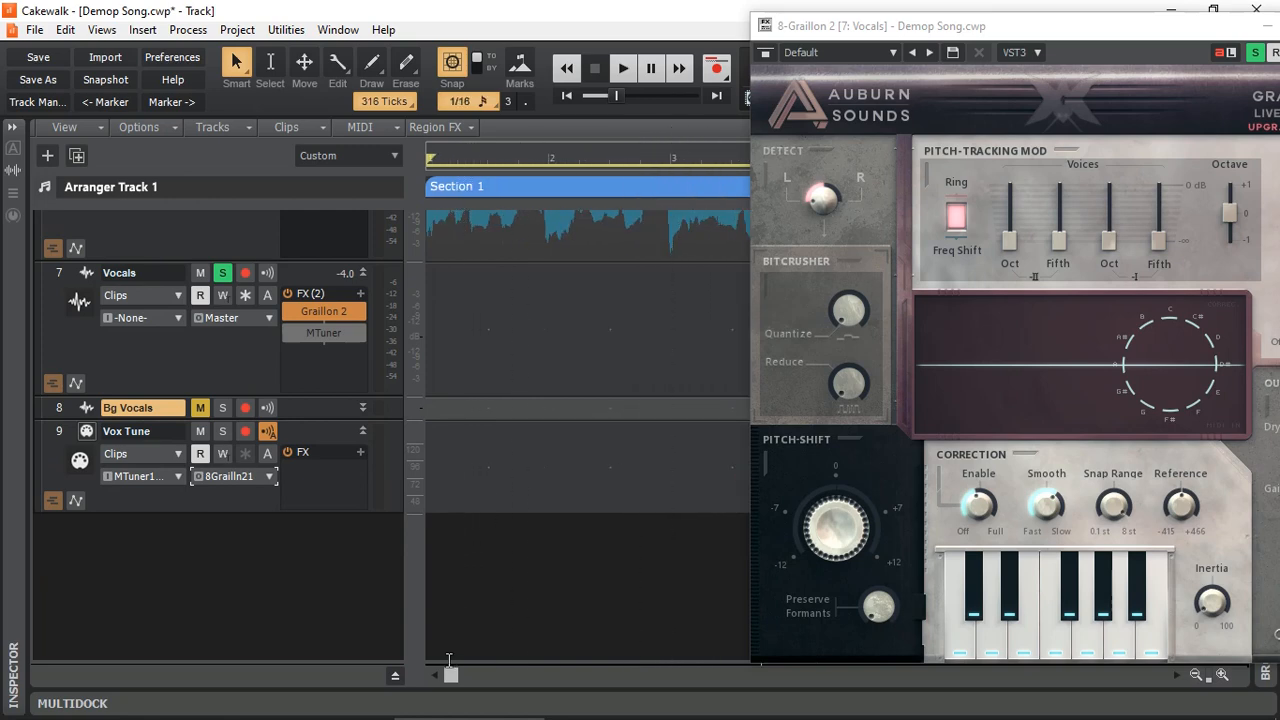
pyautogui.click(622, 68)
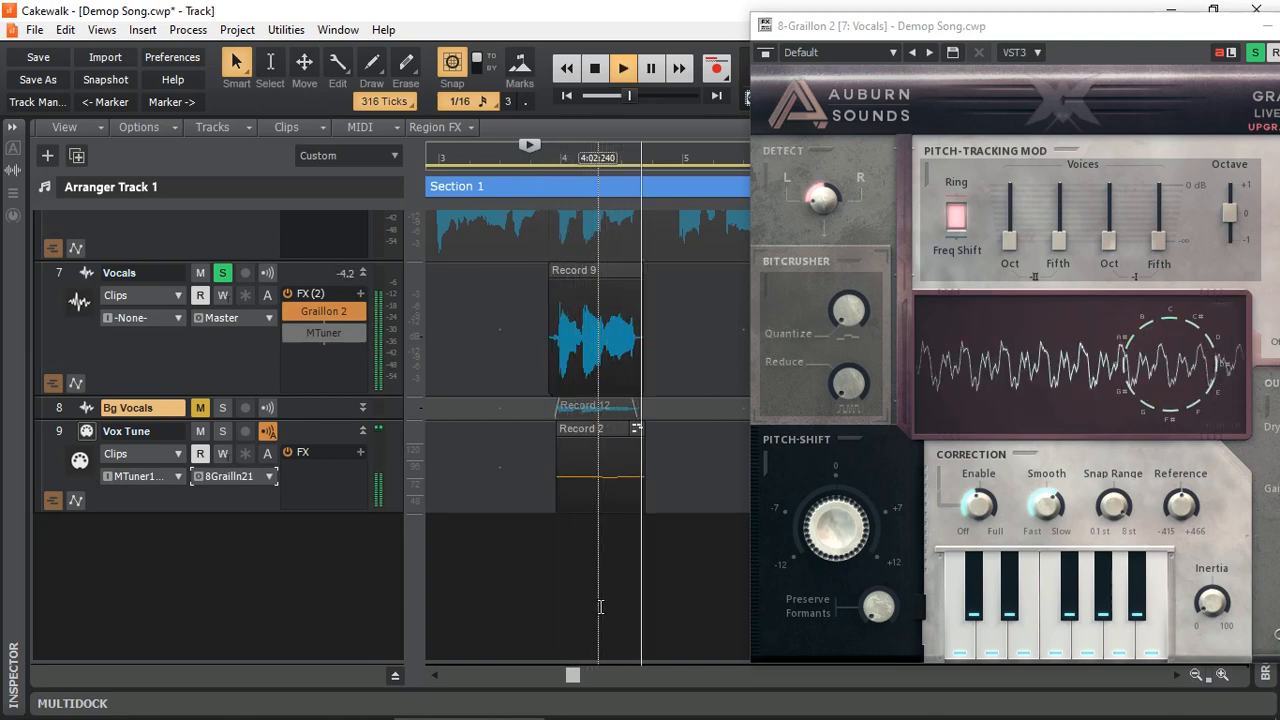
pyautogui.click(594, 68)
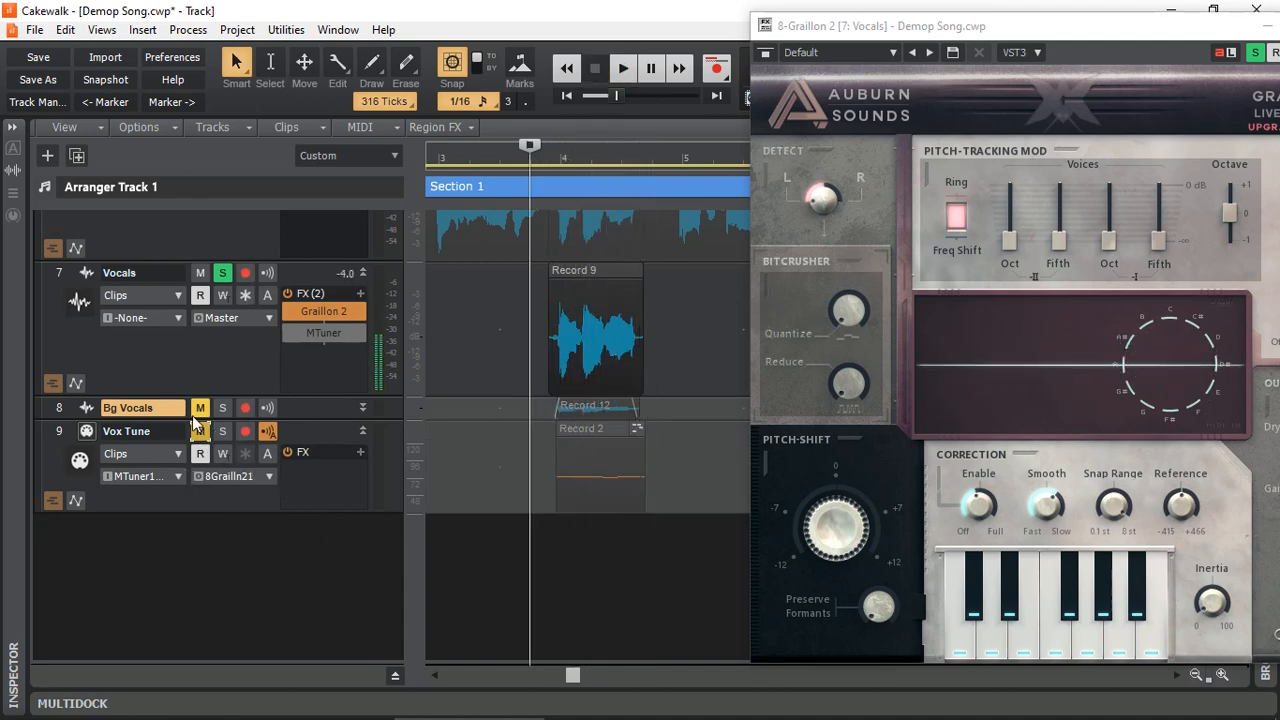
pyautogui.click(622, 68)
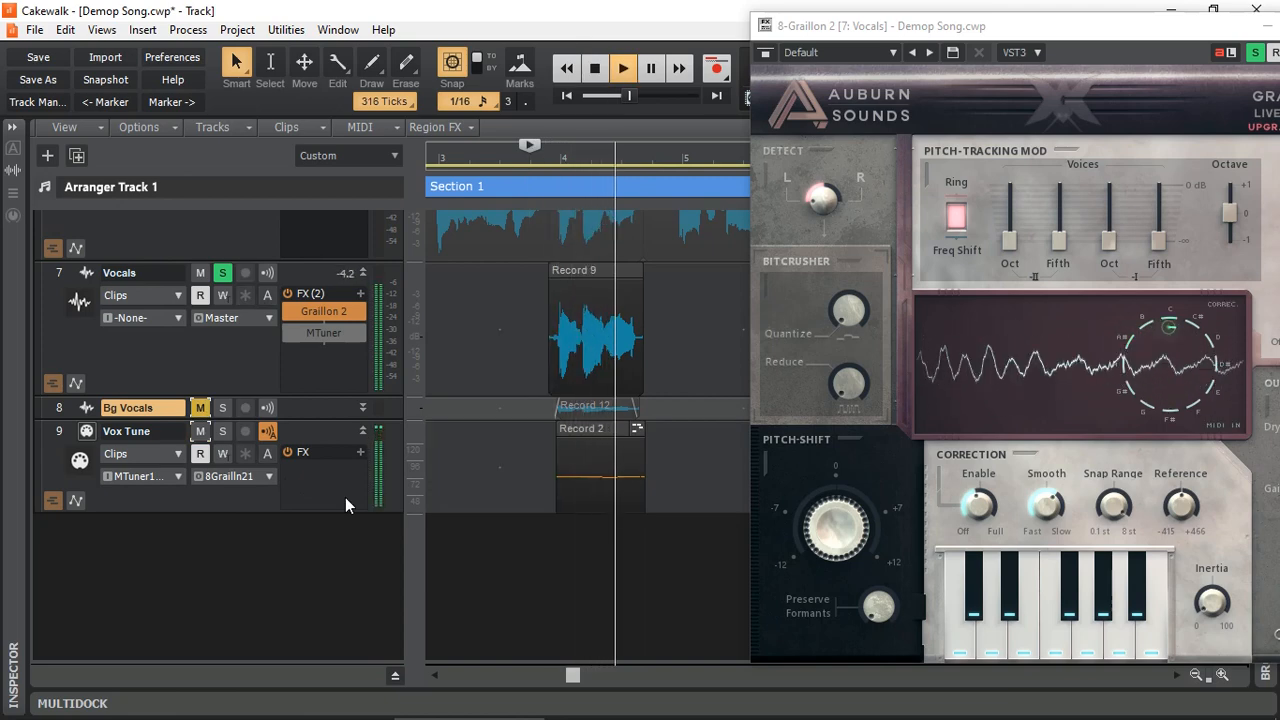
pyautogui.click(596, 68)
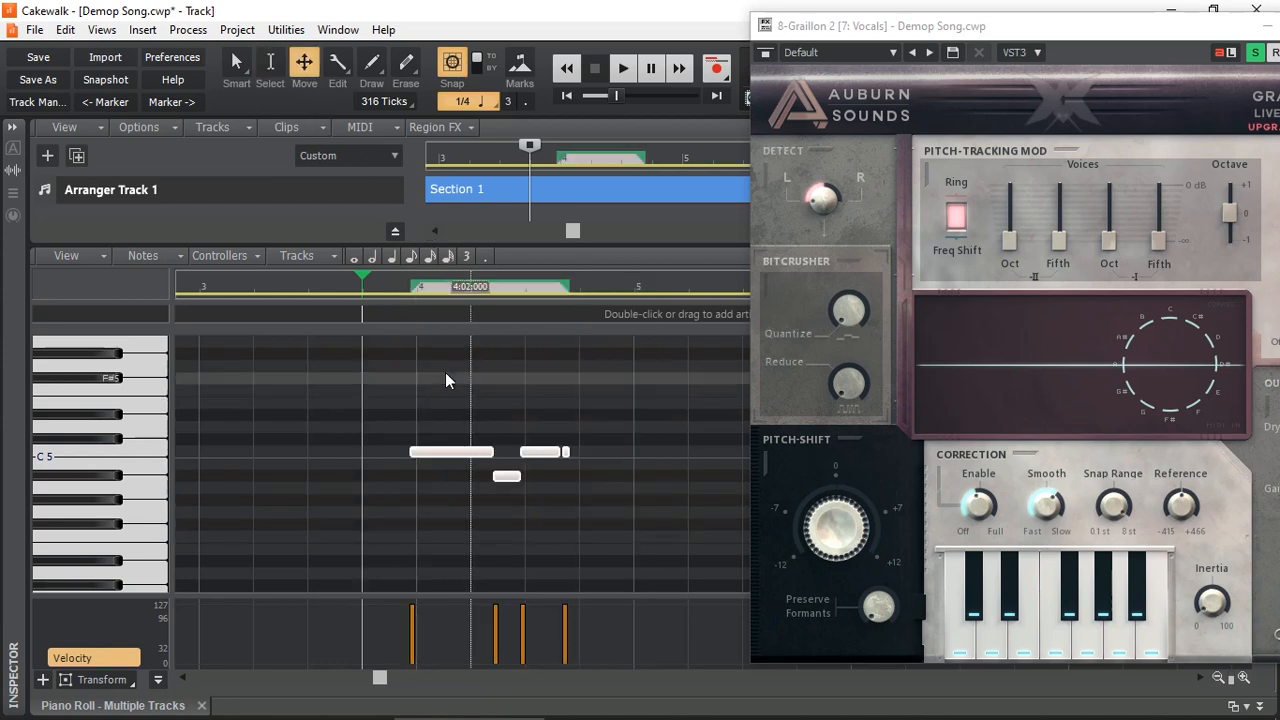
# Drag the selected Vox Tune notes up to a higher key and audition the harmony twice.
pyautogui.moveTo(450, 452); pyautogui.dragTo(490, 444)
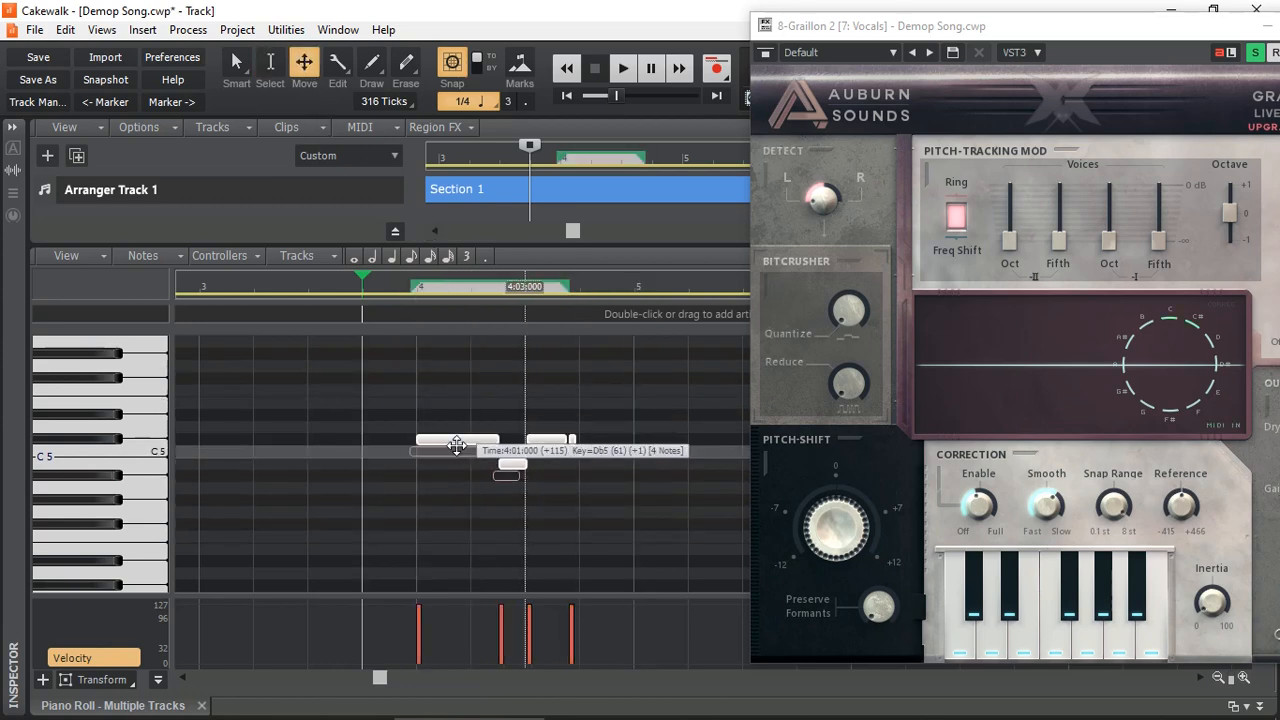
pyautogui.moveTo(456, 444); pyautogui.dragTo(448, 418)
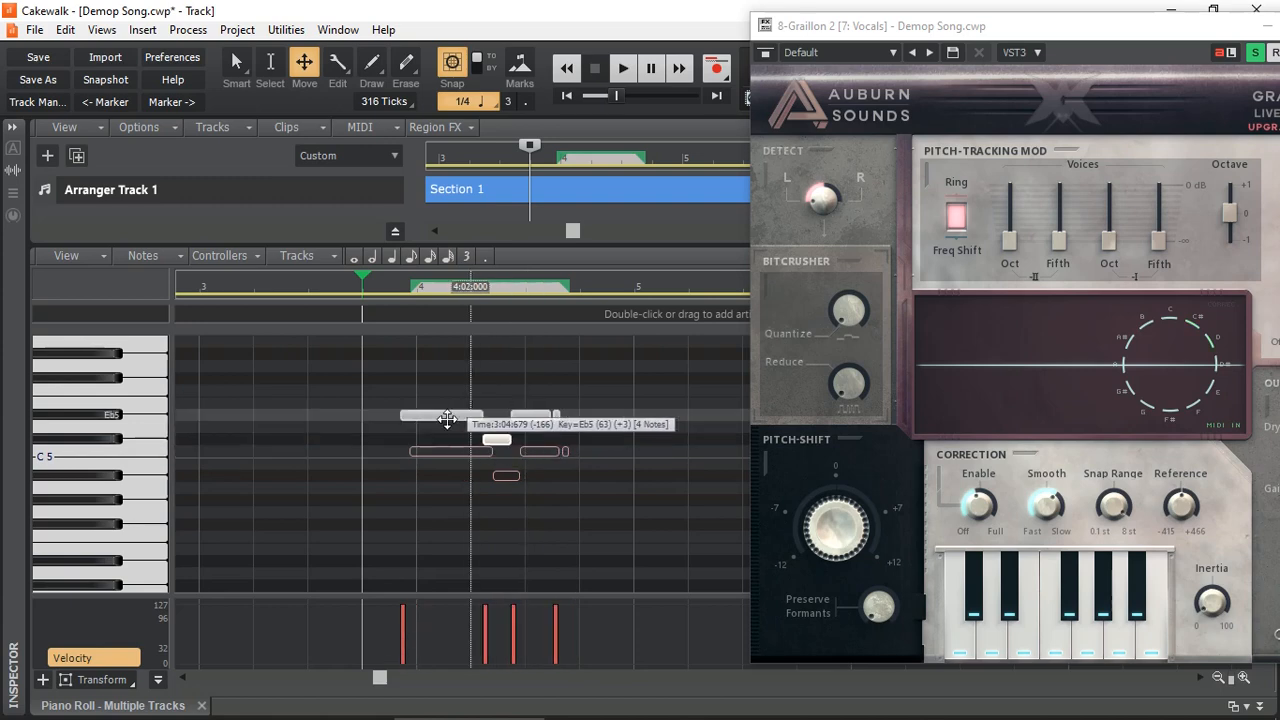
pyautogui.moveTo(448, 418); pyautogui.dragTo(450, 404)
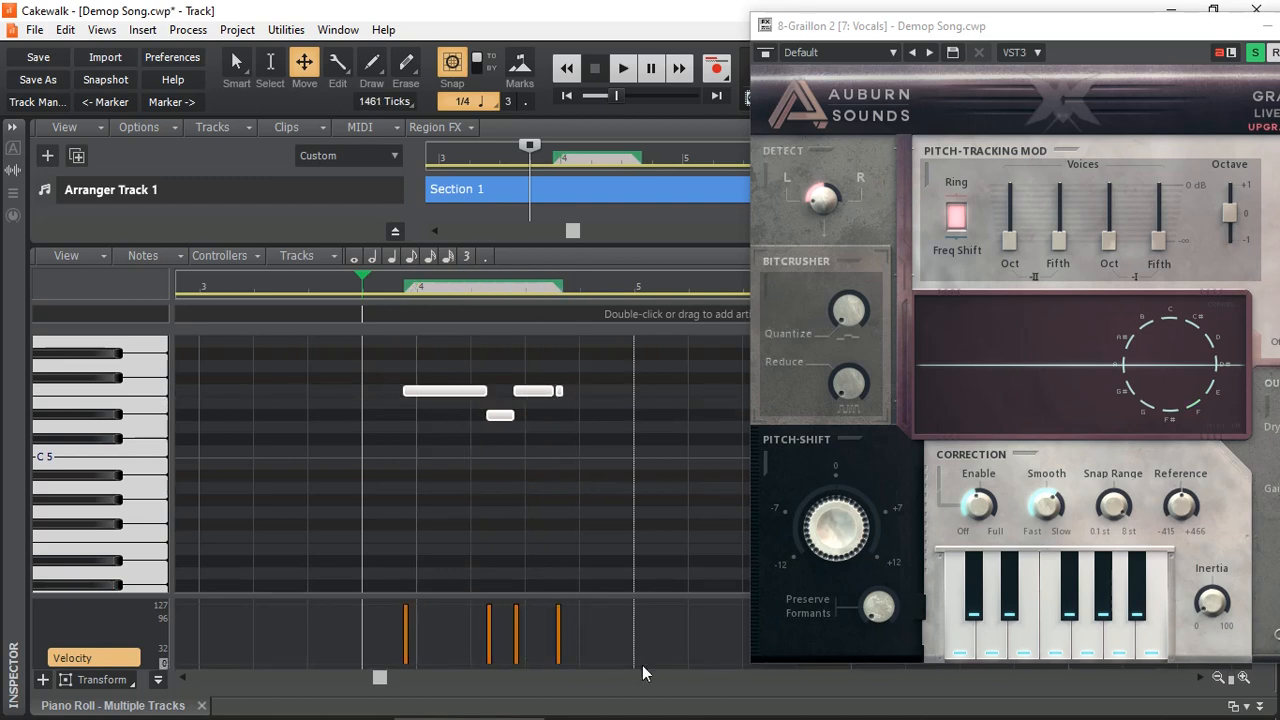
pyautogui.click(622, 68)
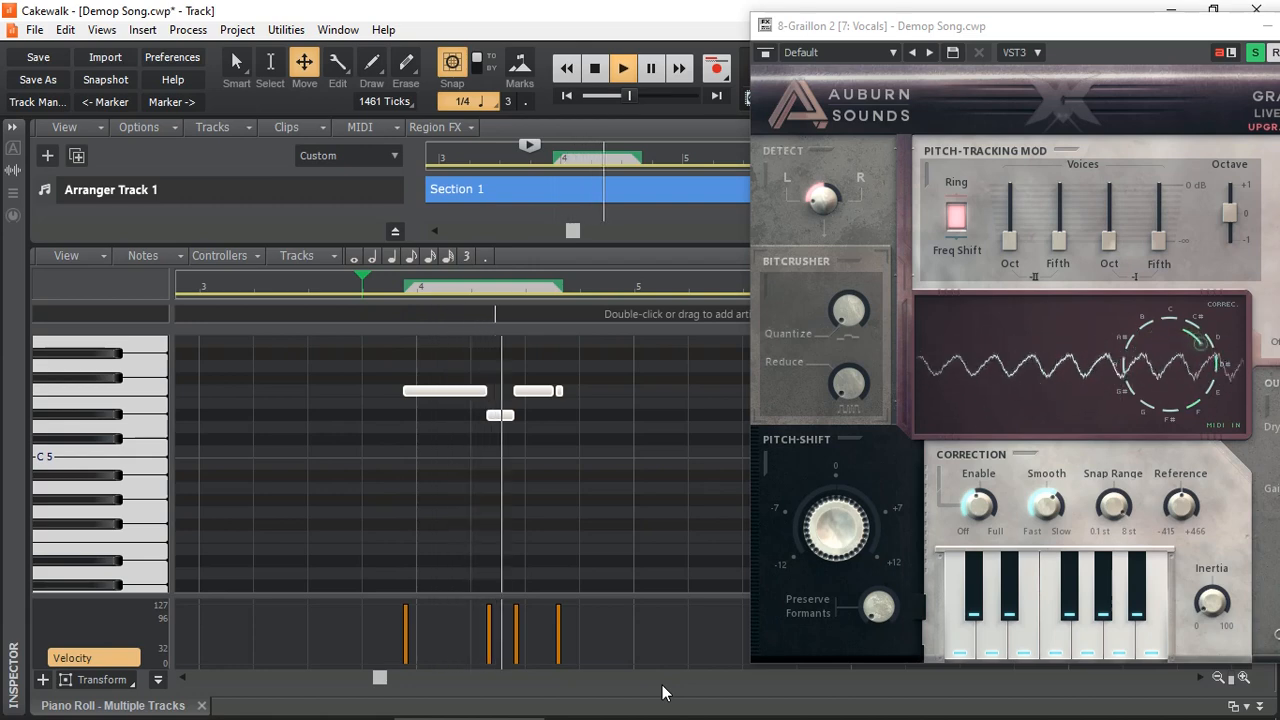
pyautogui.click(594, 68)
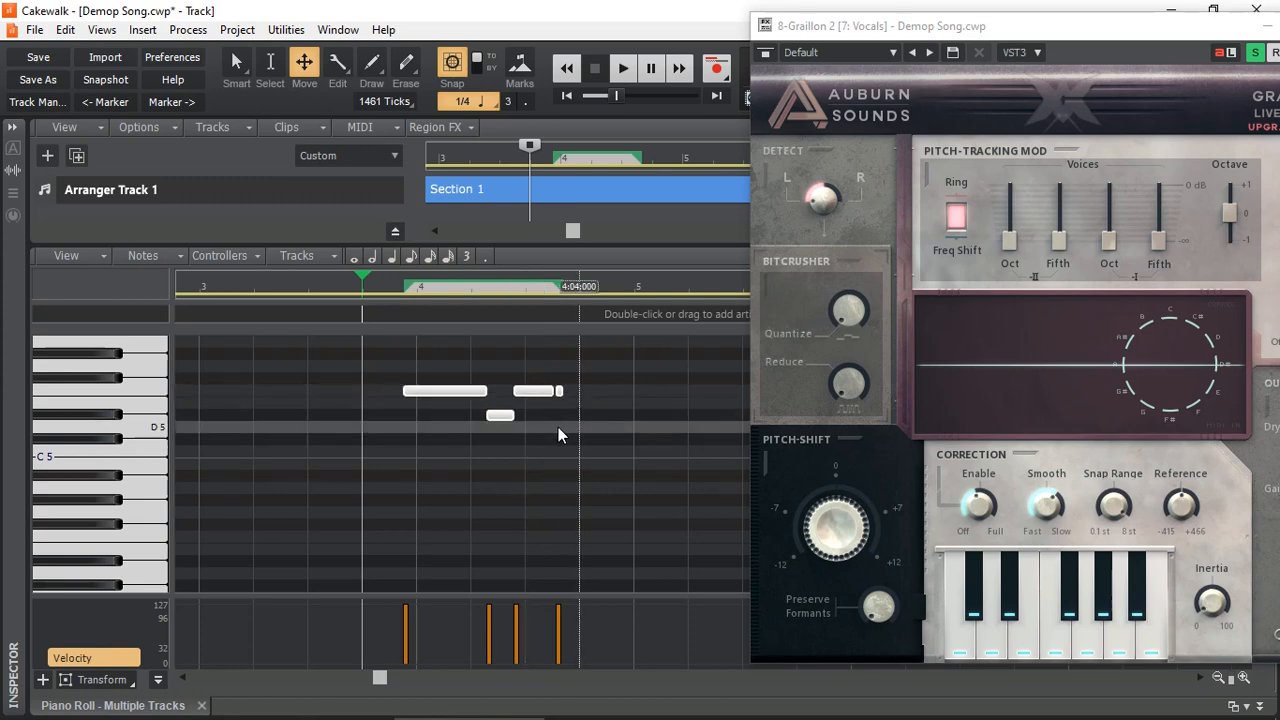
pyautogui.click(624, 68)
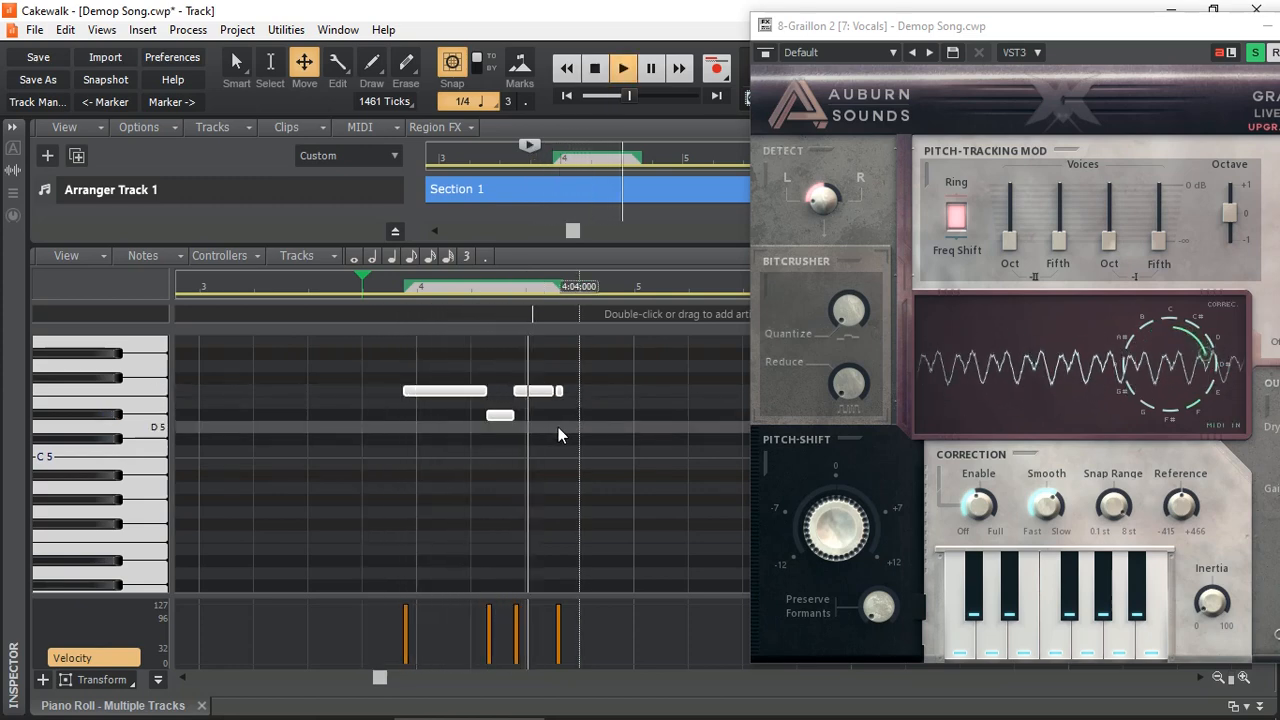
pyautogui.click(594, 68)
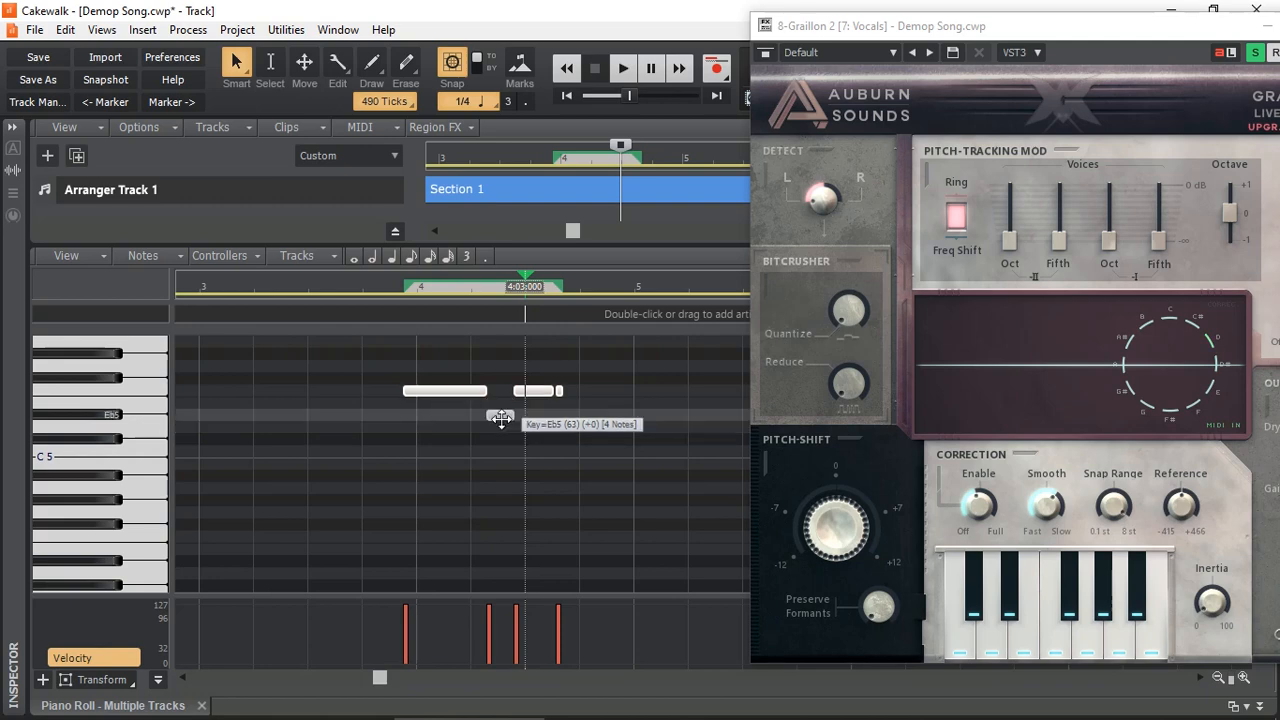
# Raise the middle note above its neighbours to a higher pitch.
pyautogui.moveTo(500, 390); pyautogui.dragTo(500, 400)
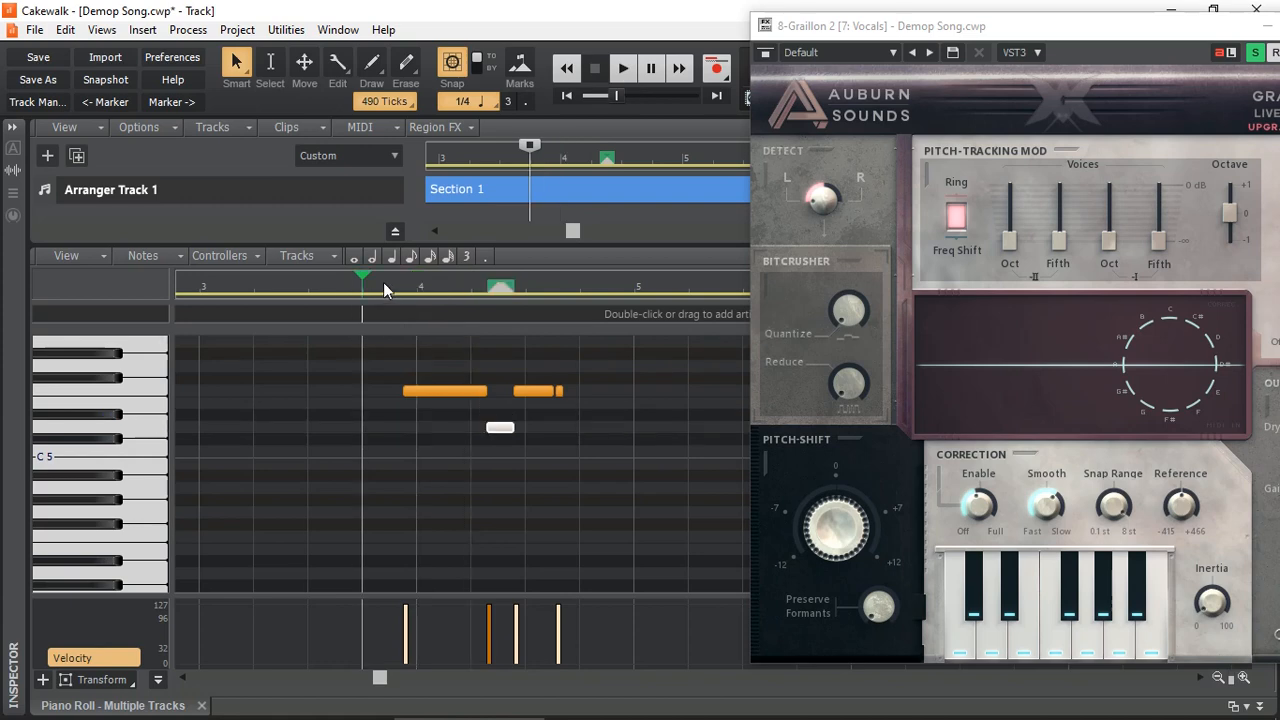
pyautogui.click(622, 68)
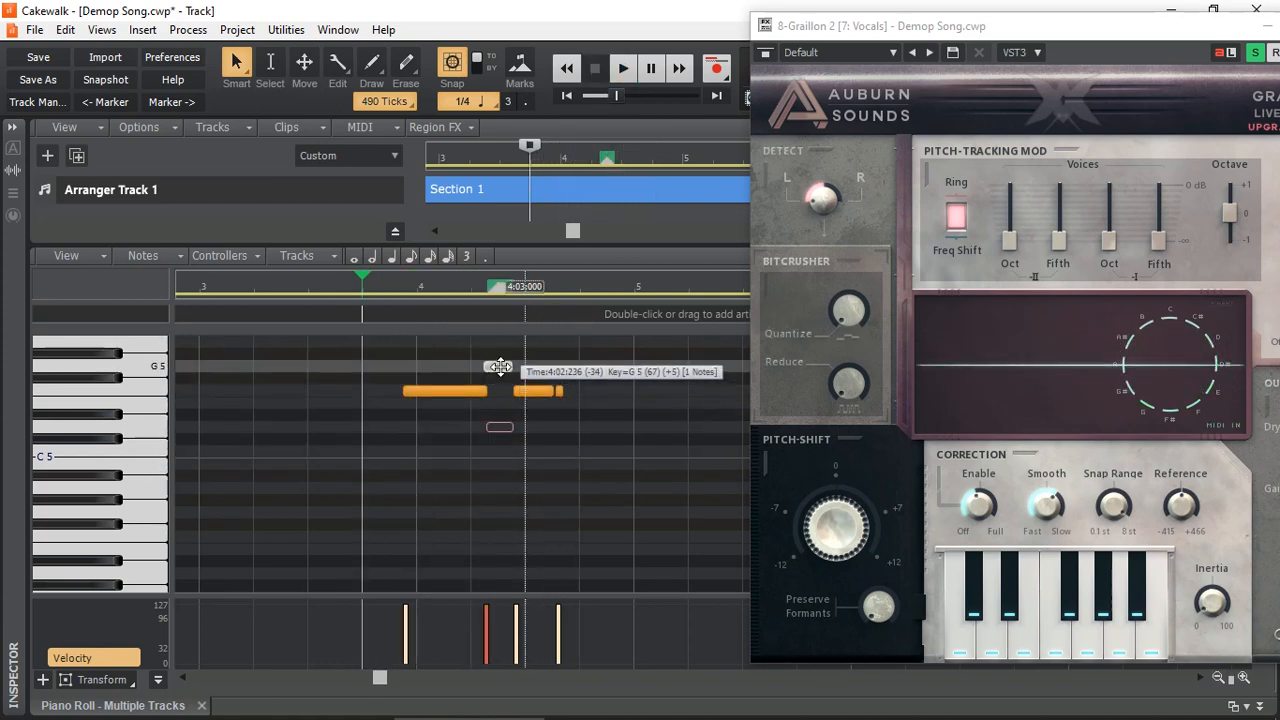
pyautogui.click(622, 68)
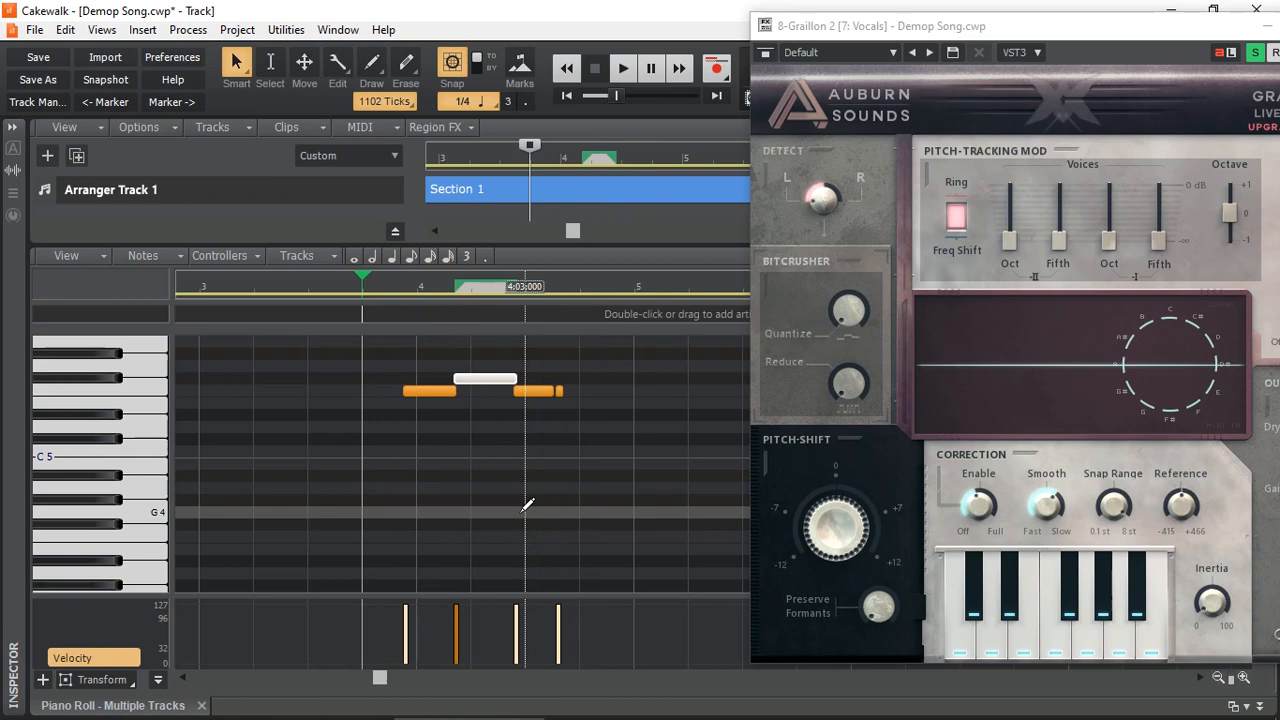
pyautogui.moveTo(536, 504)
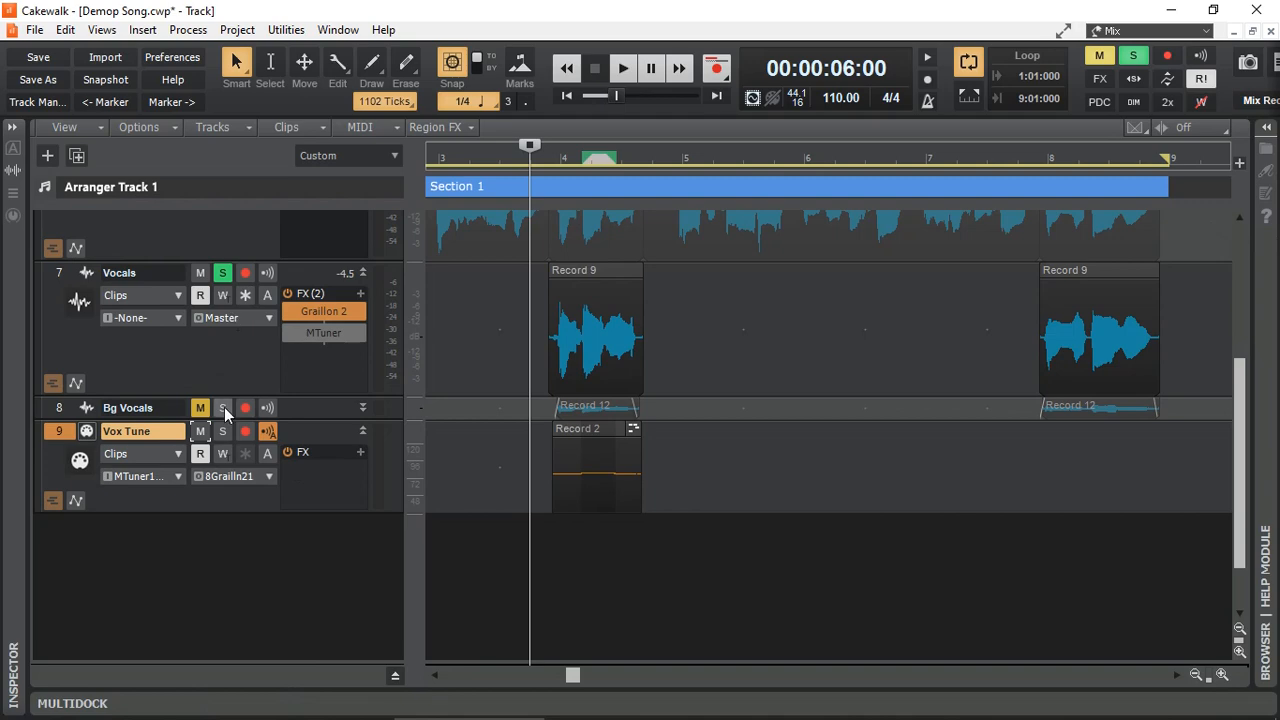
# Solo track 6 Vocals alongside the tuned vocal and play both together.
pyautogui.scroll(-3)
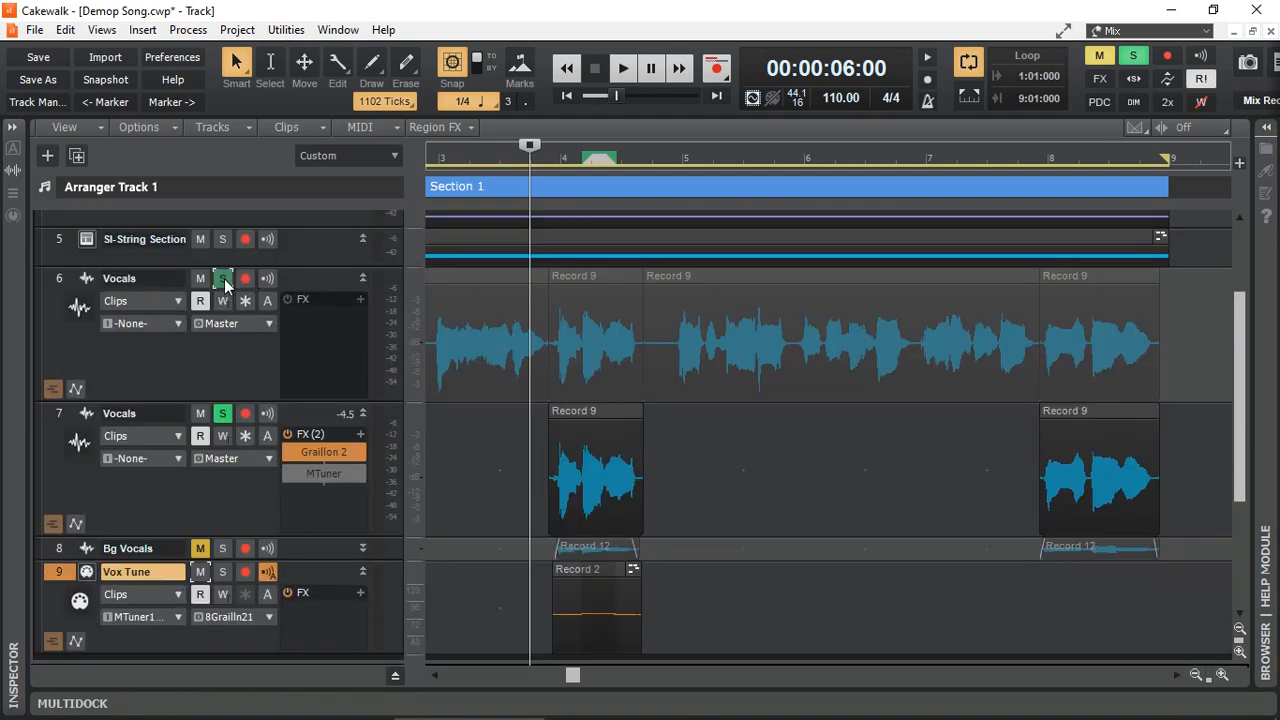
pyautogui.click(622, 68)
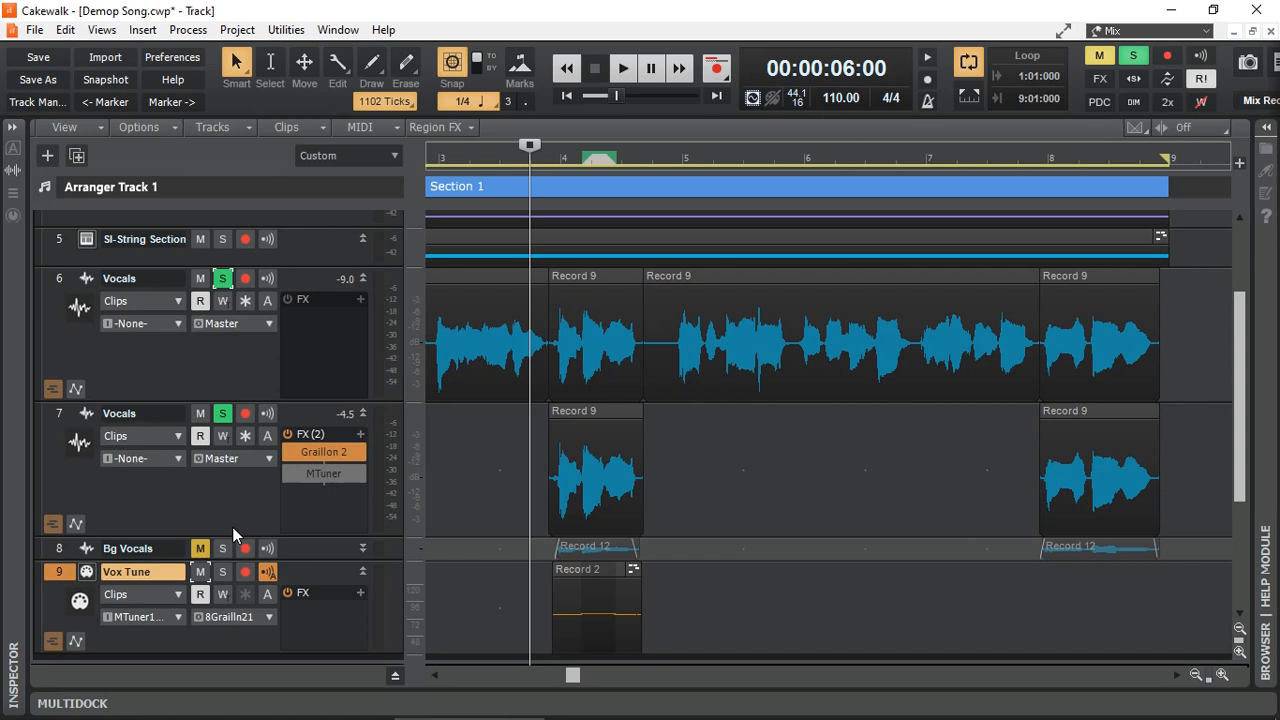
pyautogui.click(622, 68)
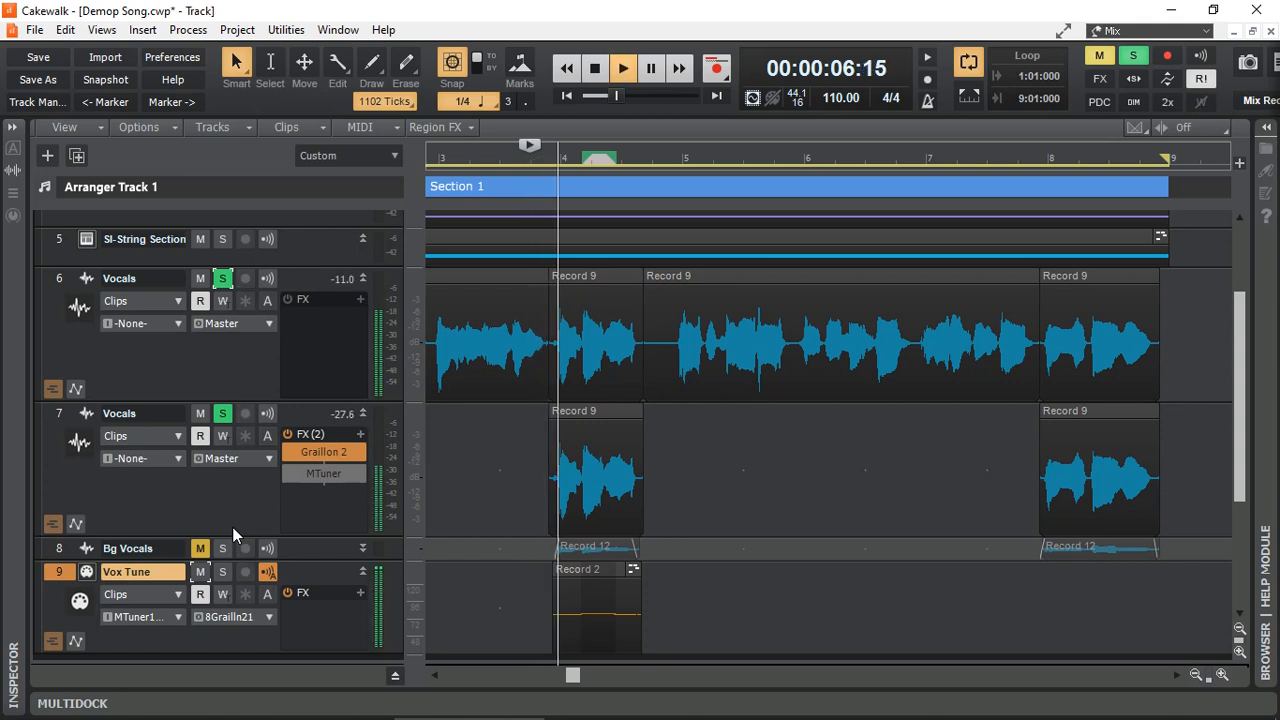